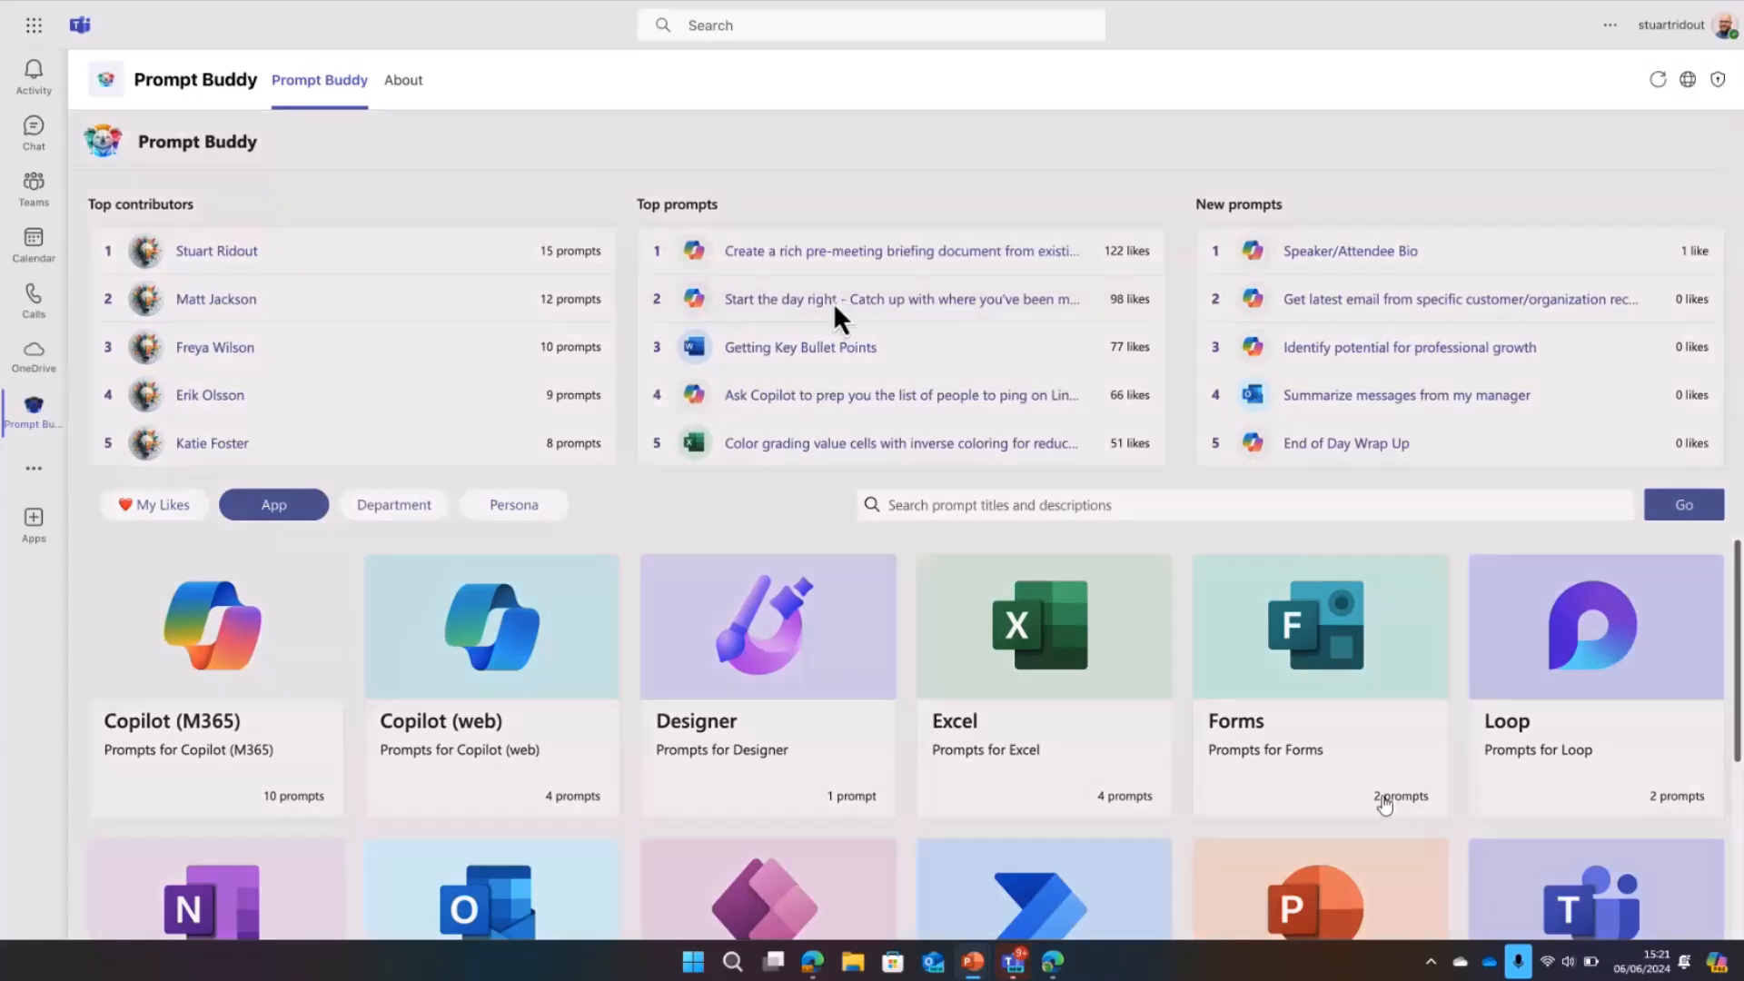
Step: Like the 'Start the day right' prompt to 99 likes, browse Copilot (web), and return home
click(903, 298)
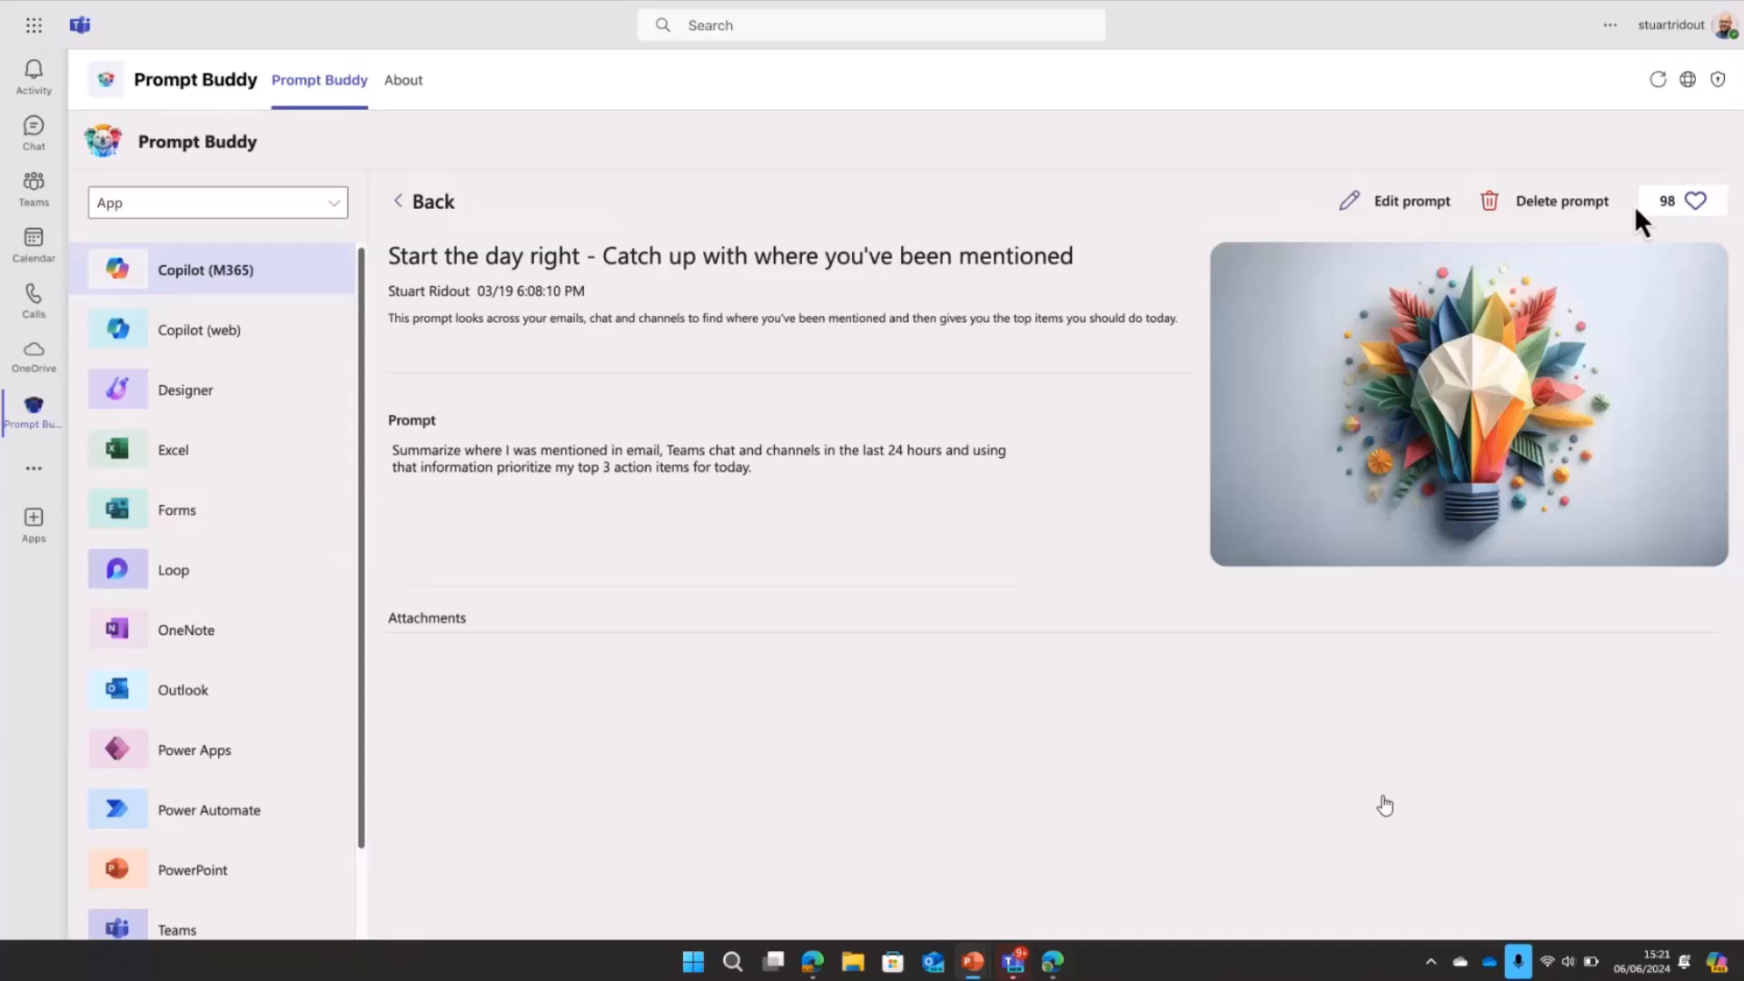
click(1696, 201)
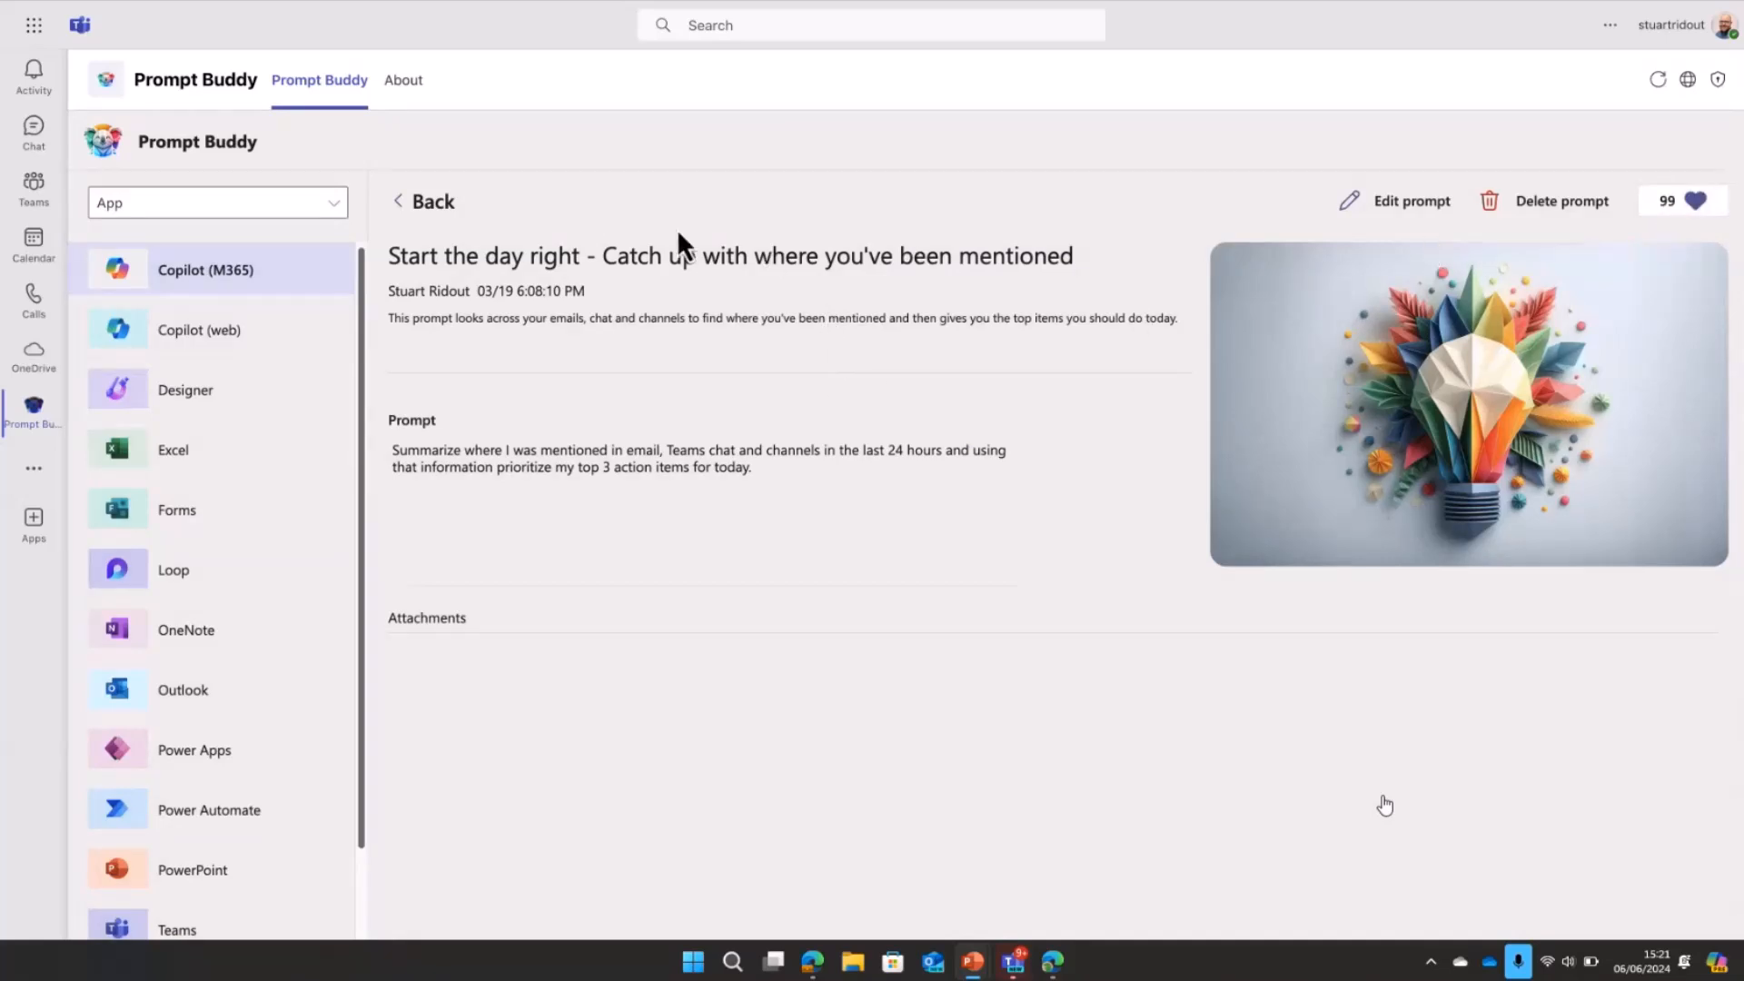
click(432, 202)
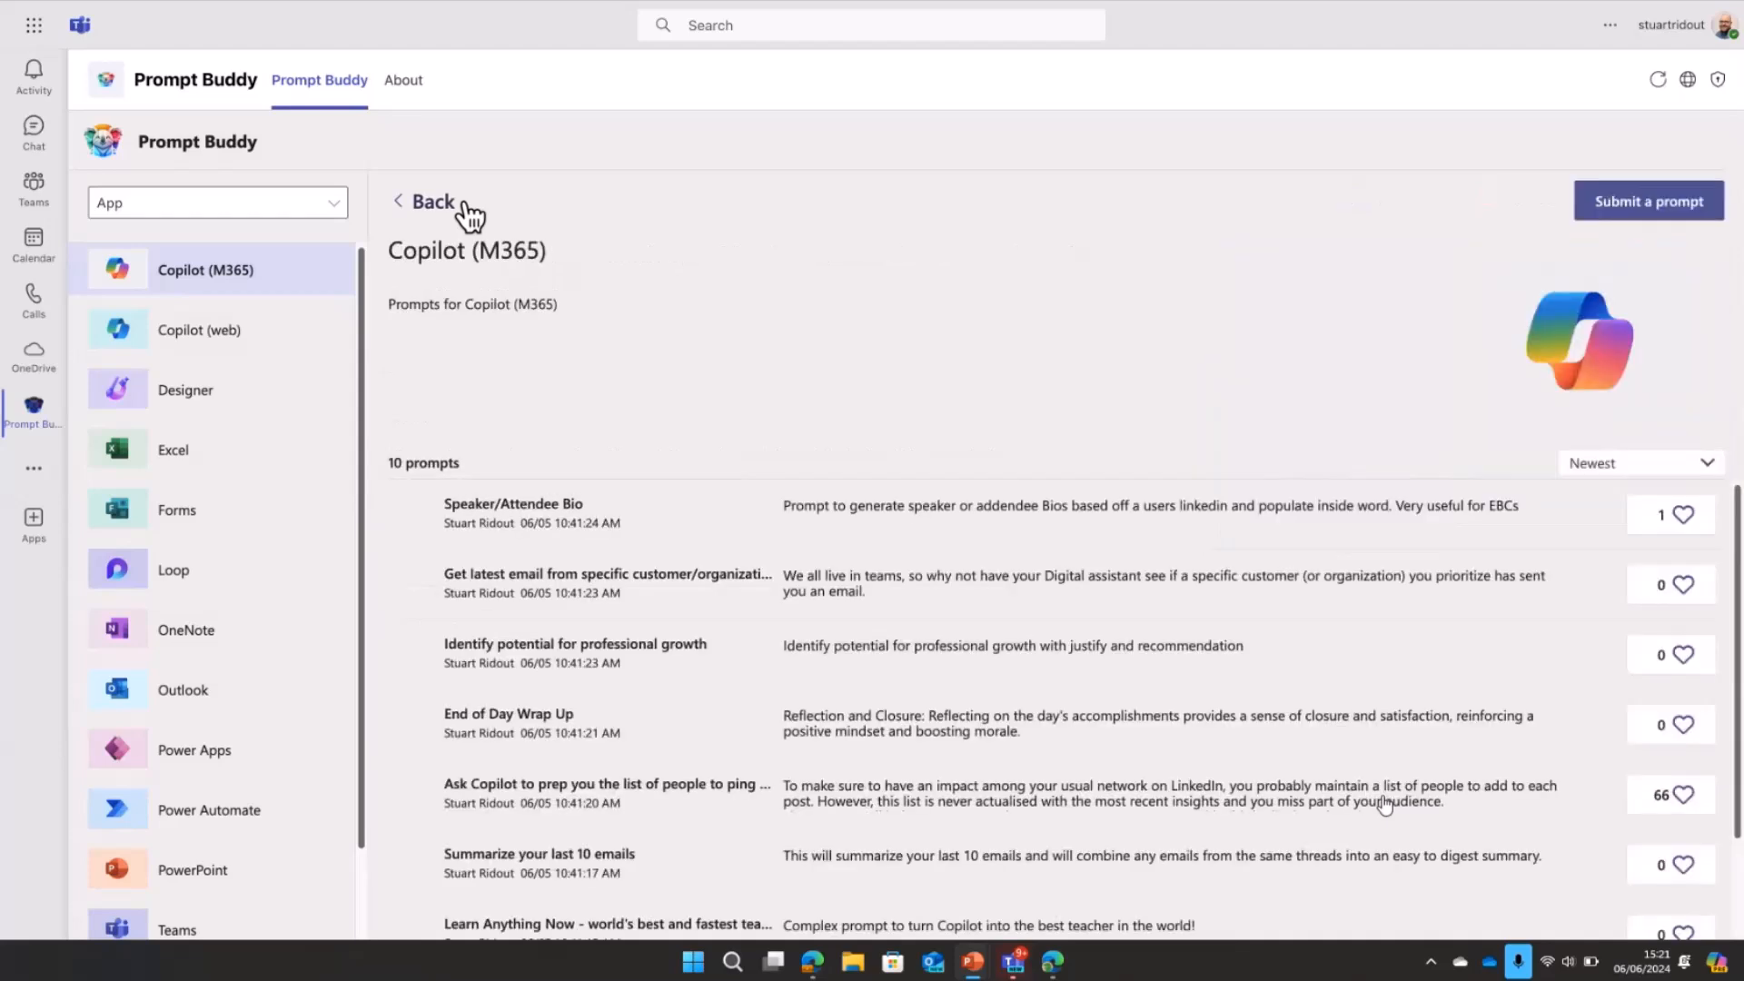
mouse_move(222, 345)
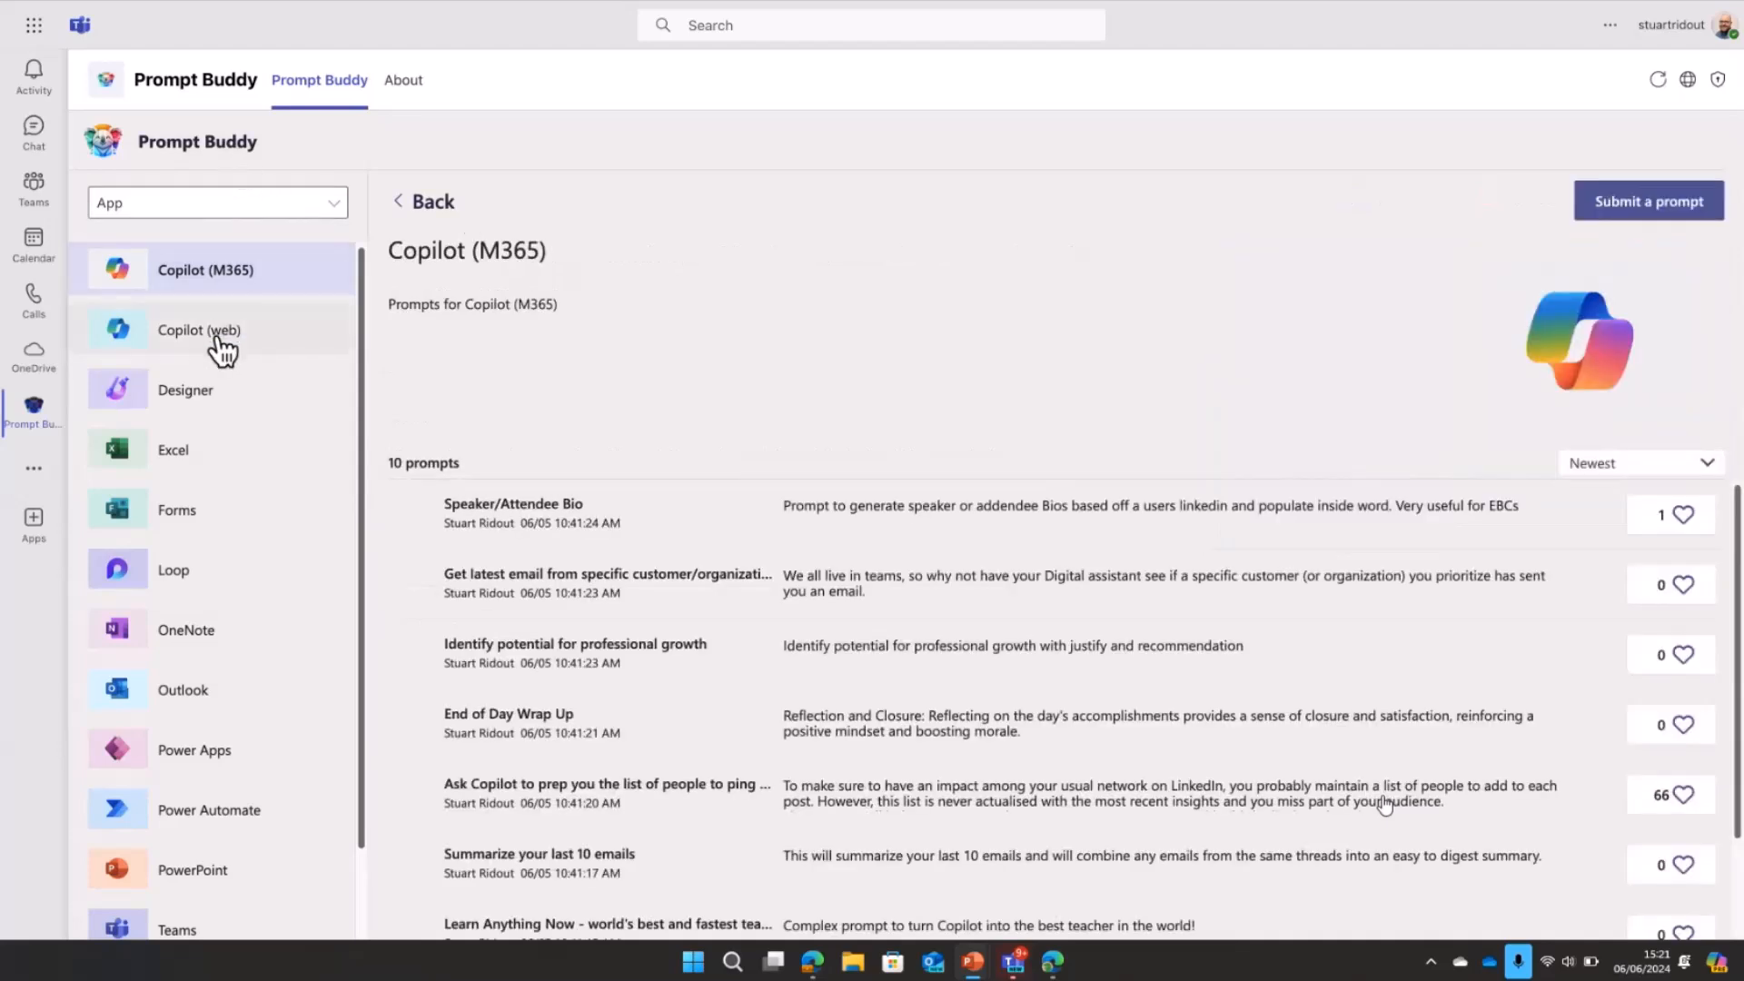
click(200, 329)
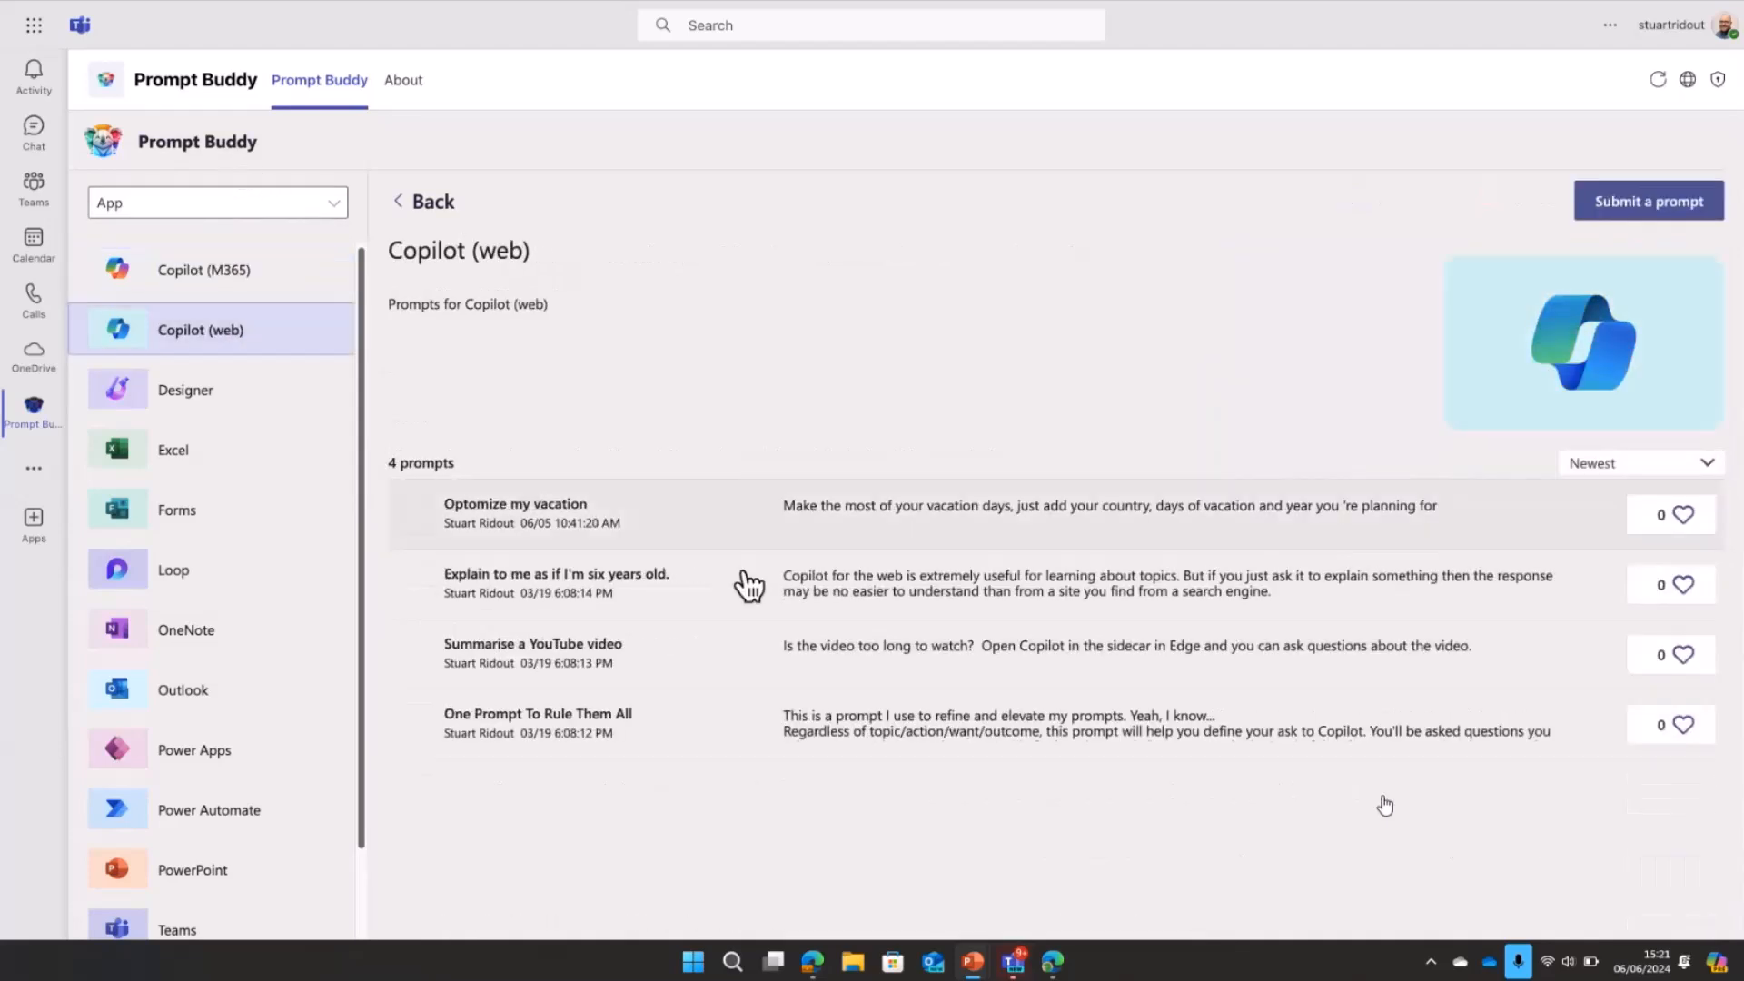
click(532, 643)
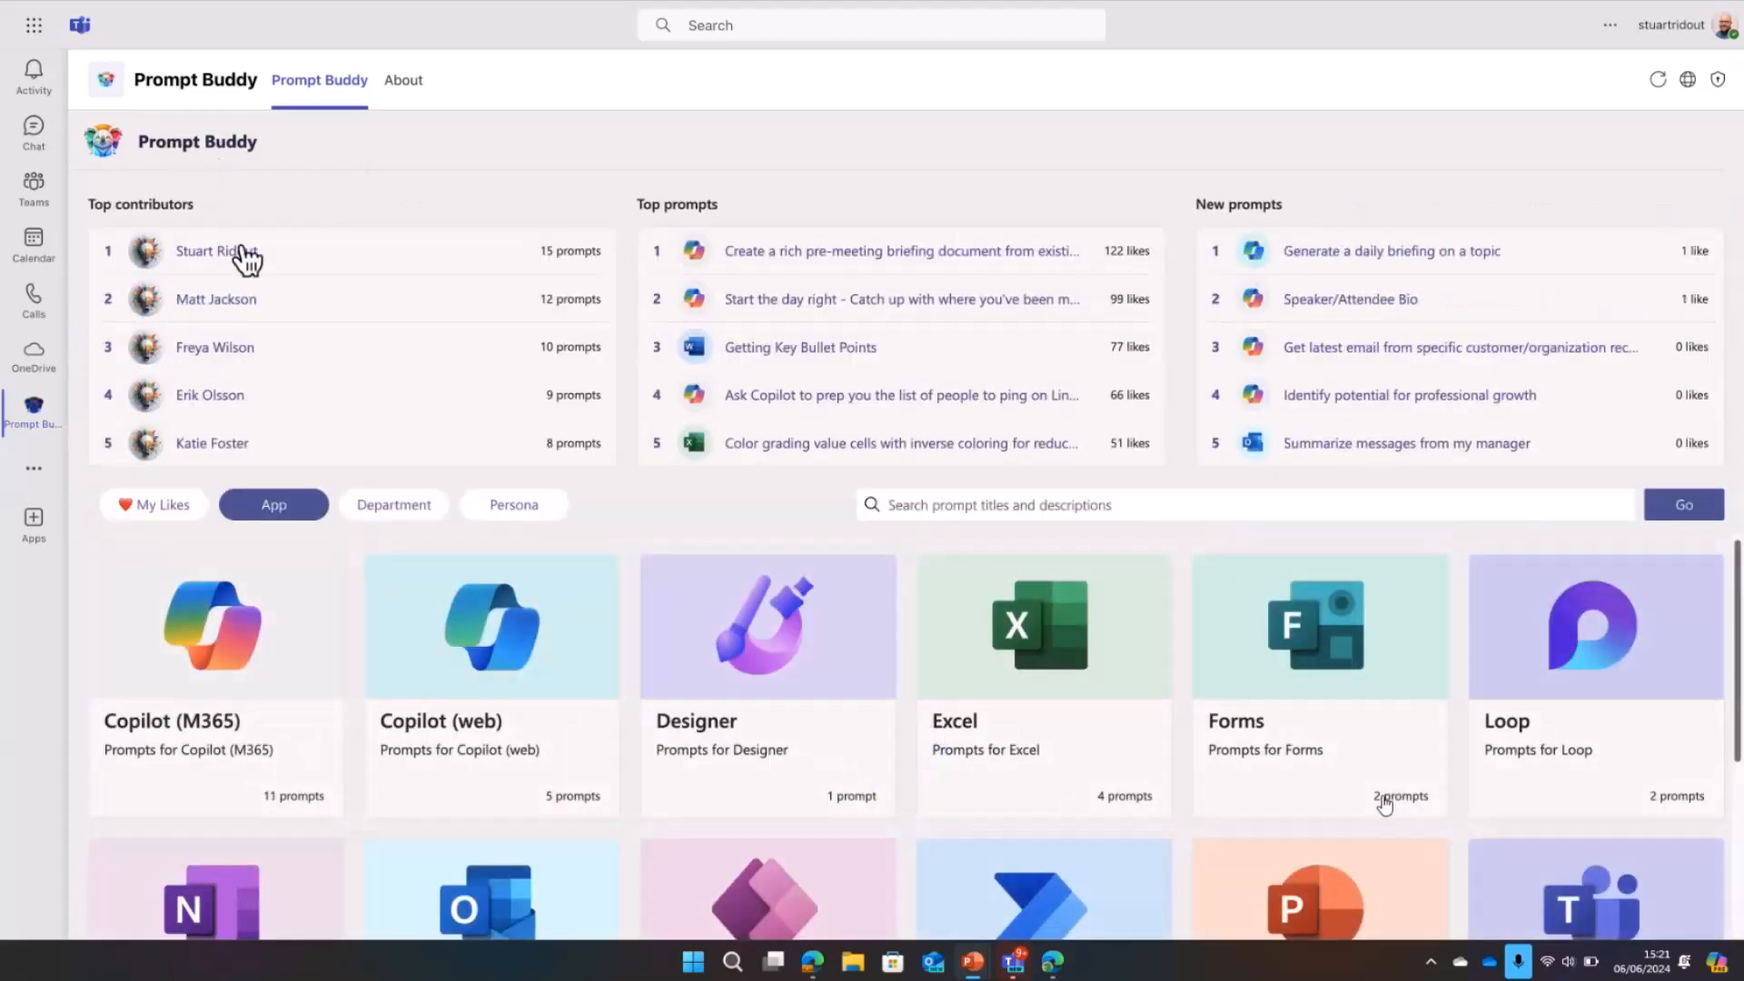
click(393, 503)
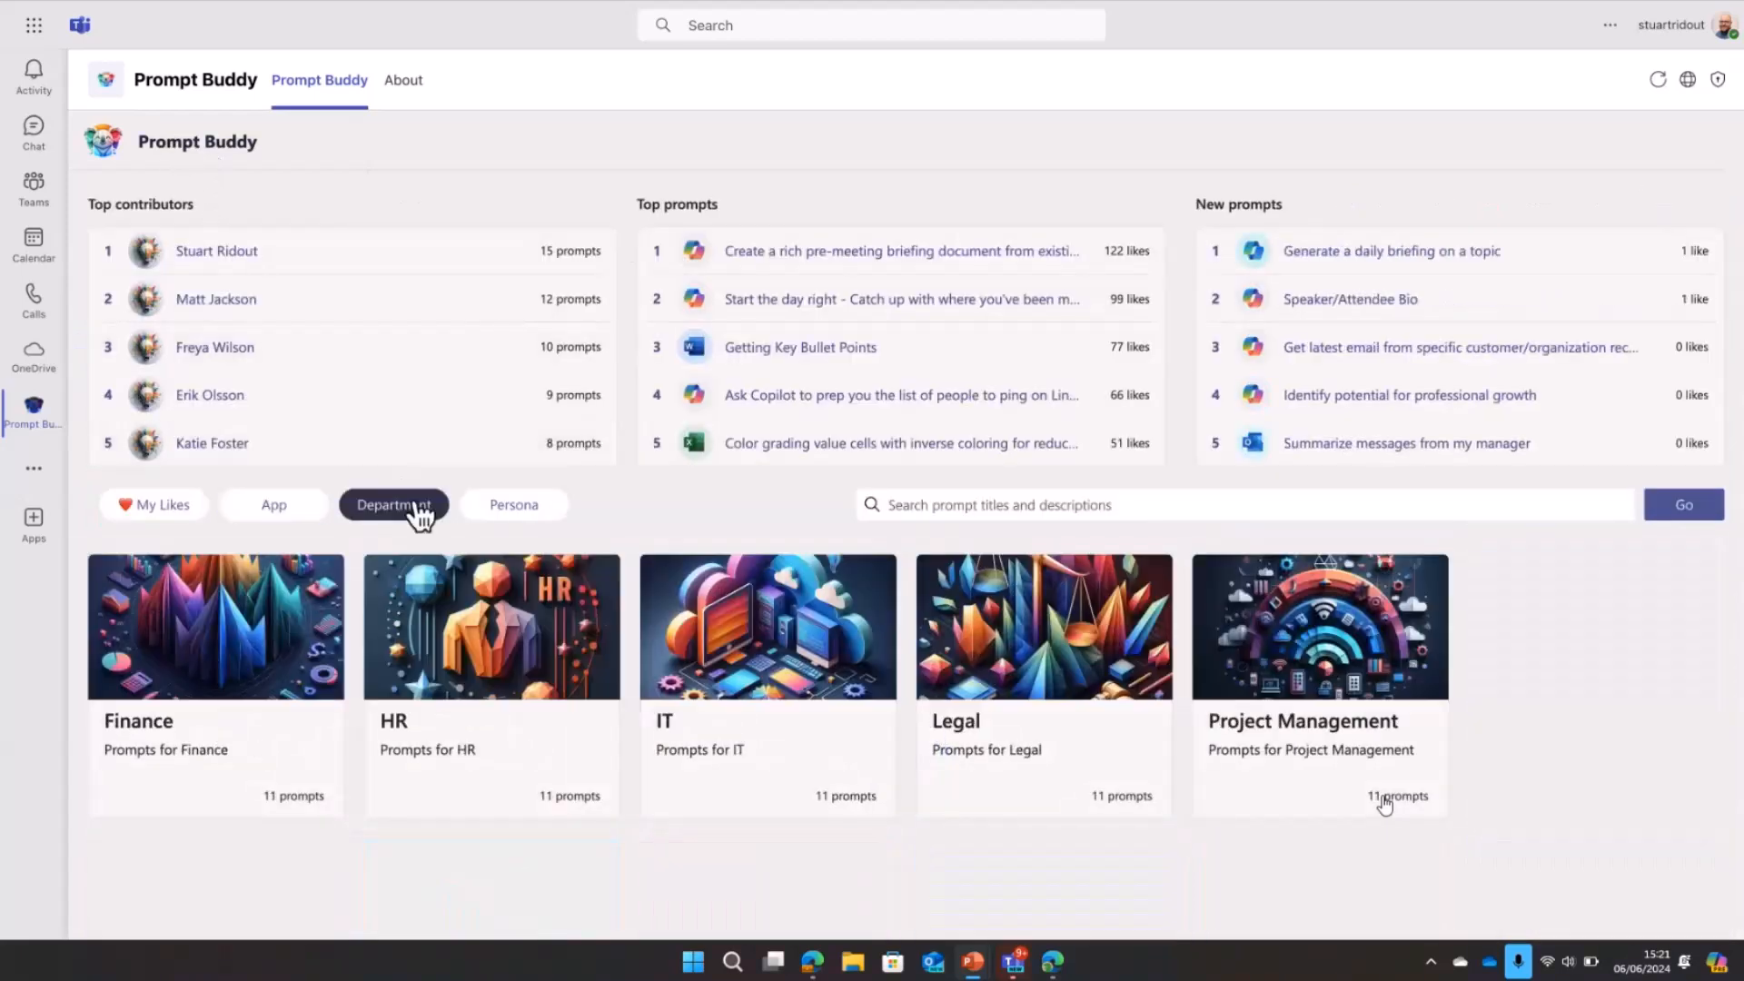
click(392, 503)
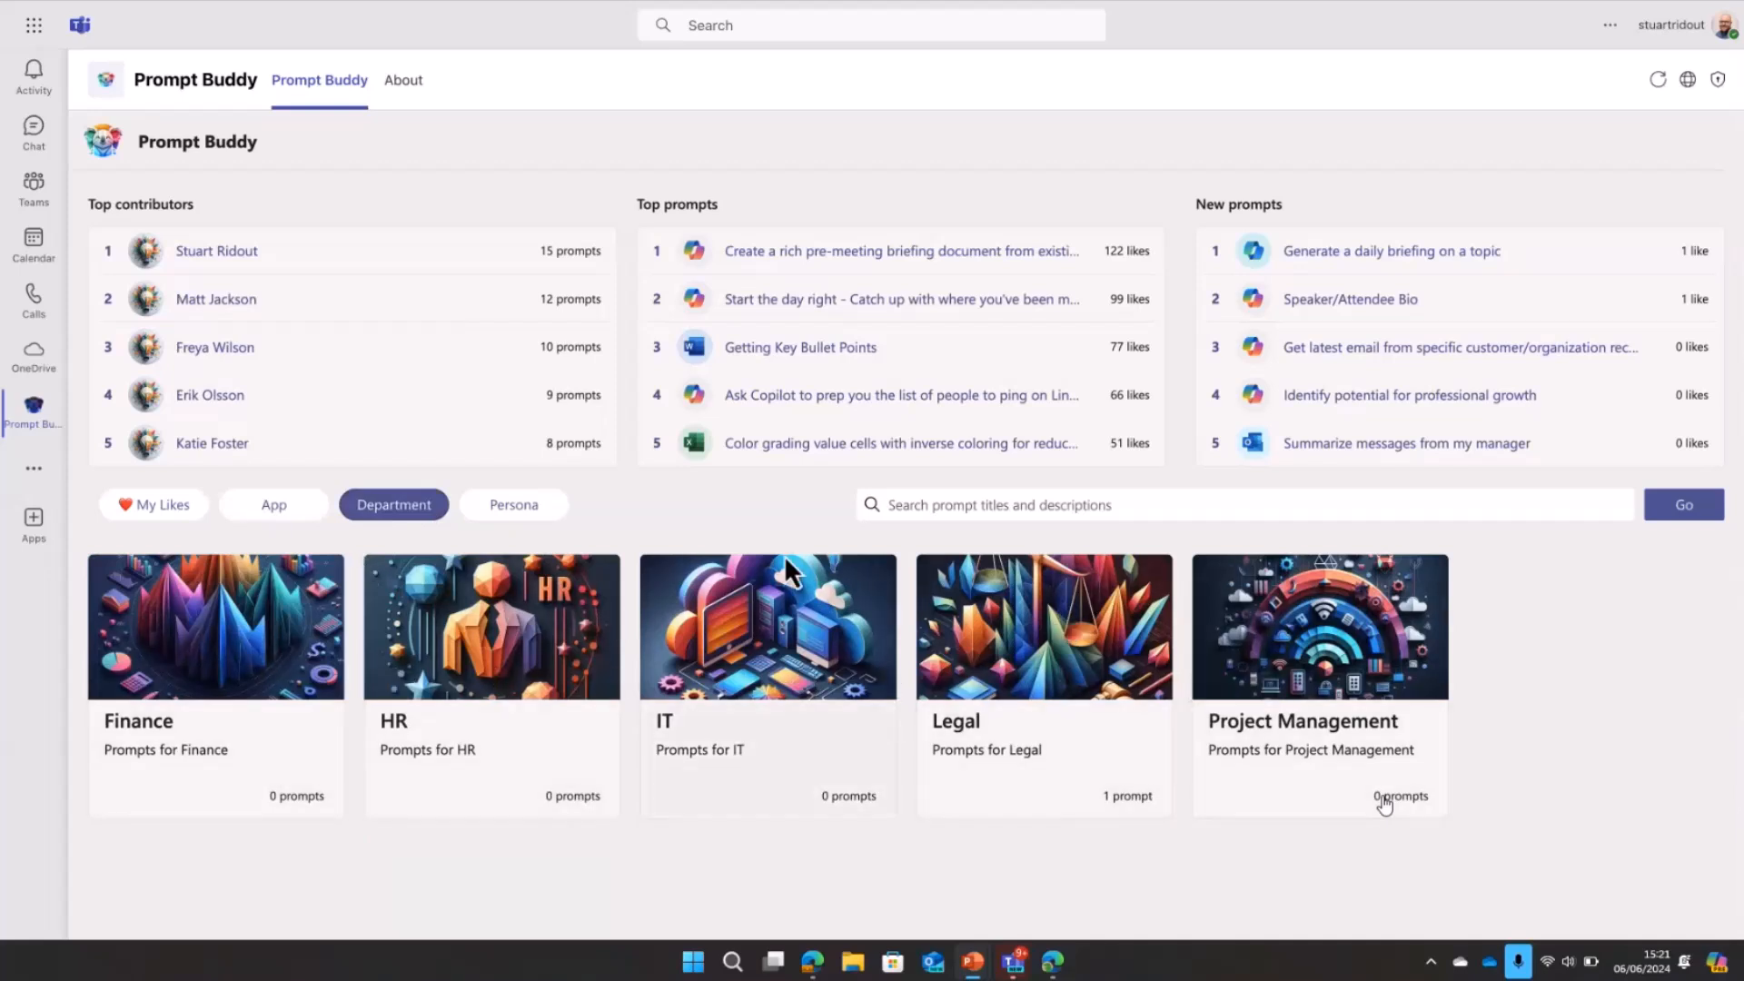
click(513, 503)
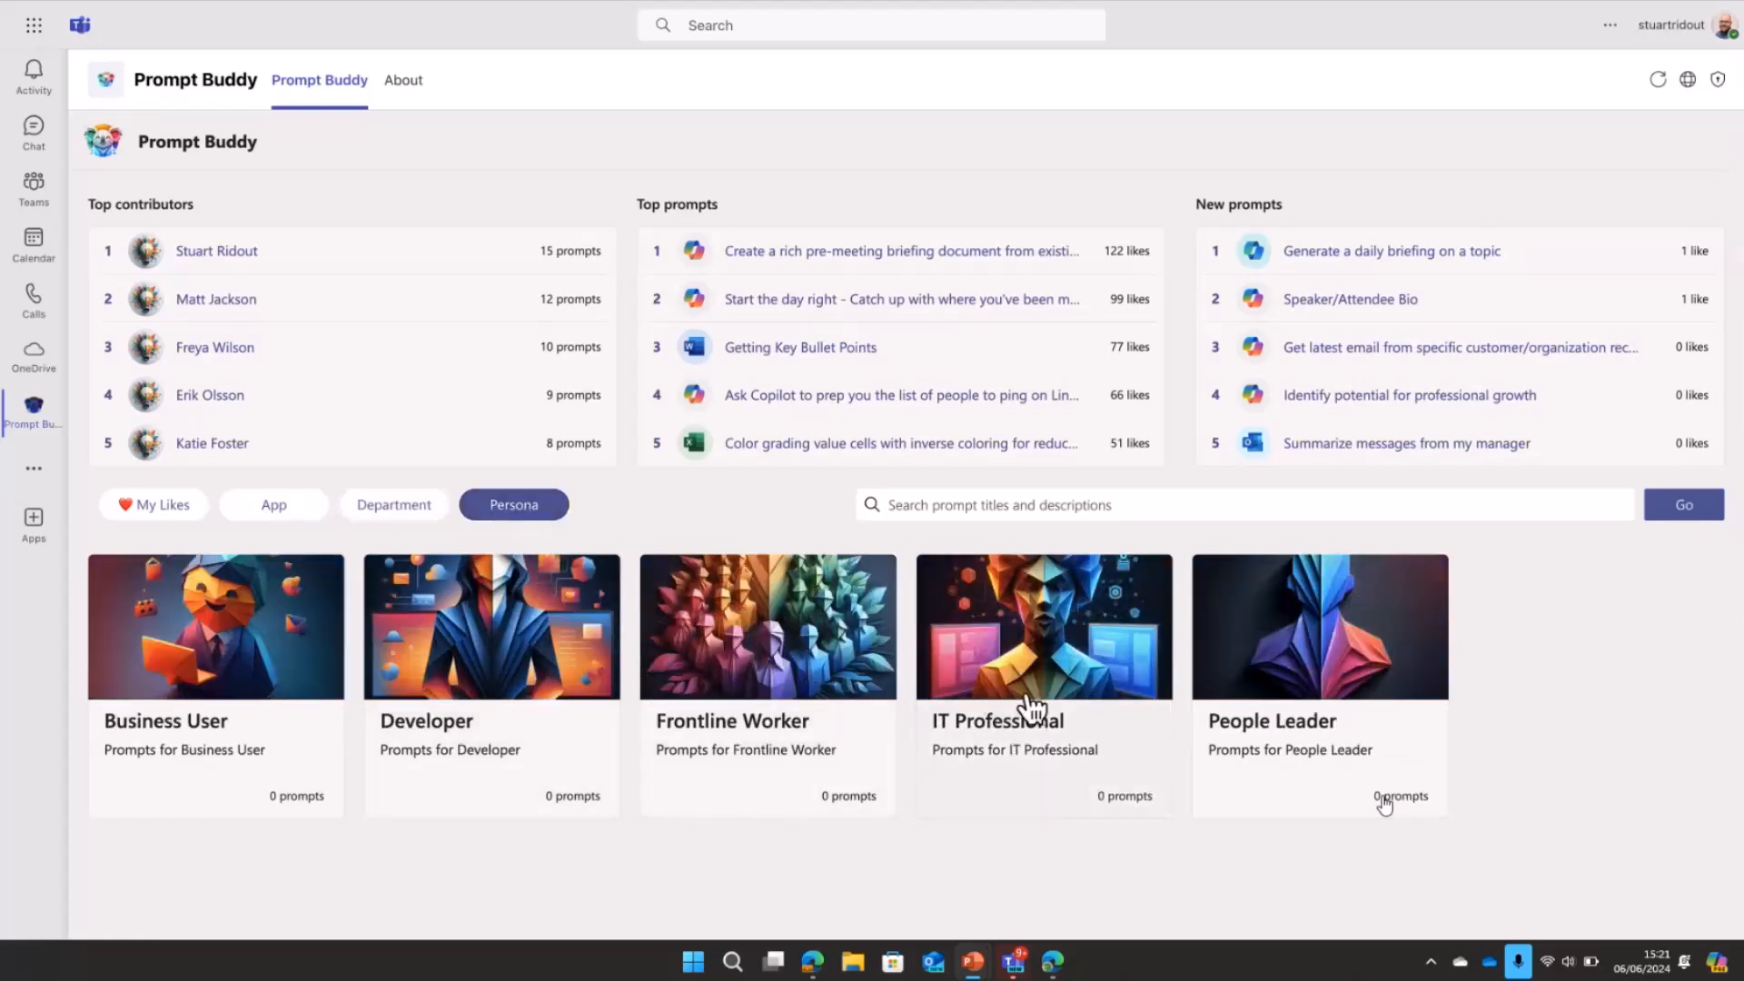
mouse_move(796, 451)
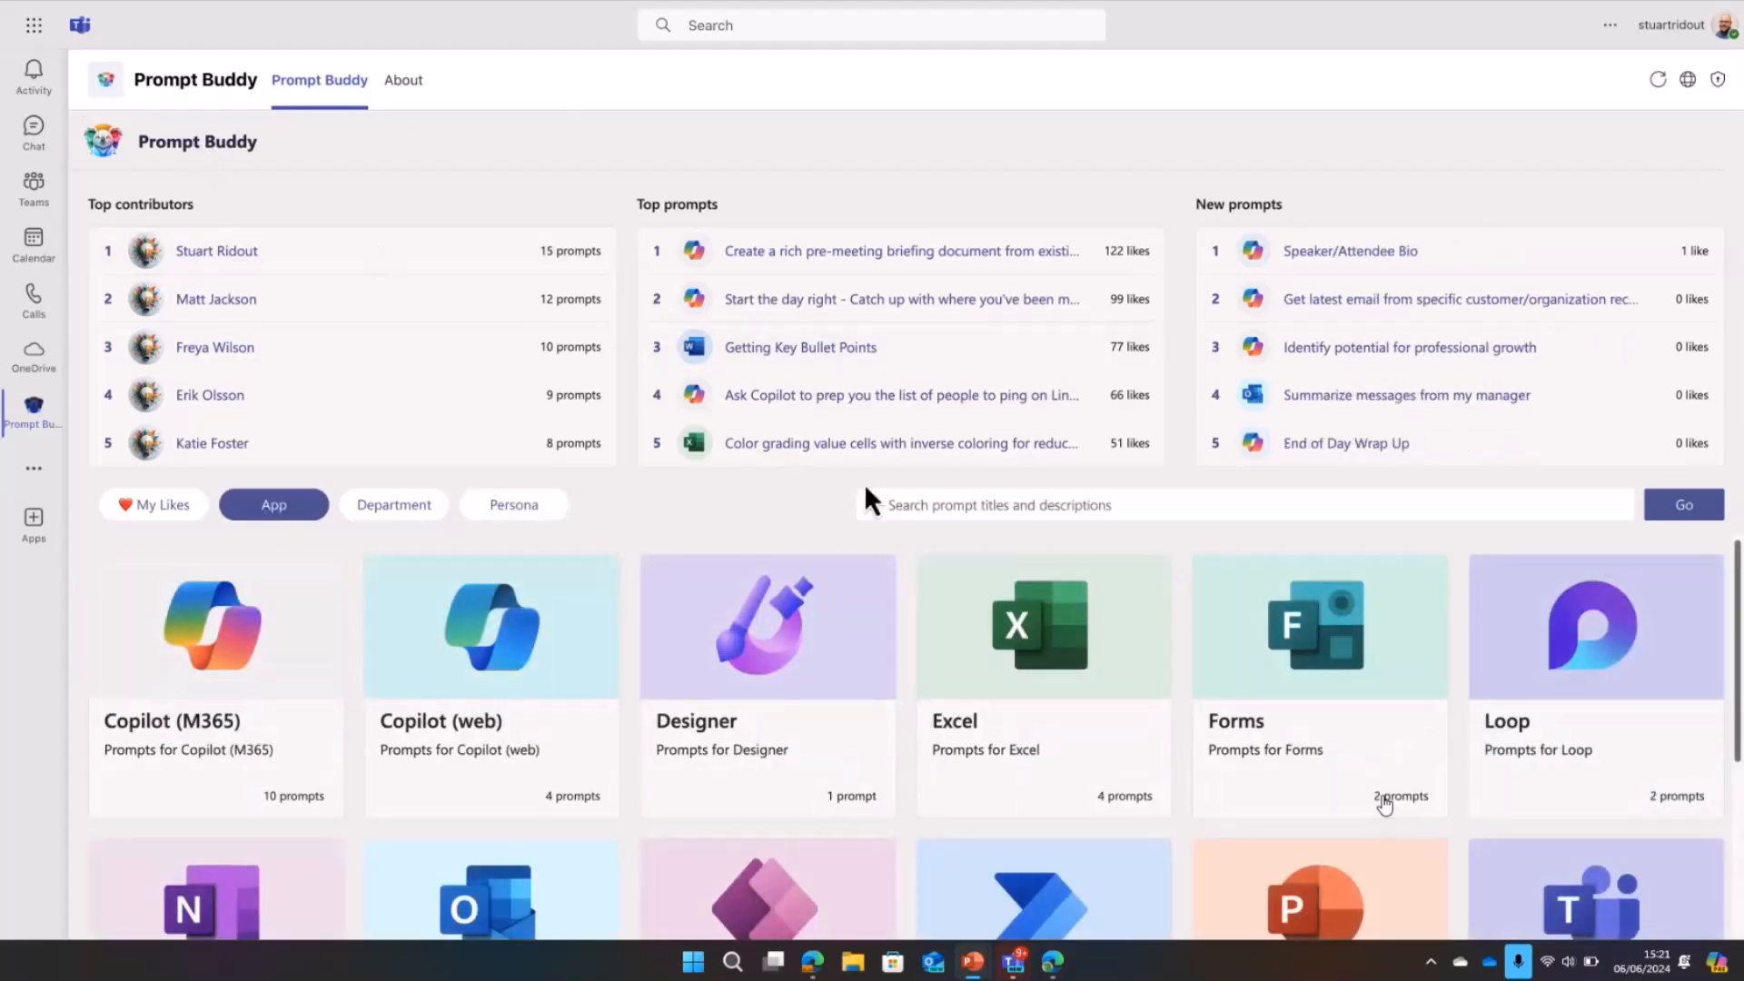
Step: Search Prompt Buddy for 'meeting' and open the pre-meeting briefing prompt
text(meeting)
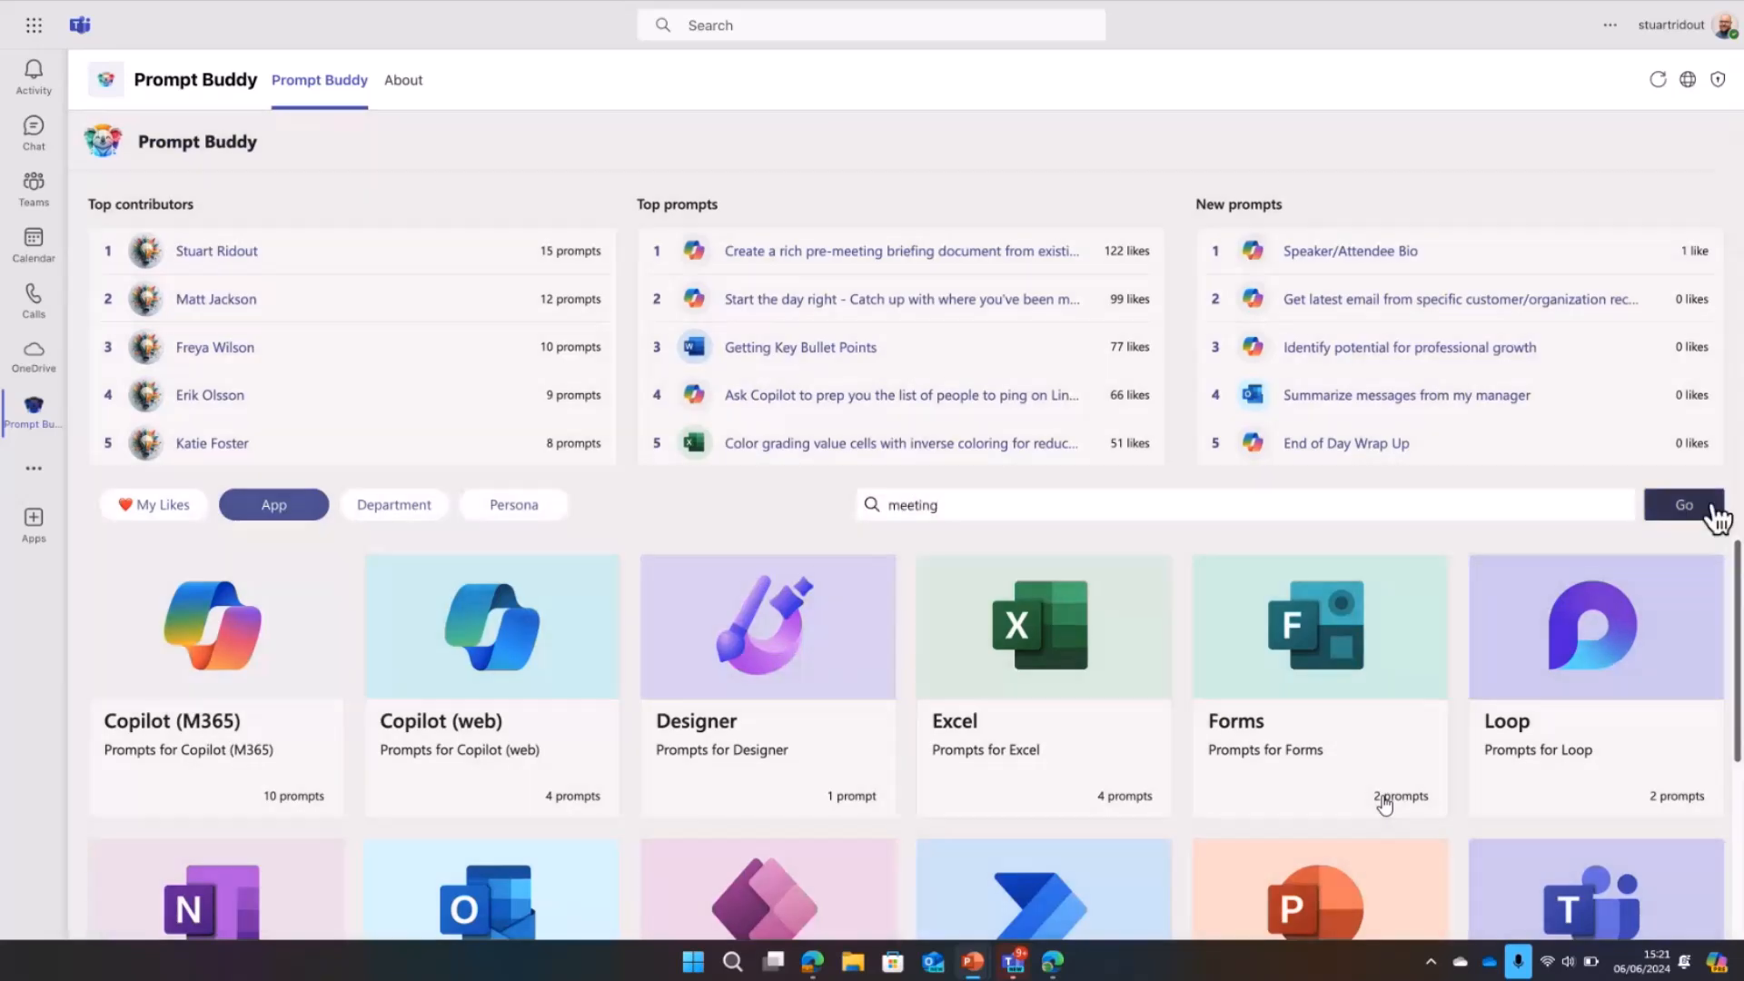
click(1683, 503)
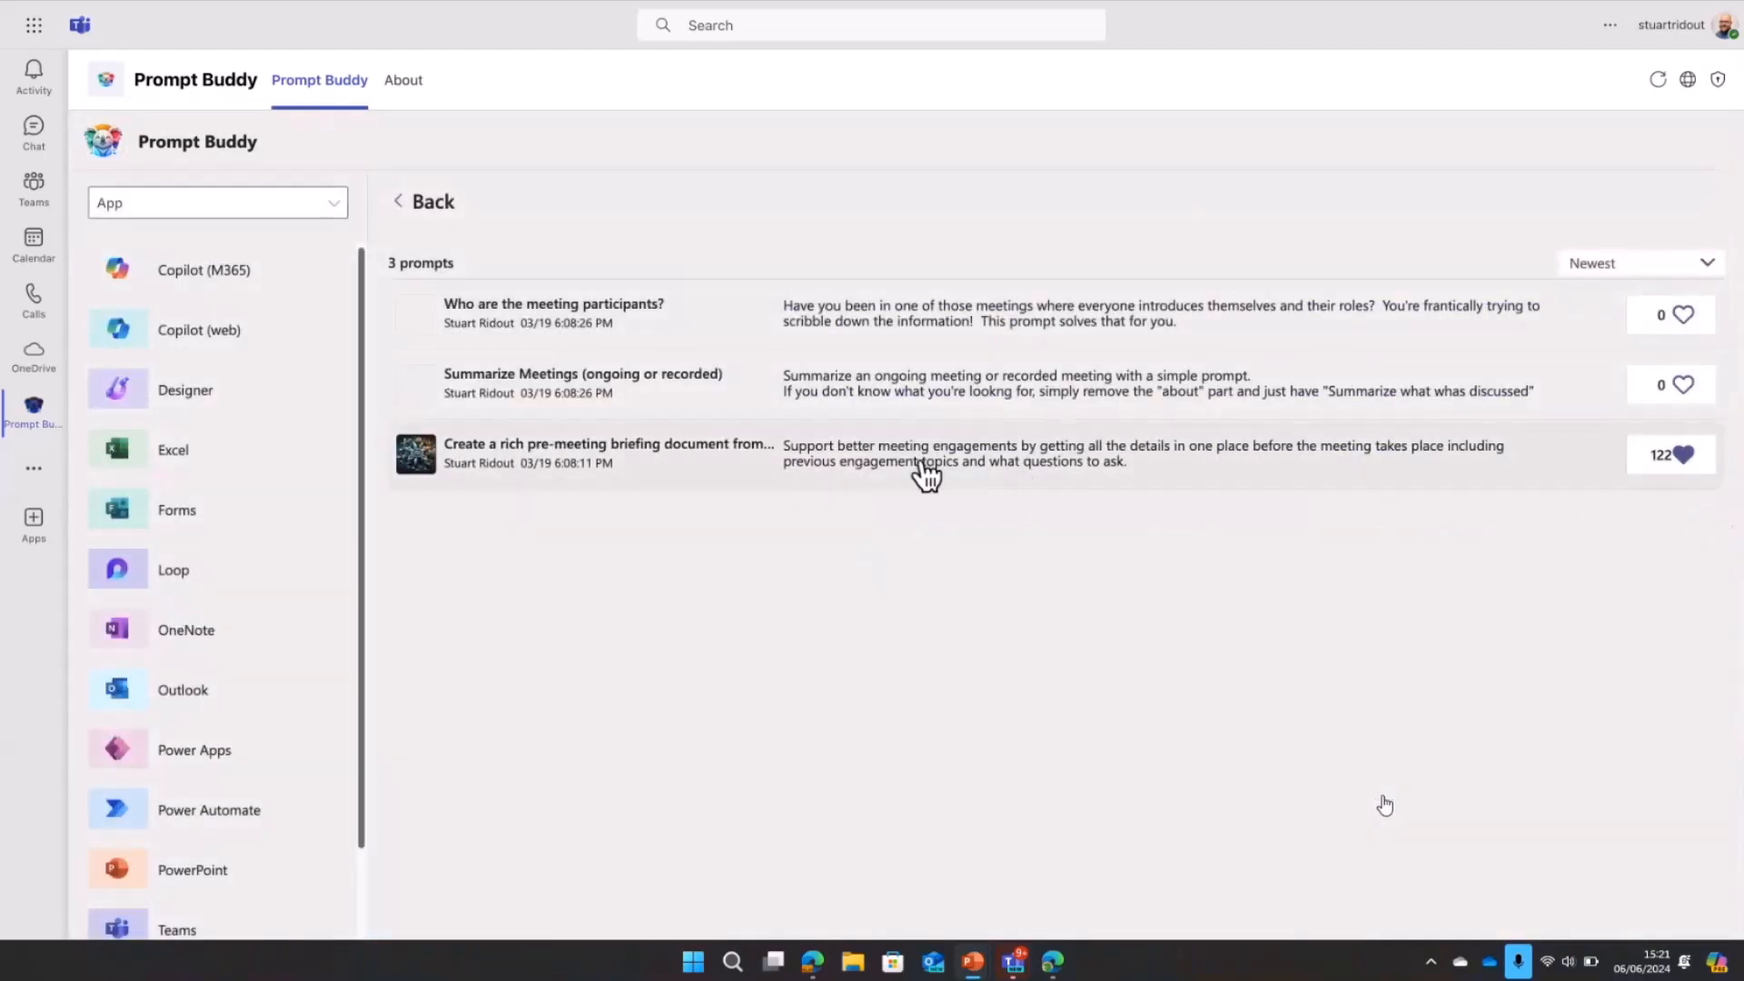
click(609, 452)
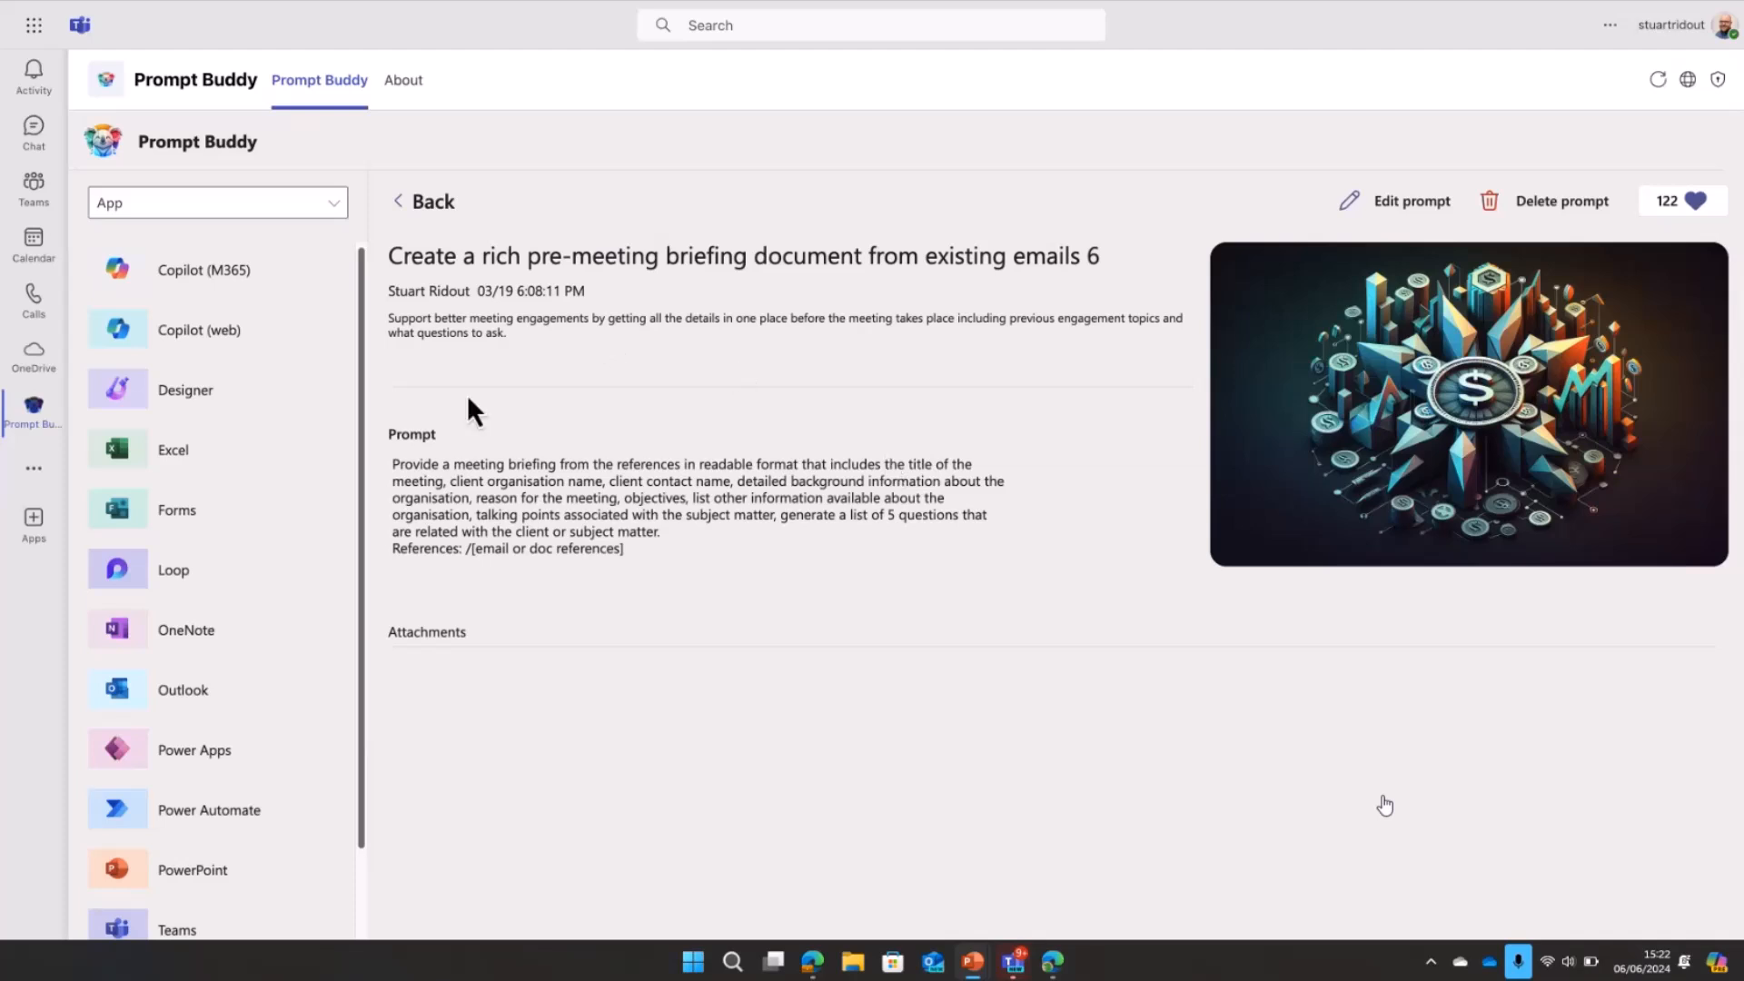
Step: Select the briefing prompt's text, deselect it, and show the Copilot (web) prompts list
drag(392, 463, 658, 533)
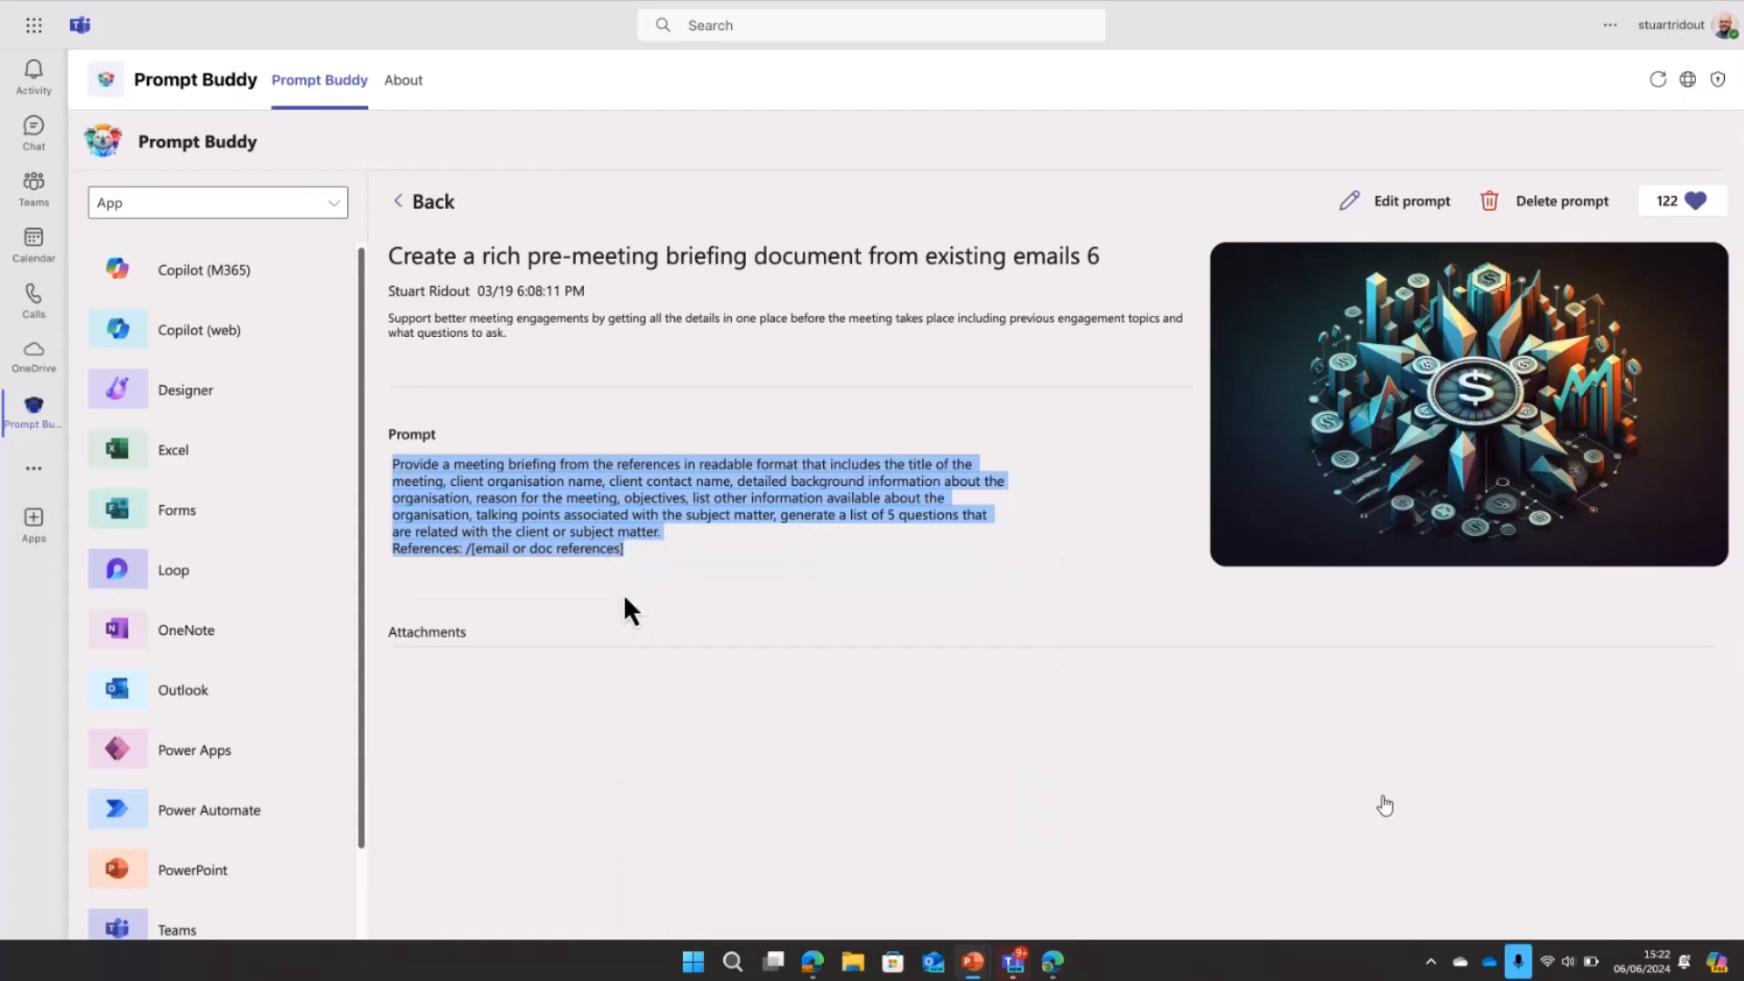
click(629, 561)
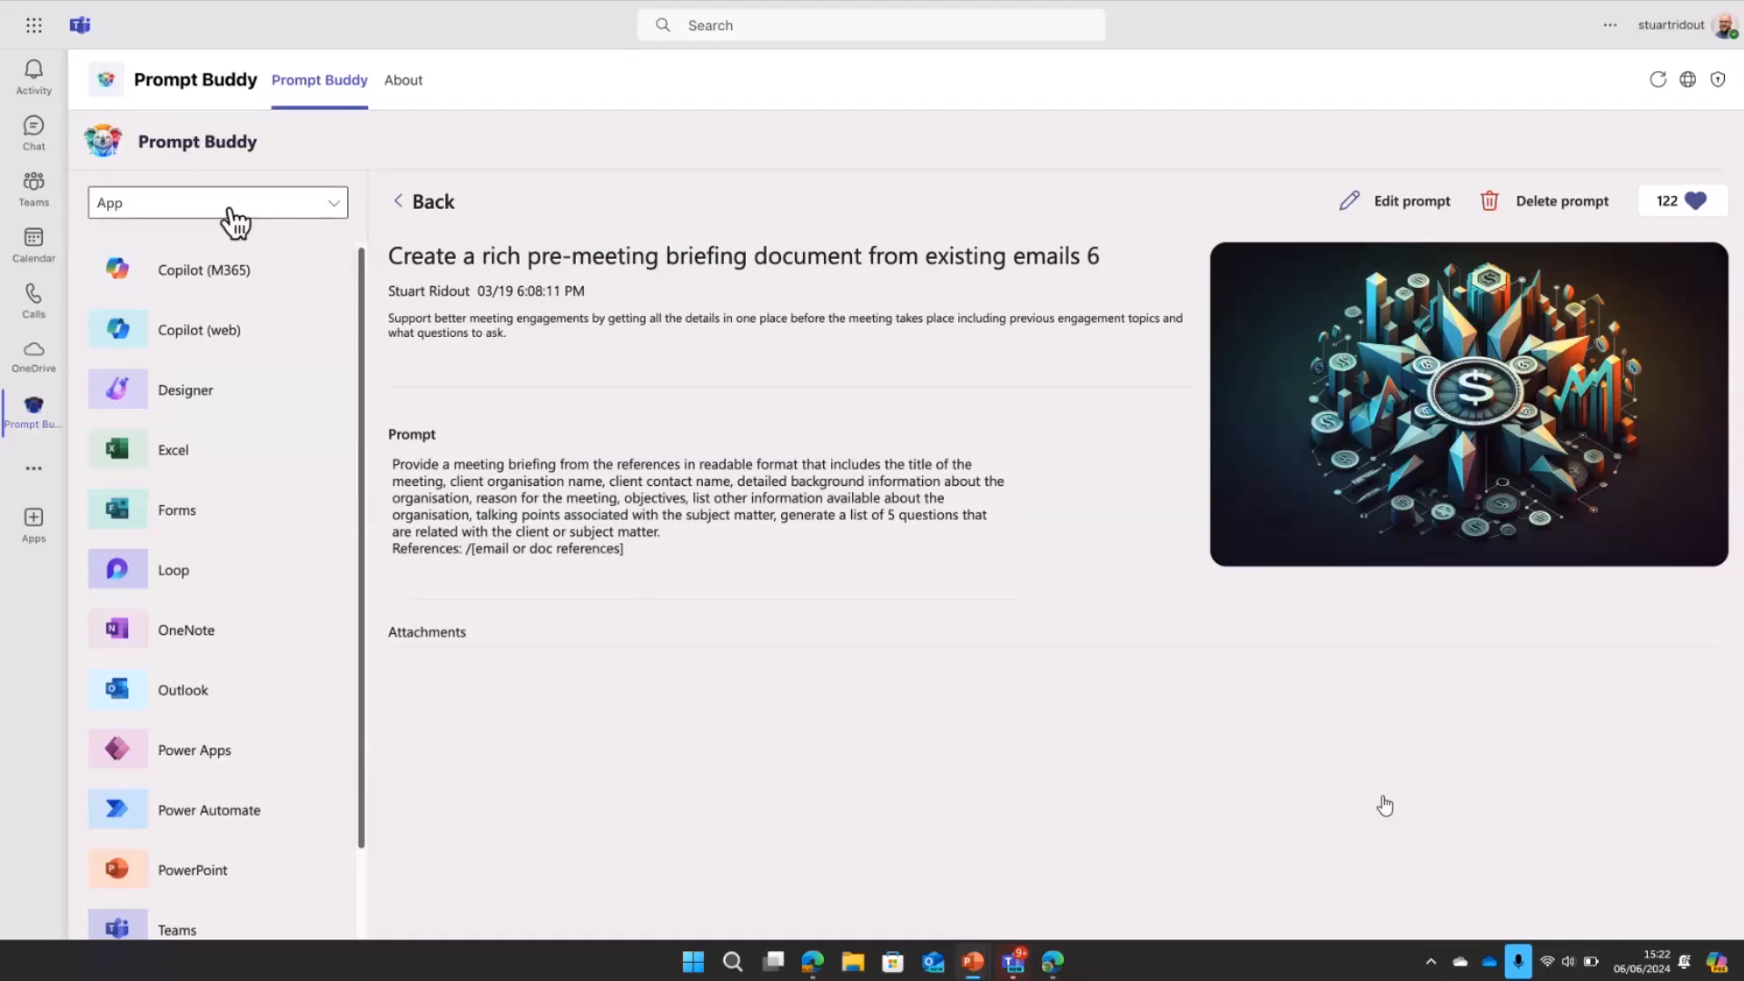
click(200, 329)
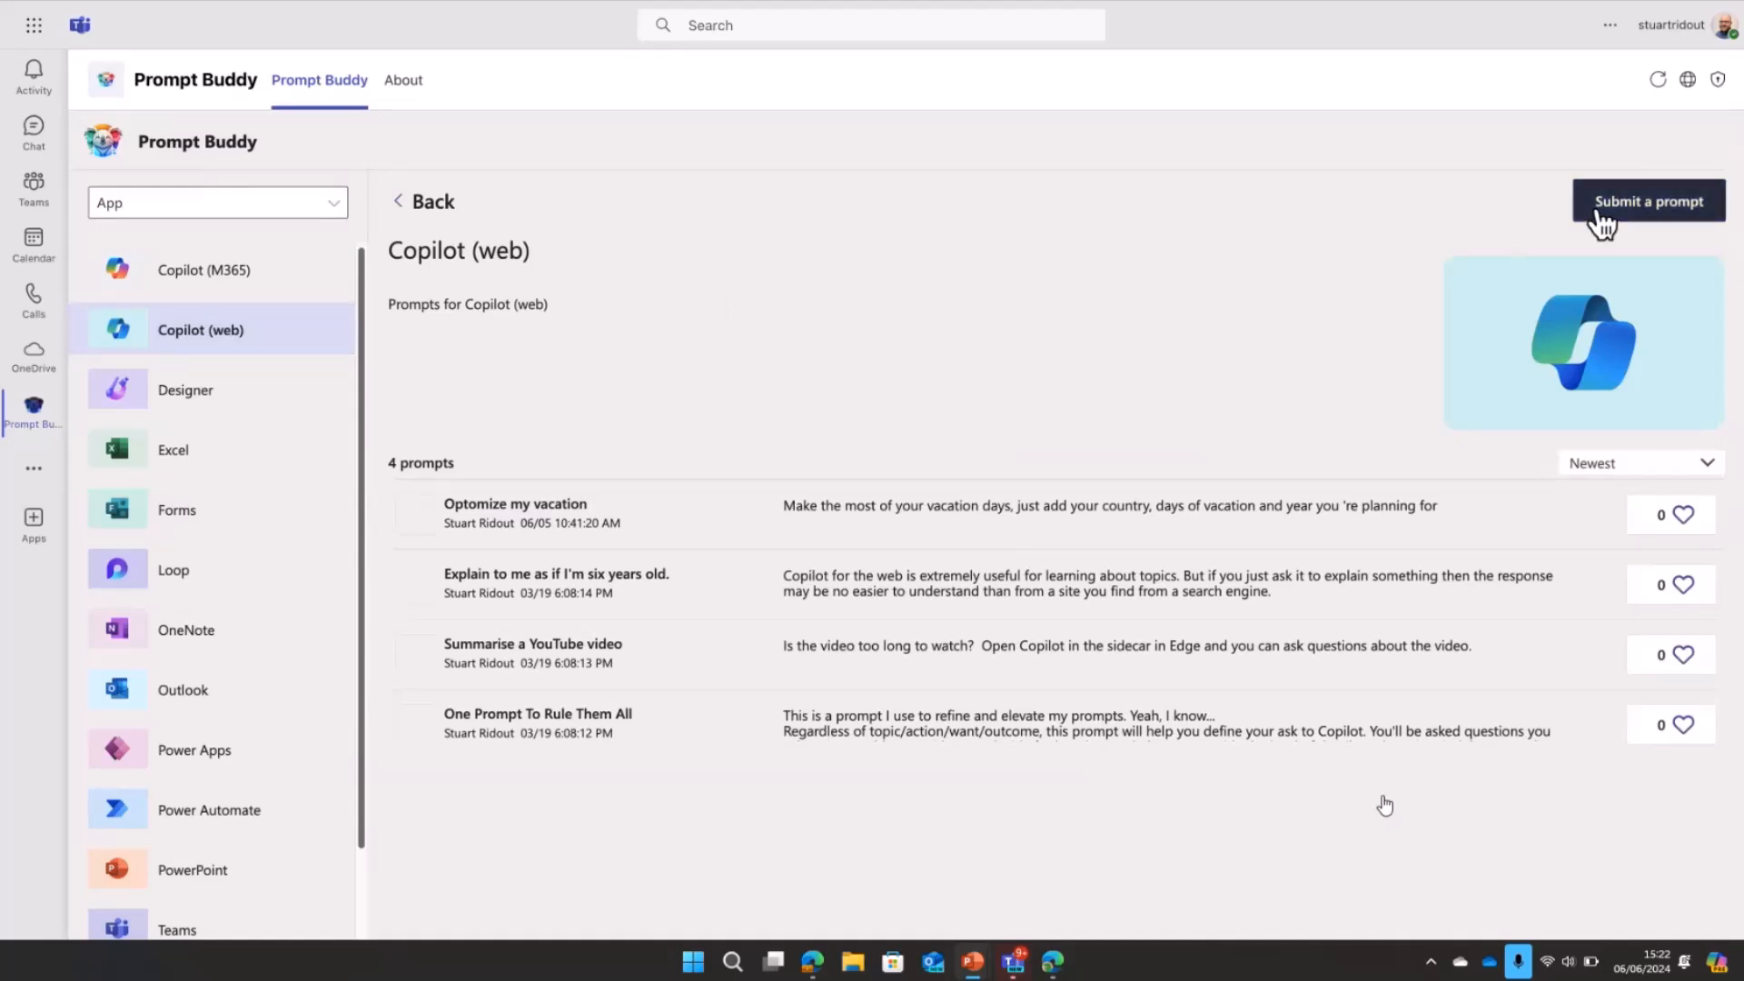
Step: Start a new prompt 'Generate a daily briefing on a topic' with its description and prompt text
click(1648, 202)
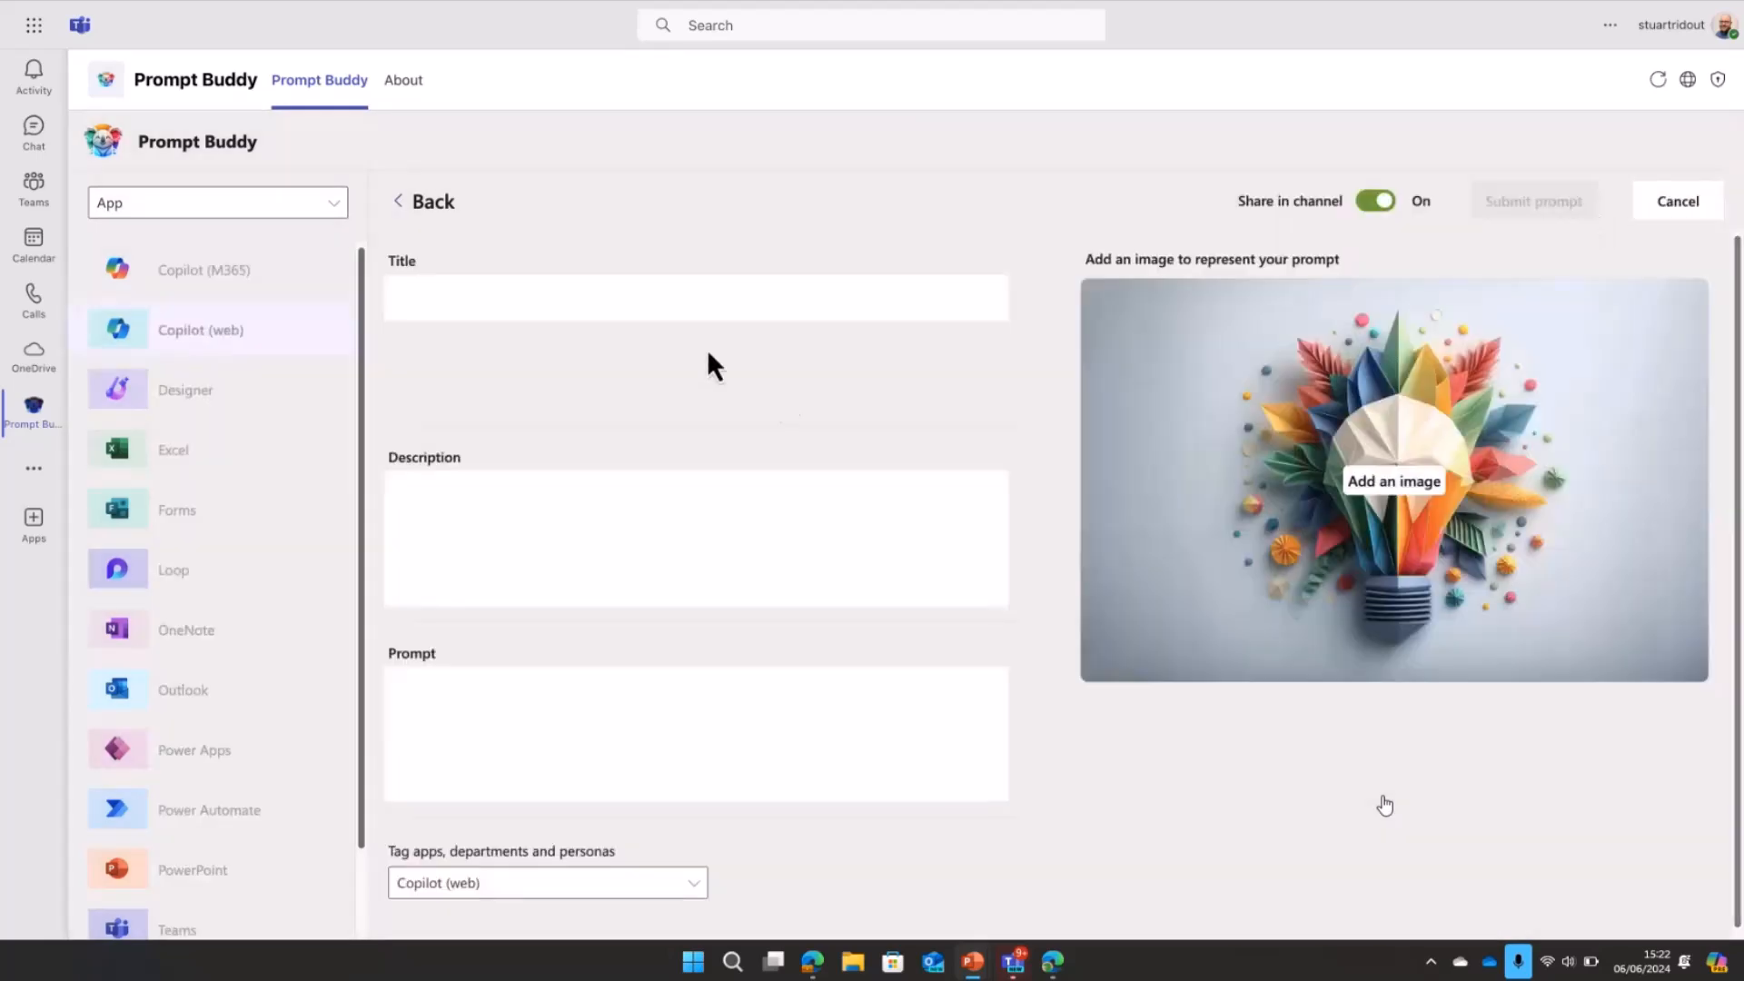
text(Generate a daily briefing on a topic)
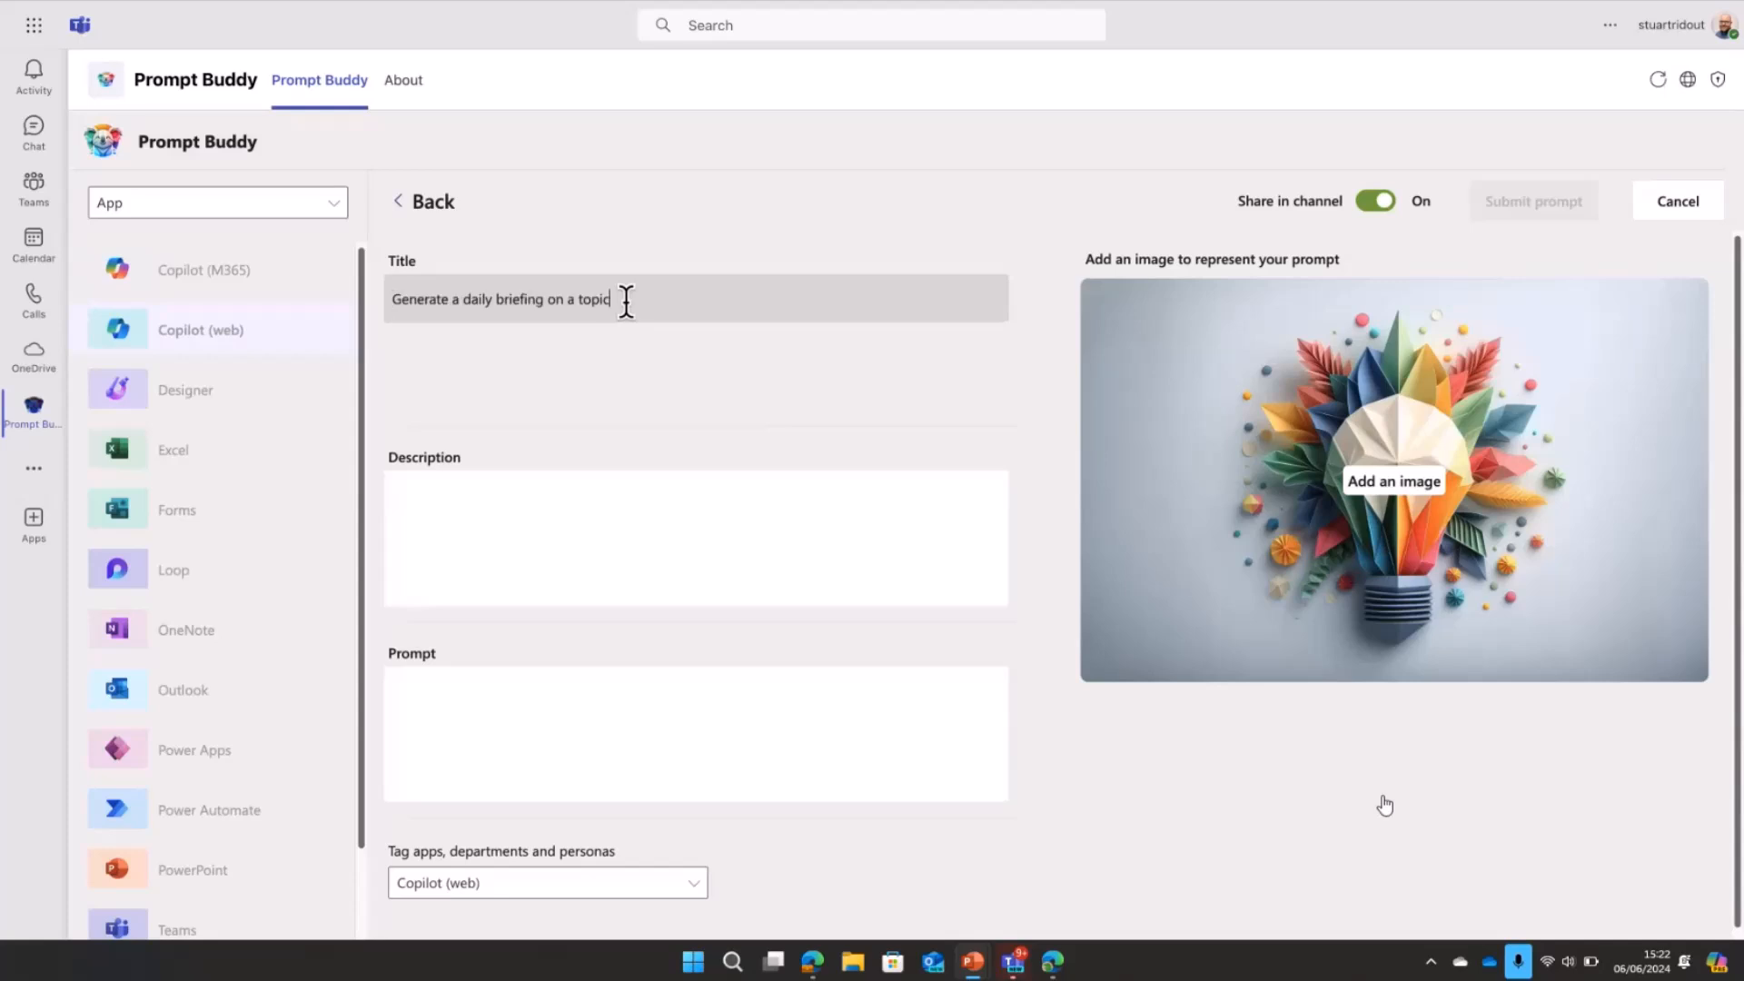
text(This prompt should be run as part of your daily check-in with Copilot to help you stay up to date on specific industry trends such as Artificial Intelligence!)
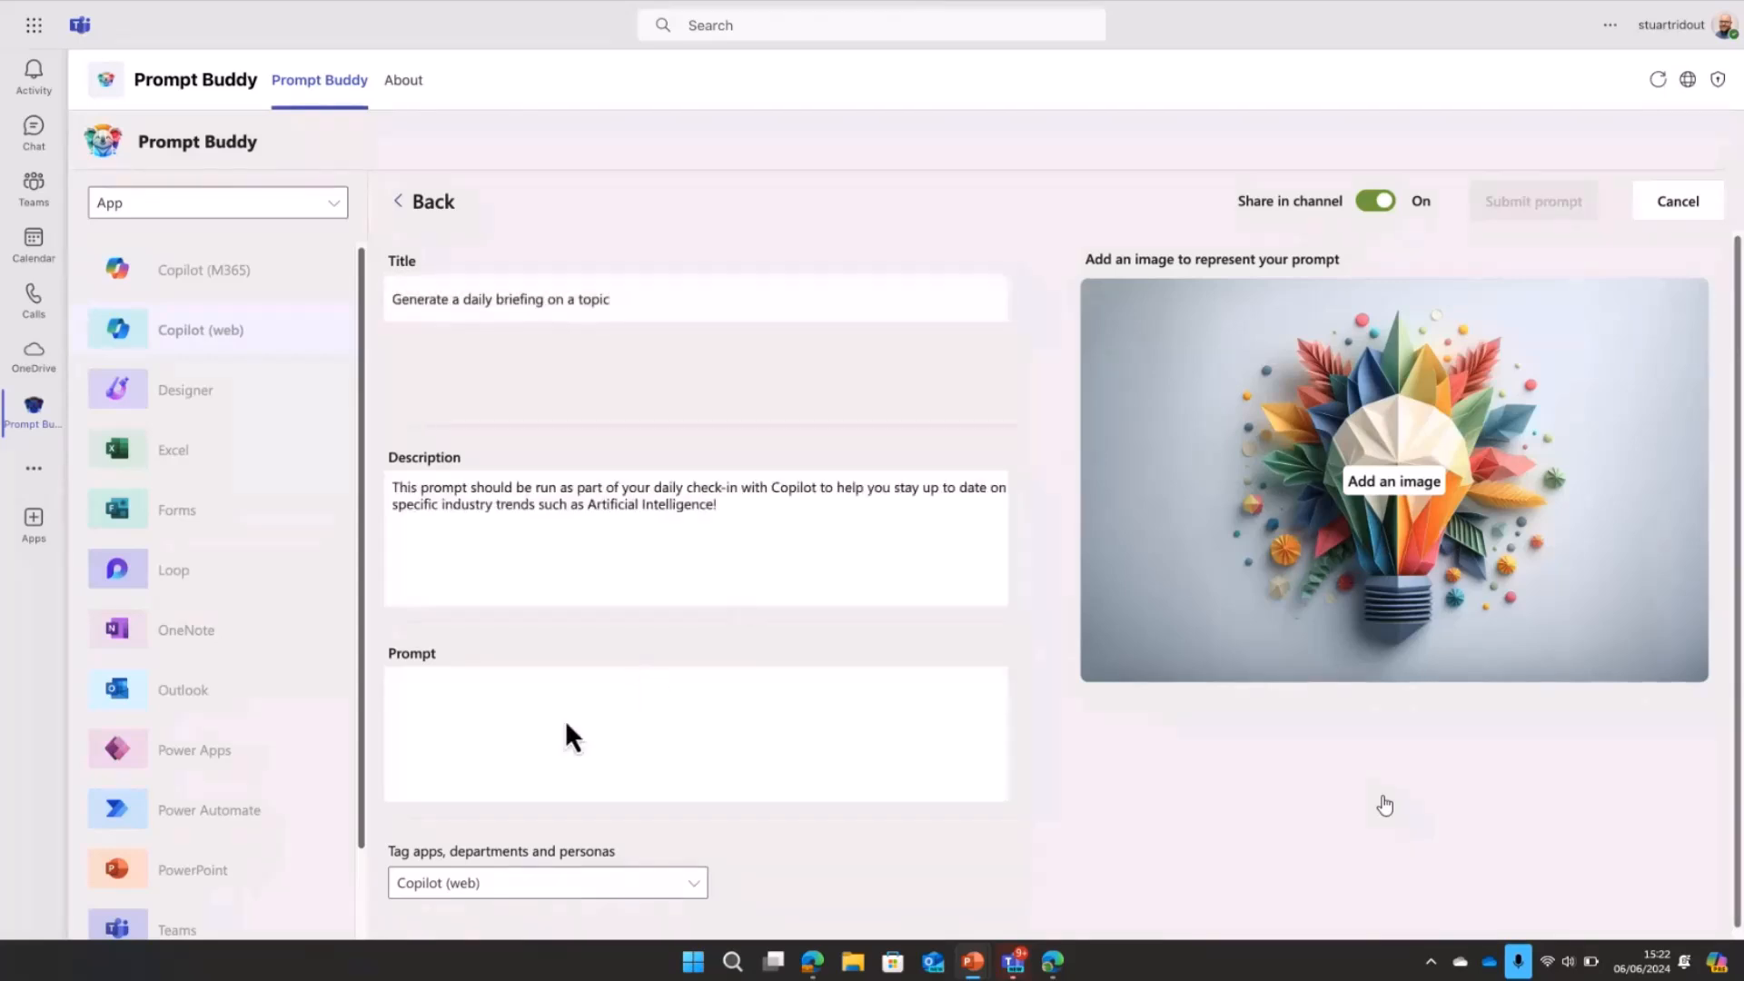
text(Please act as my administrative assistant and prepare a daily industry brief of big news from the last day regarding the [INSERT FIELD OR TOPIC]. Please format into a table and include the short topic, brief summary, suggested impact, source name, and link to the source material if I wish to read more. Rank in order of potential impact and only include reput)
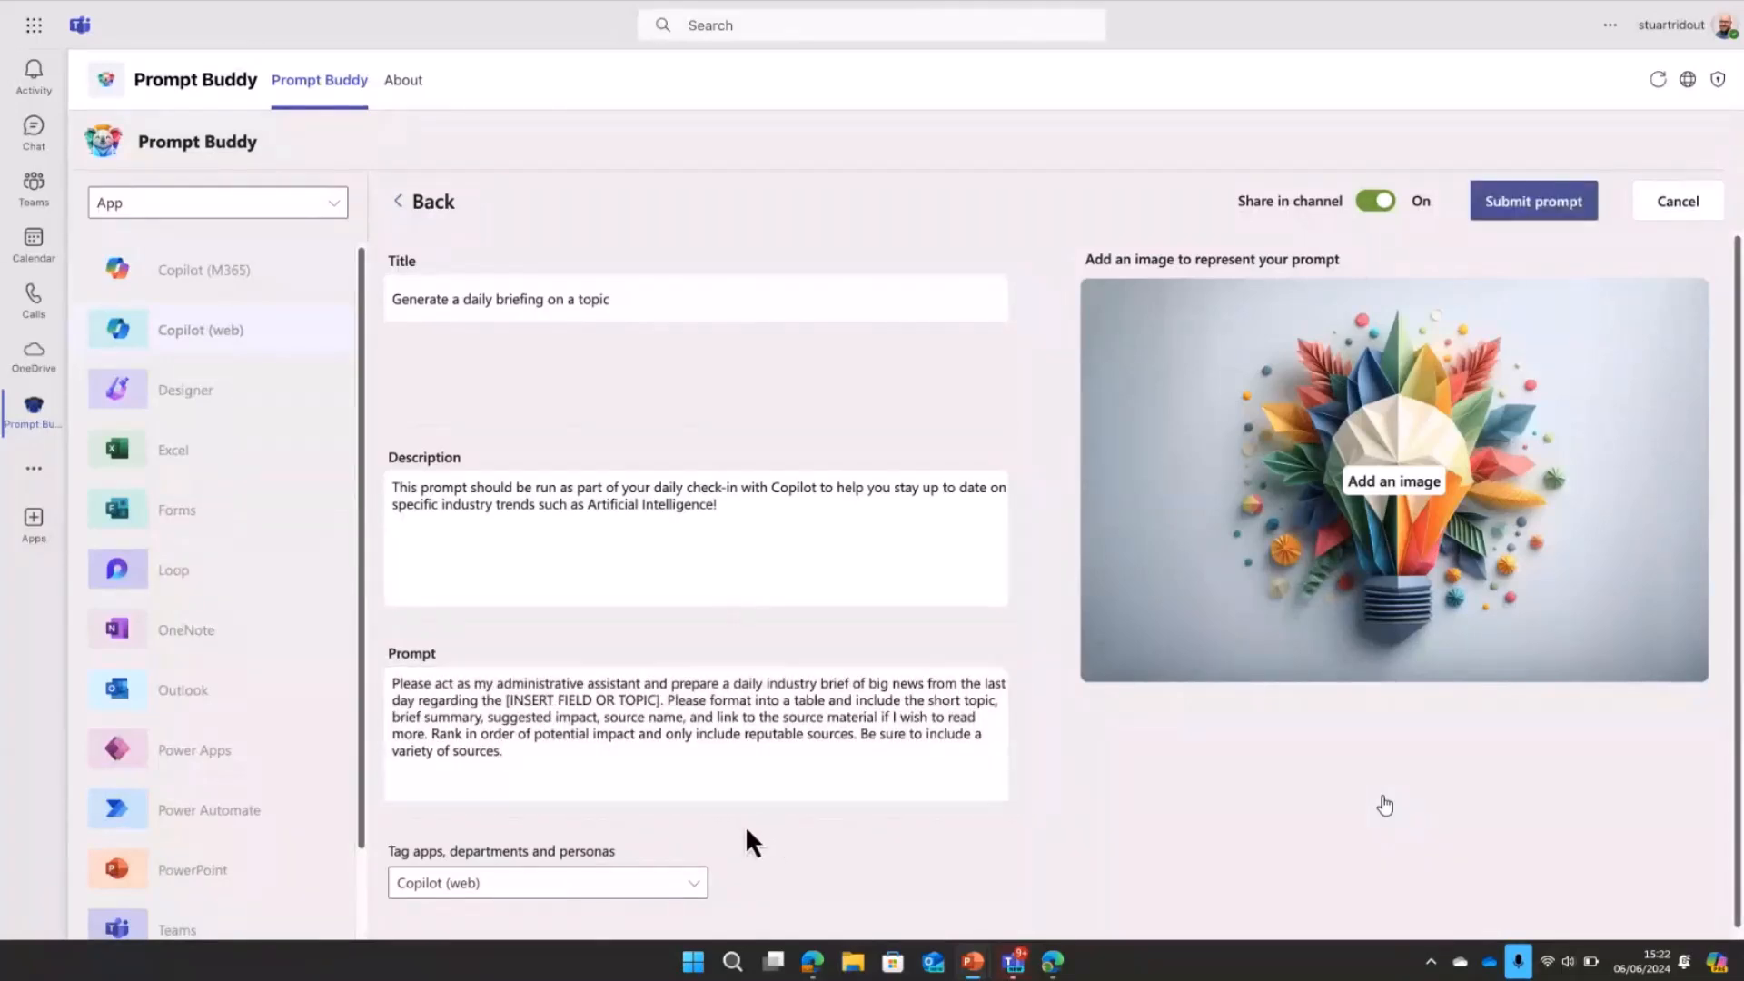
Step: Tag the draft with Copilot (M365) as well as Copilot (web) and add a robot picture
scroll(down, 3)
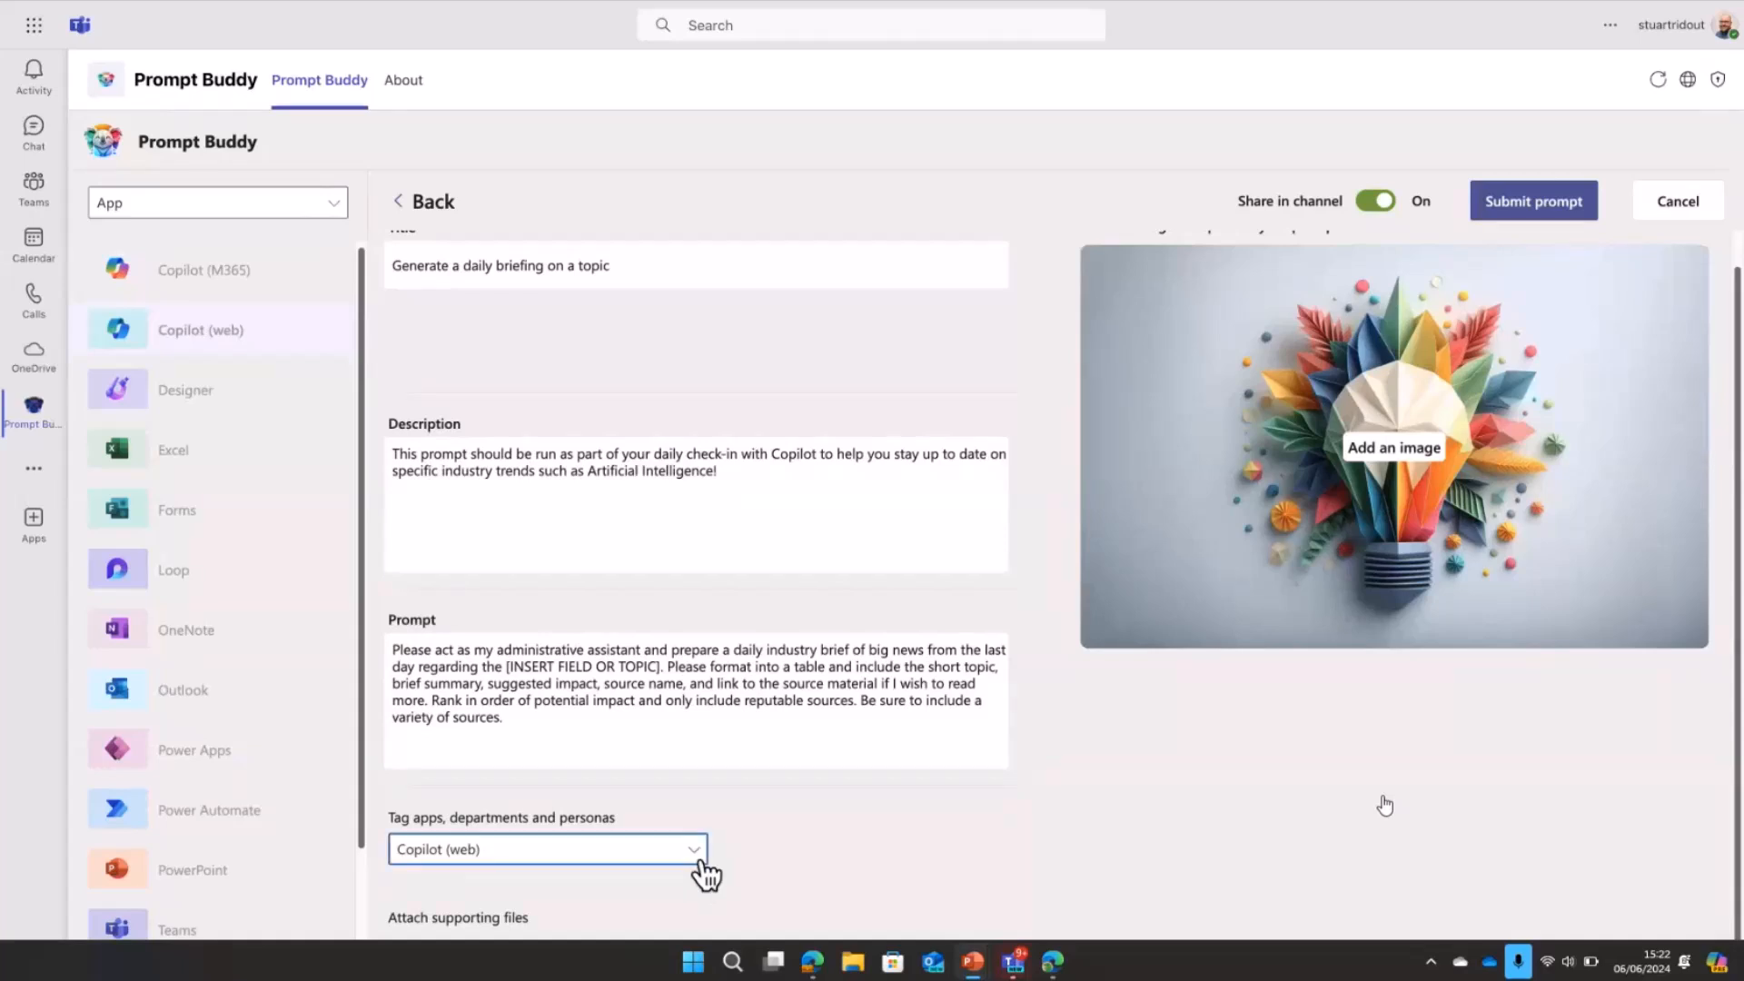
click(547, 848)
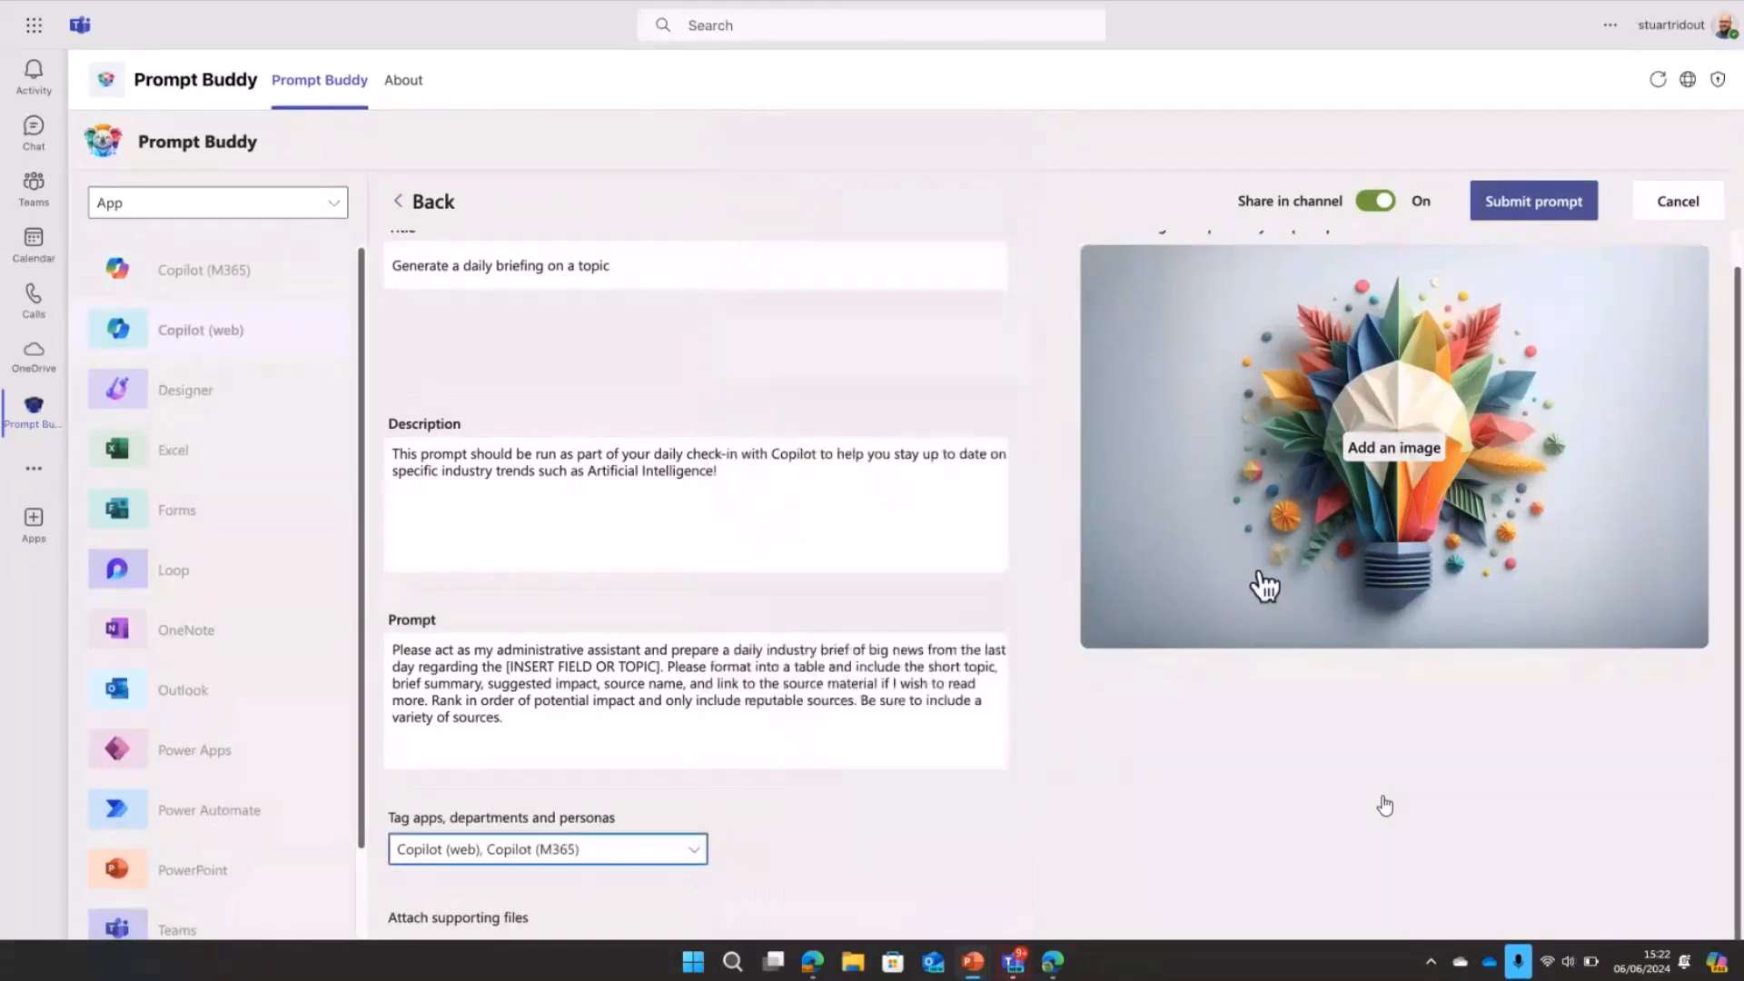
click(1394, 447)
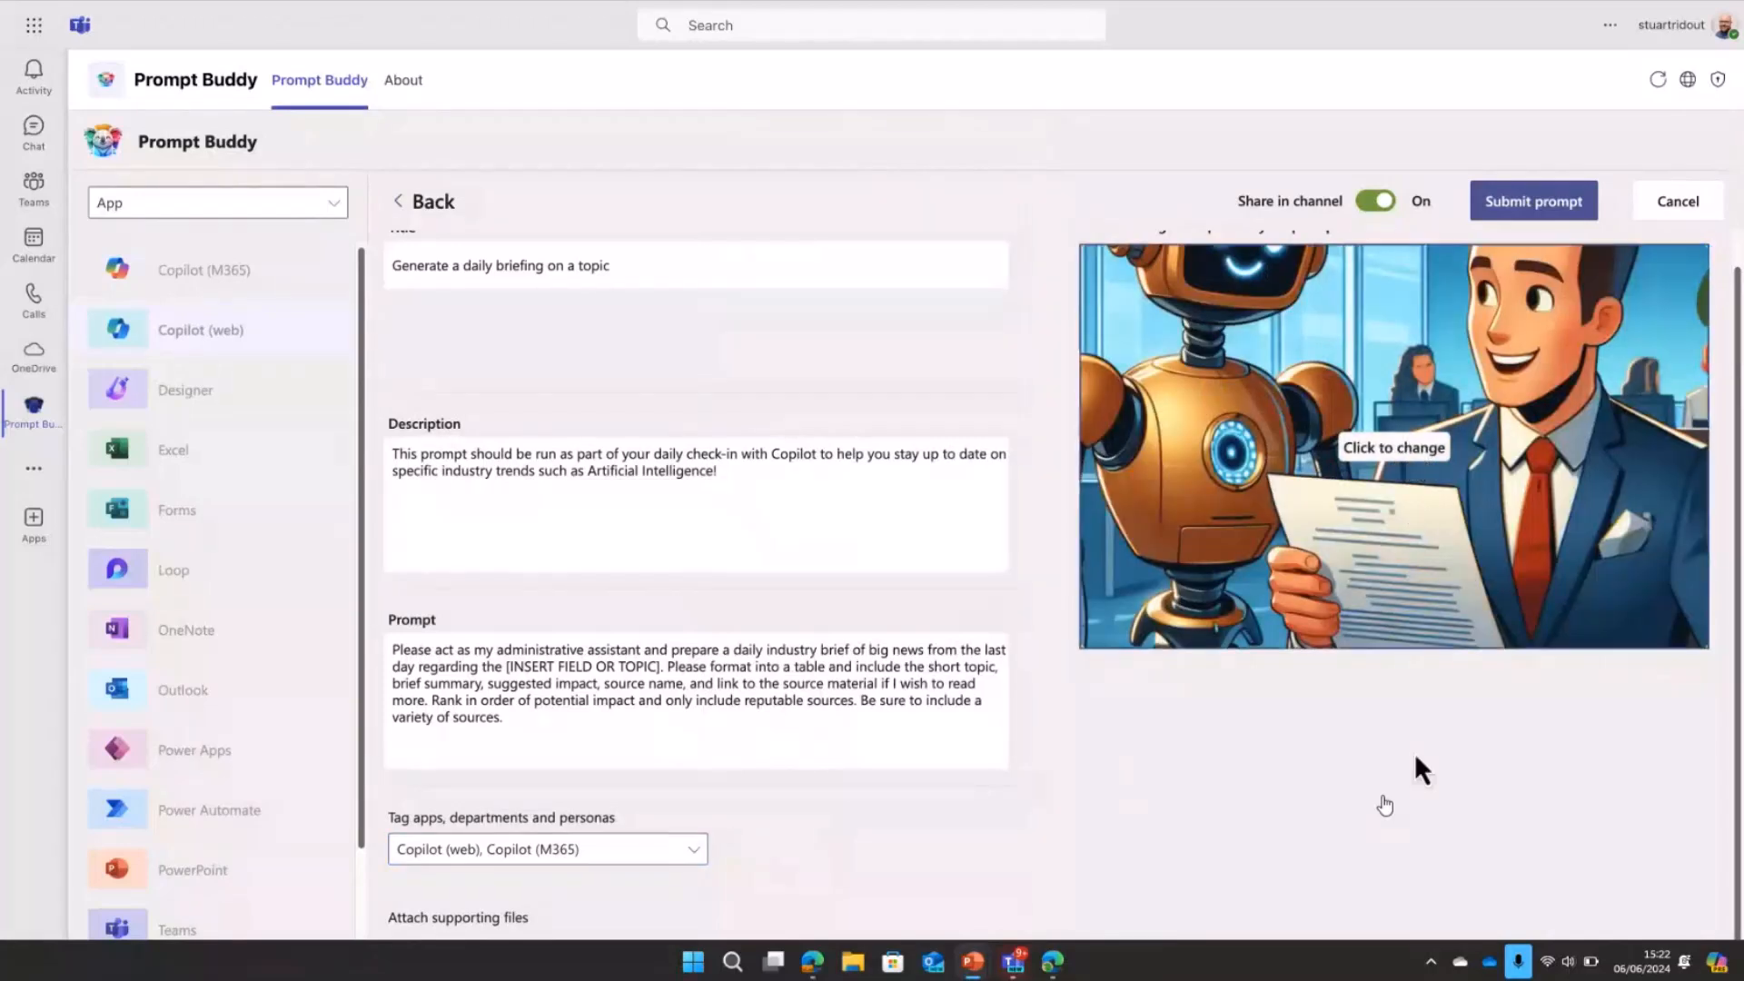
click(1534, 202)
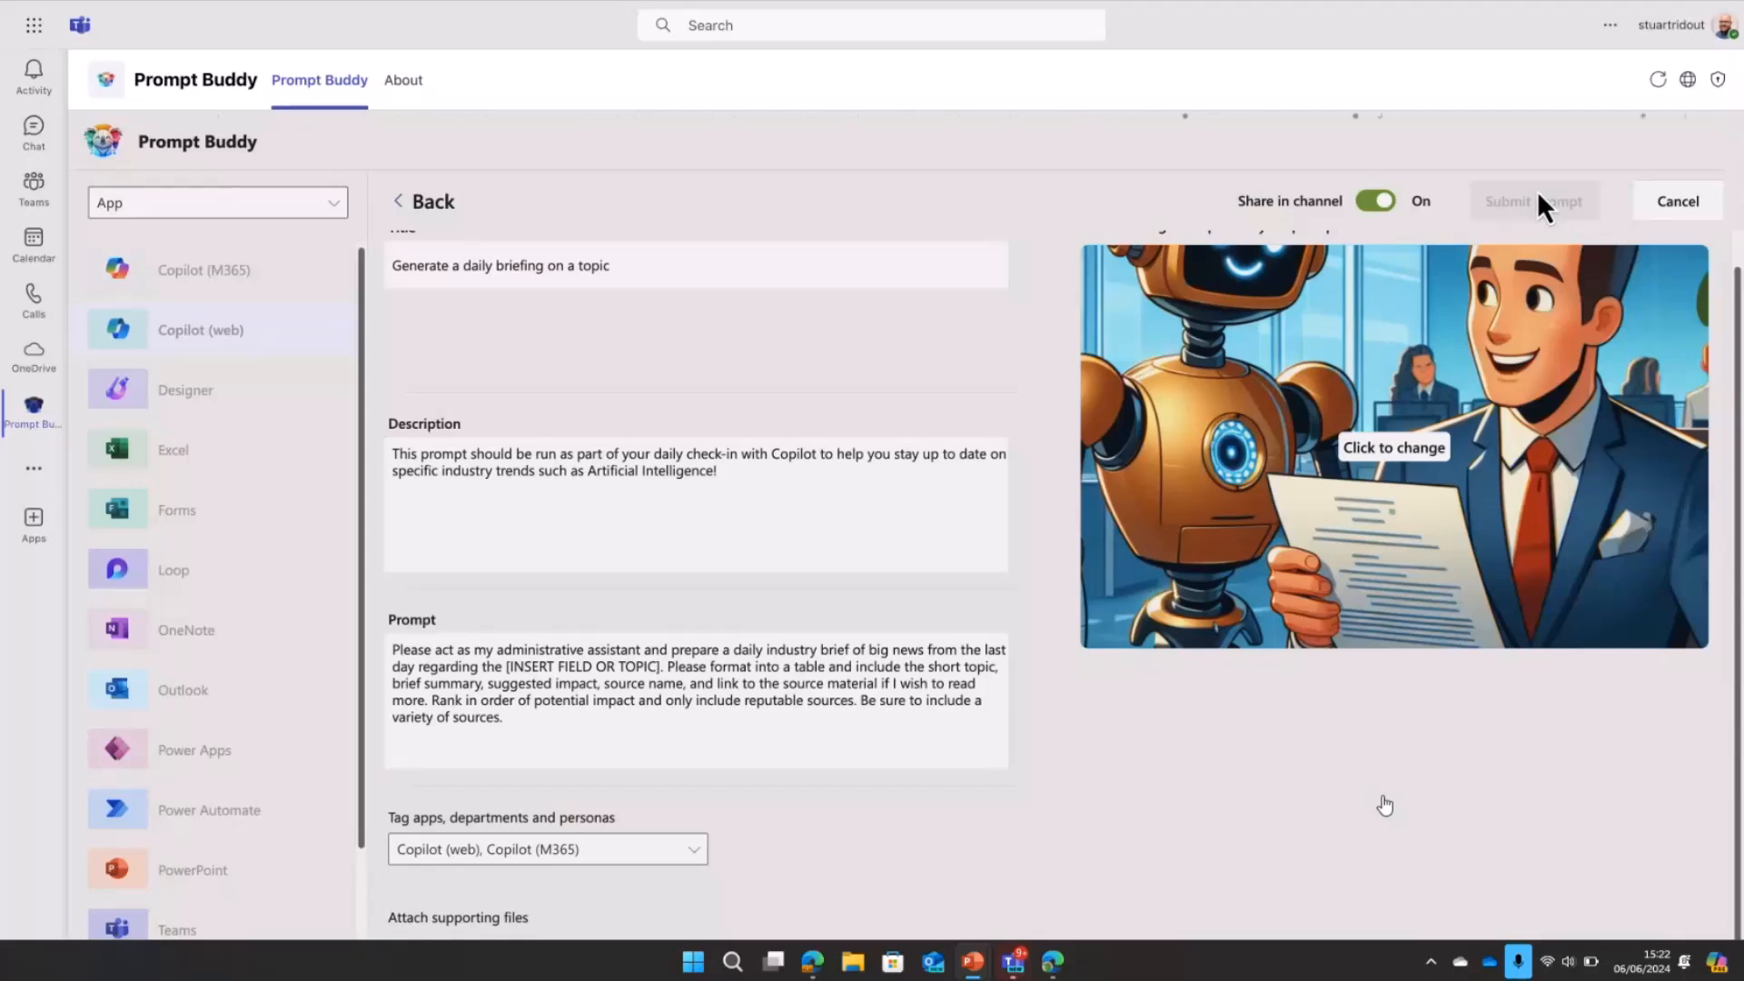
Step: Submit the daily briefing prompt, give it its first like, and return to the list
click(1534, 202)
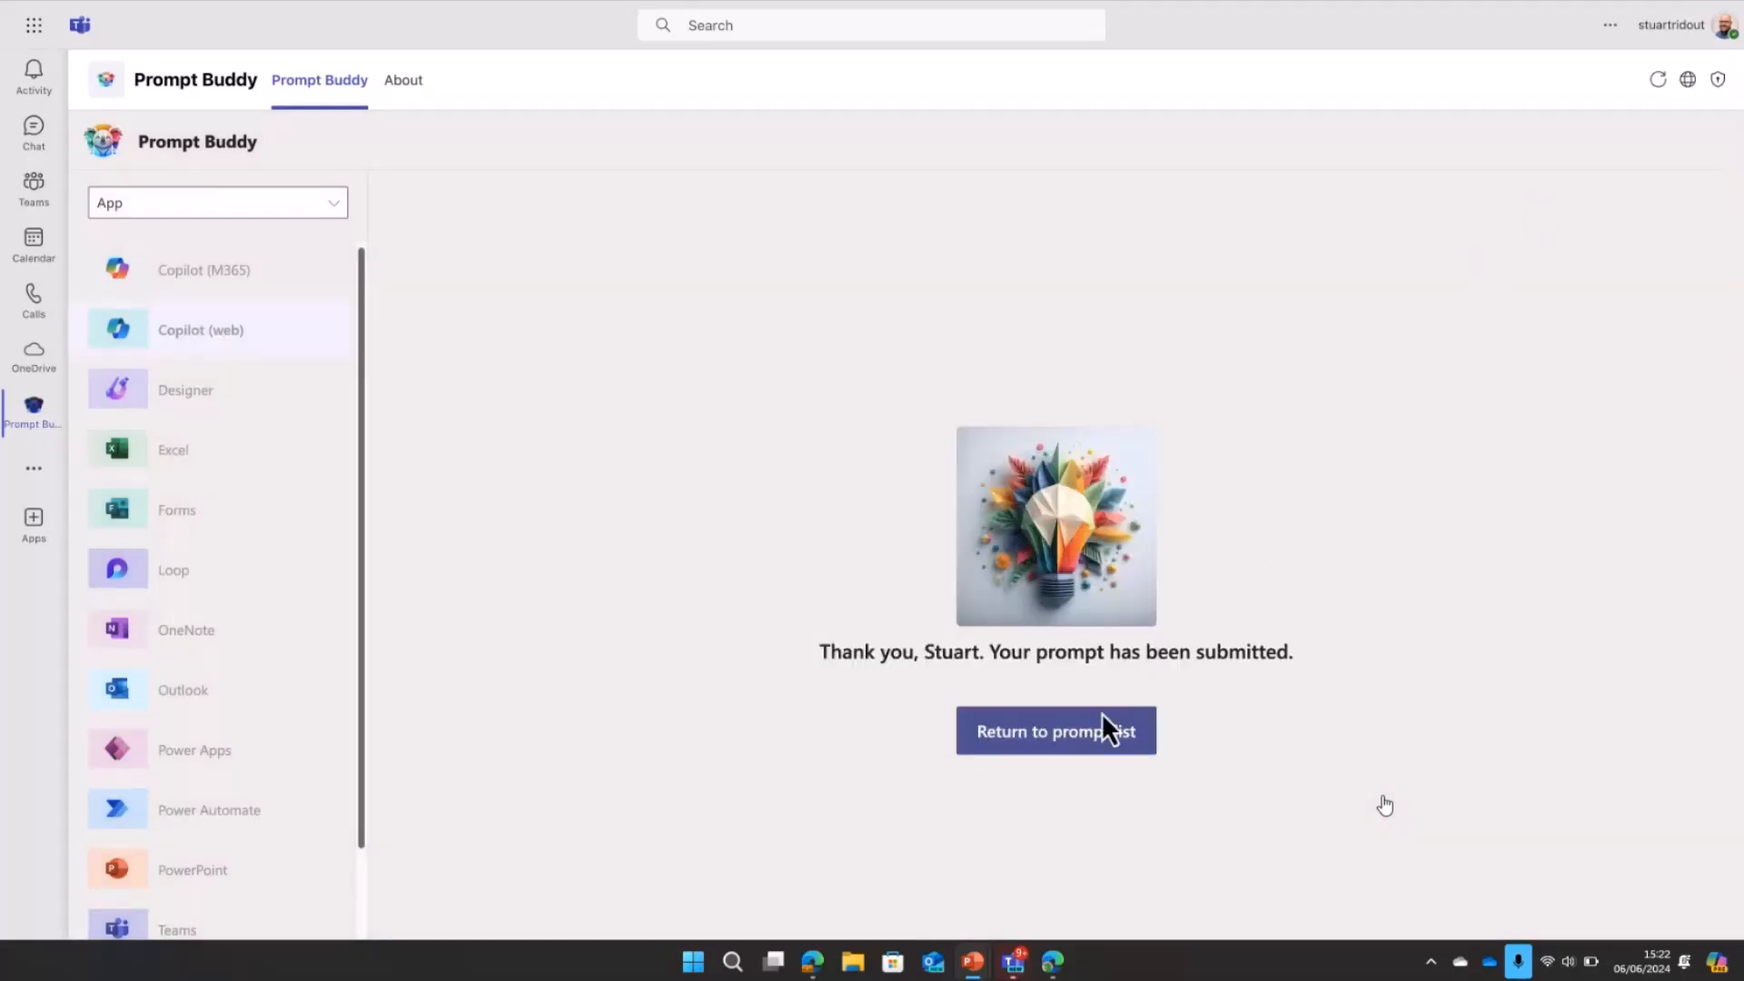
click(1054, 730)
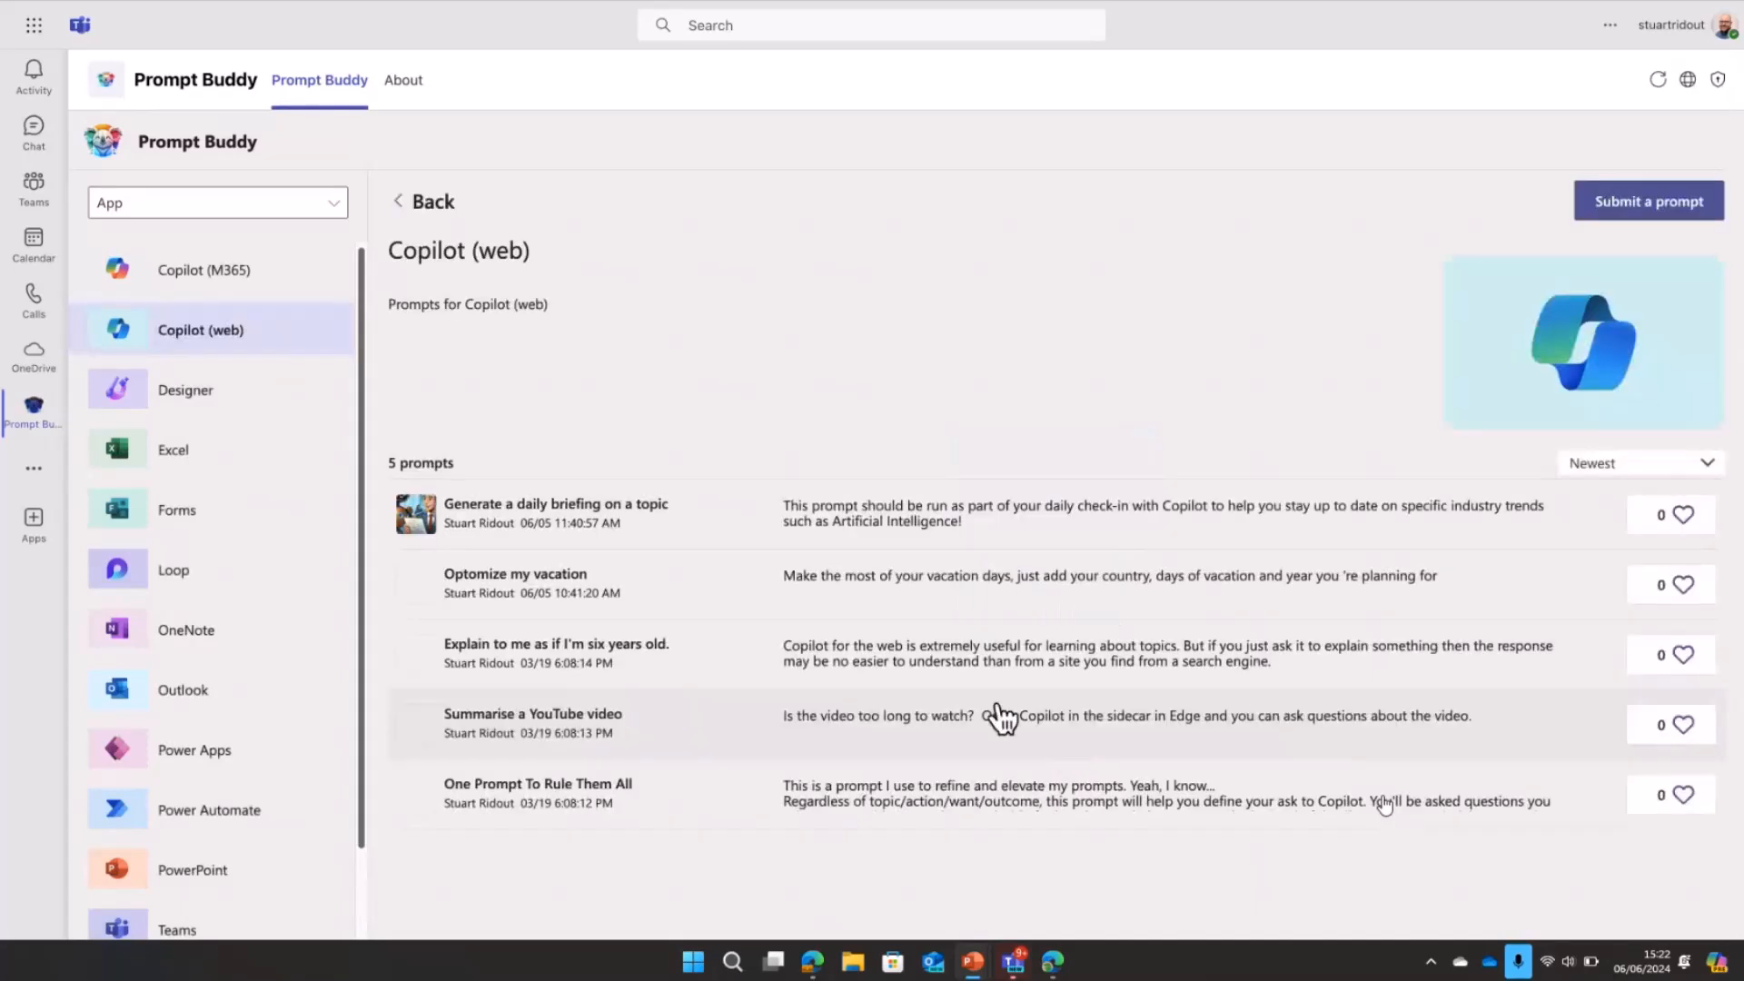
click(556, 504)
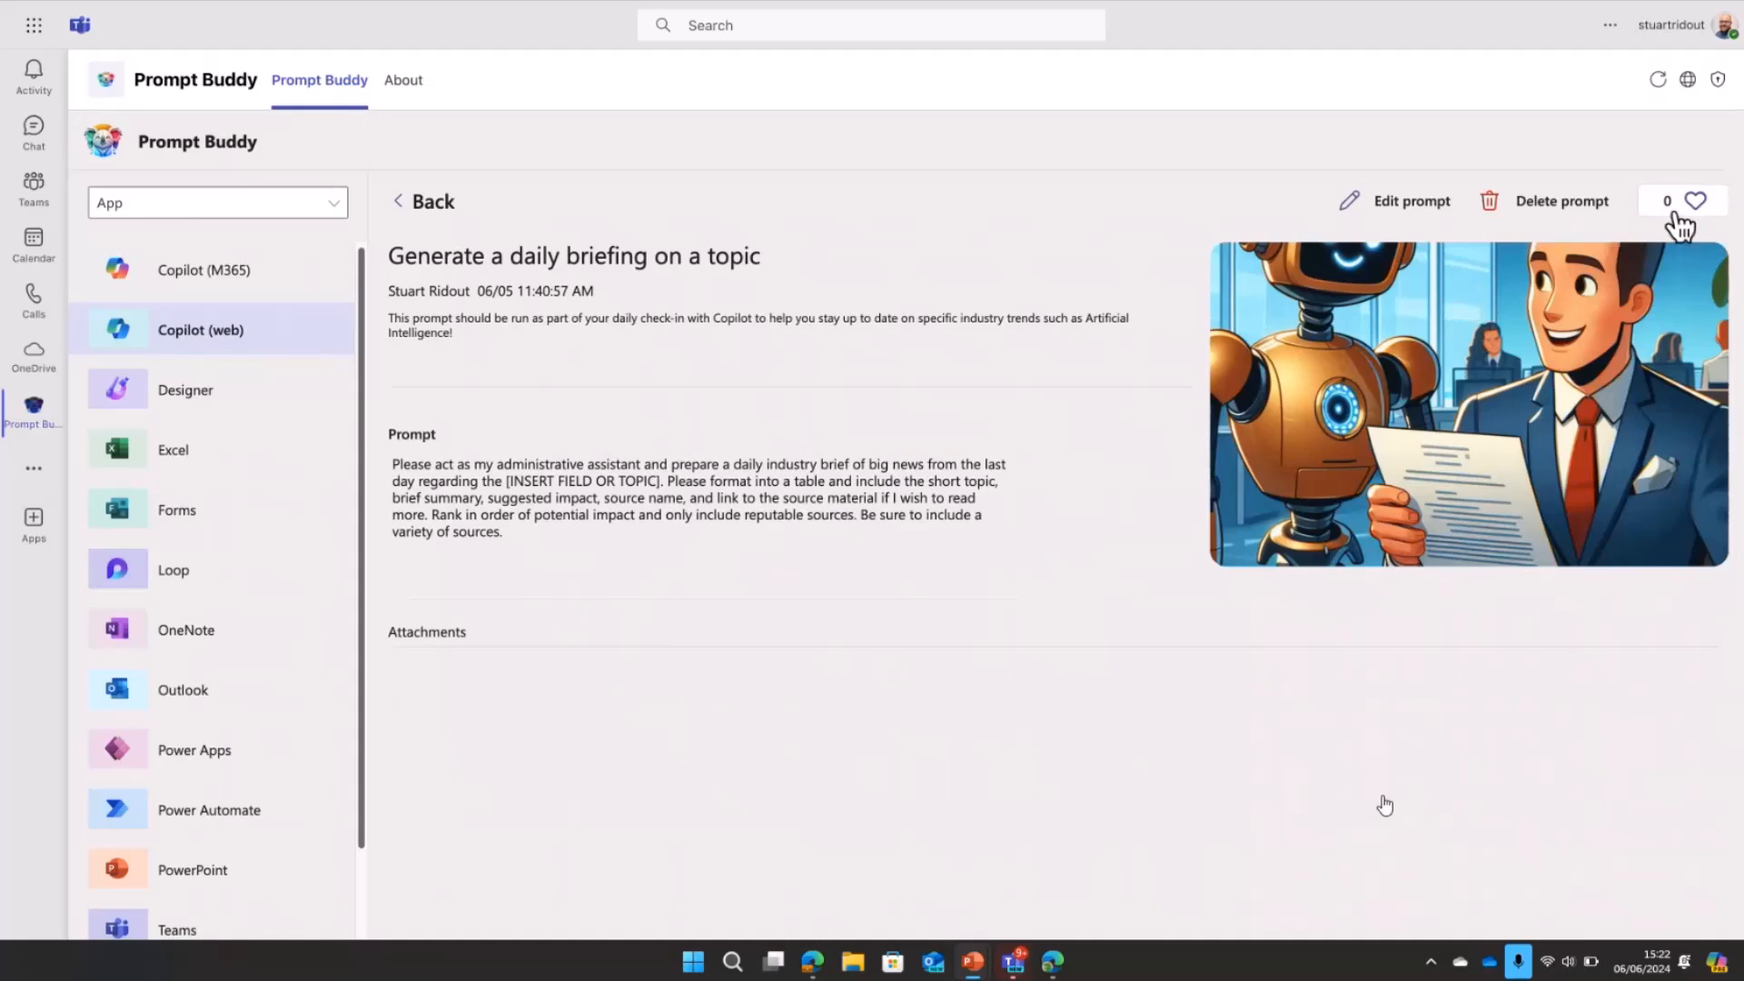
click(1695, 202)
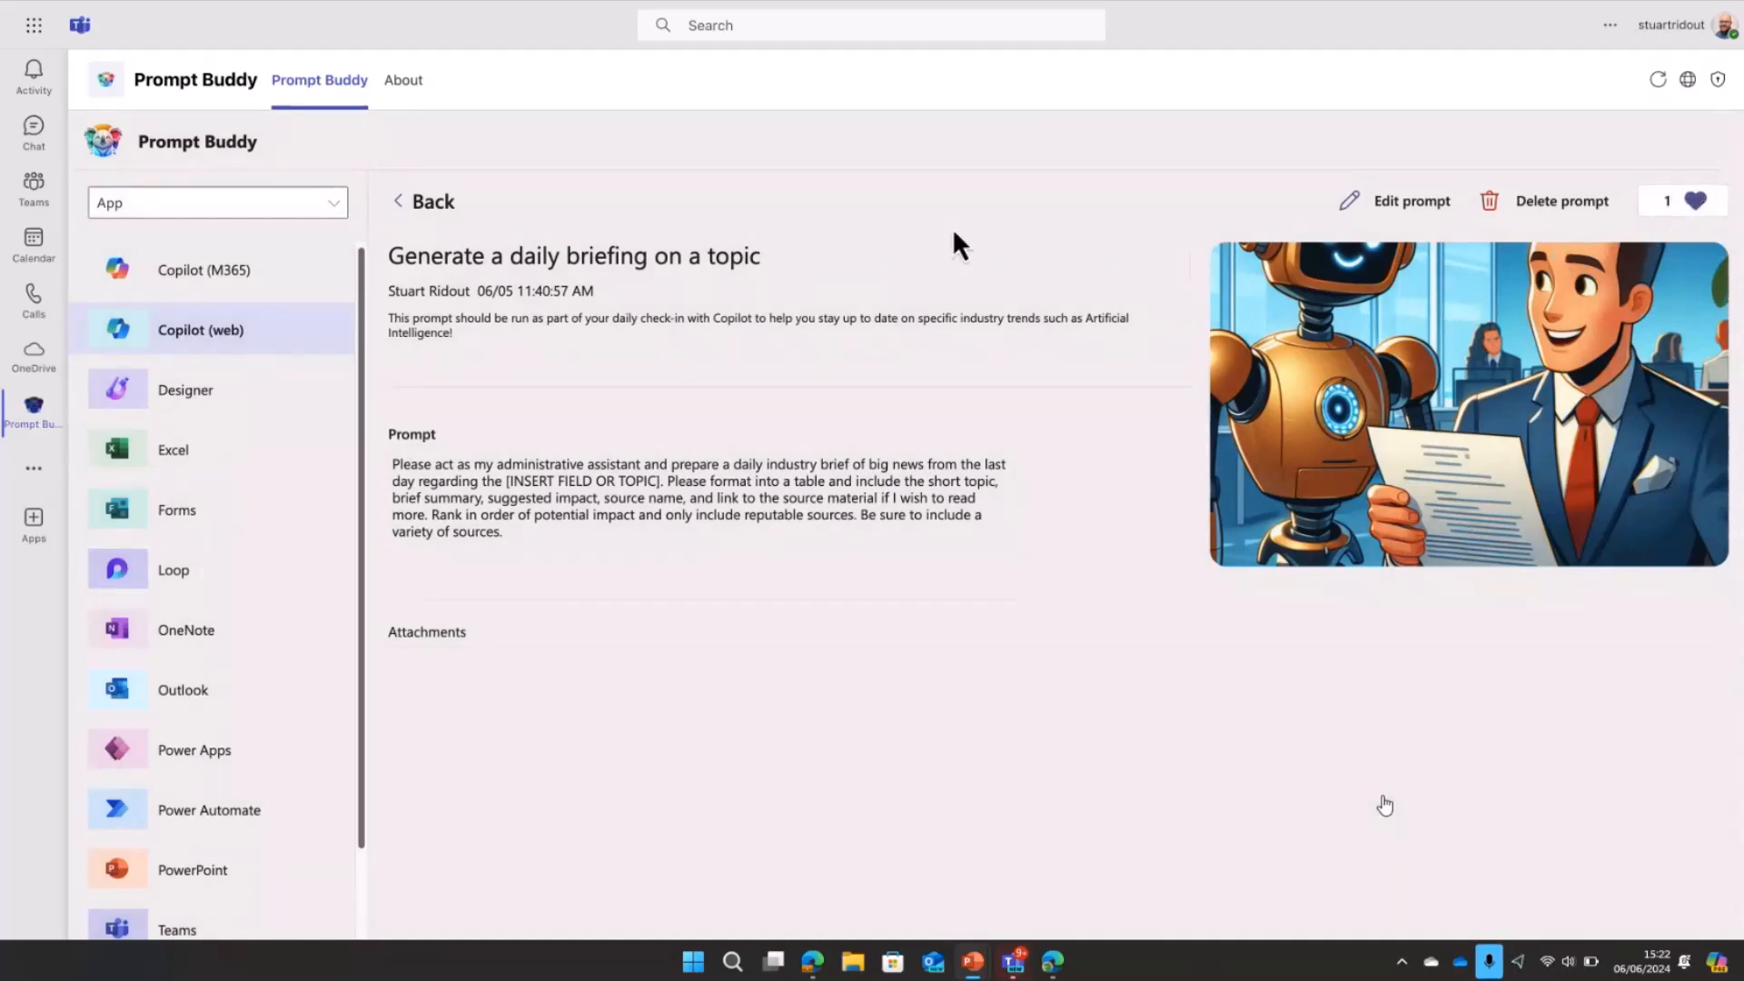
click(422, 201)
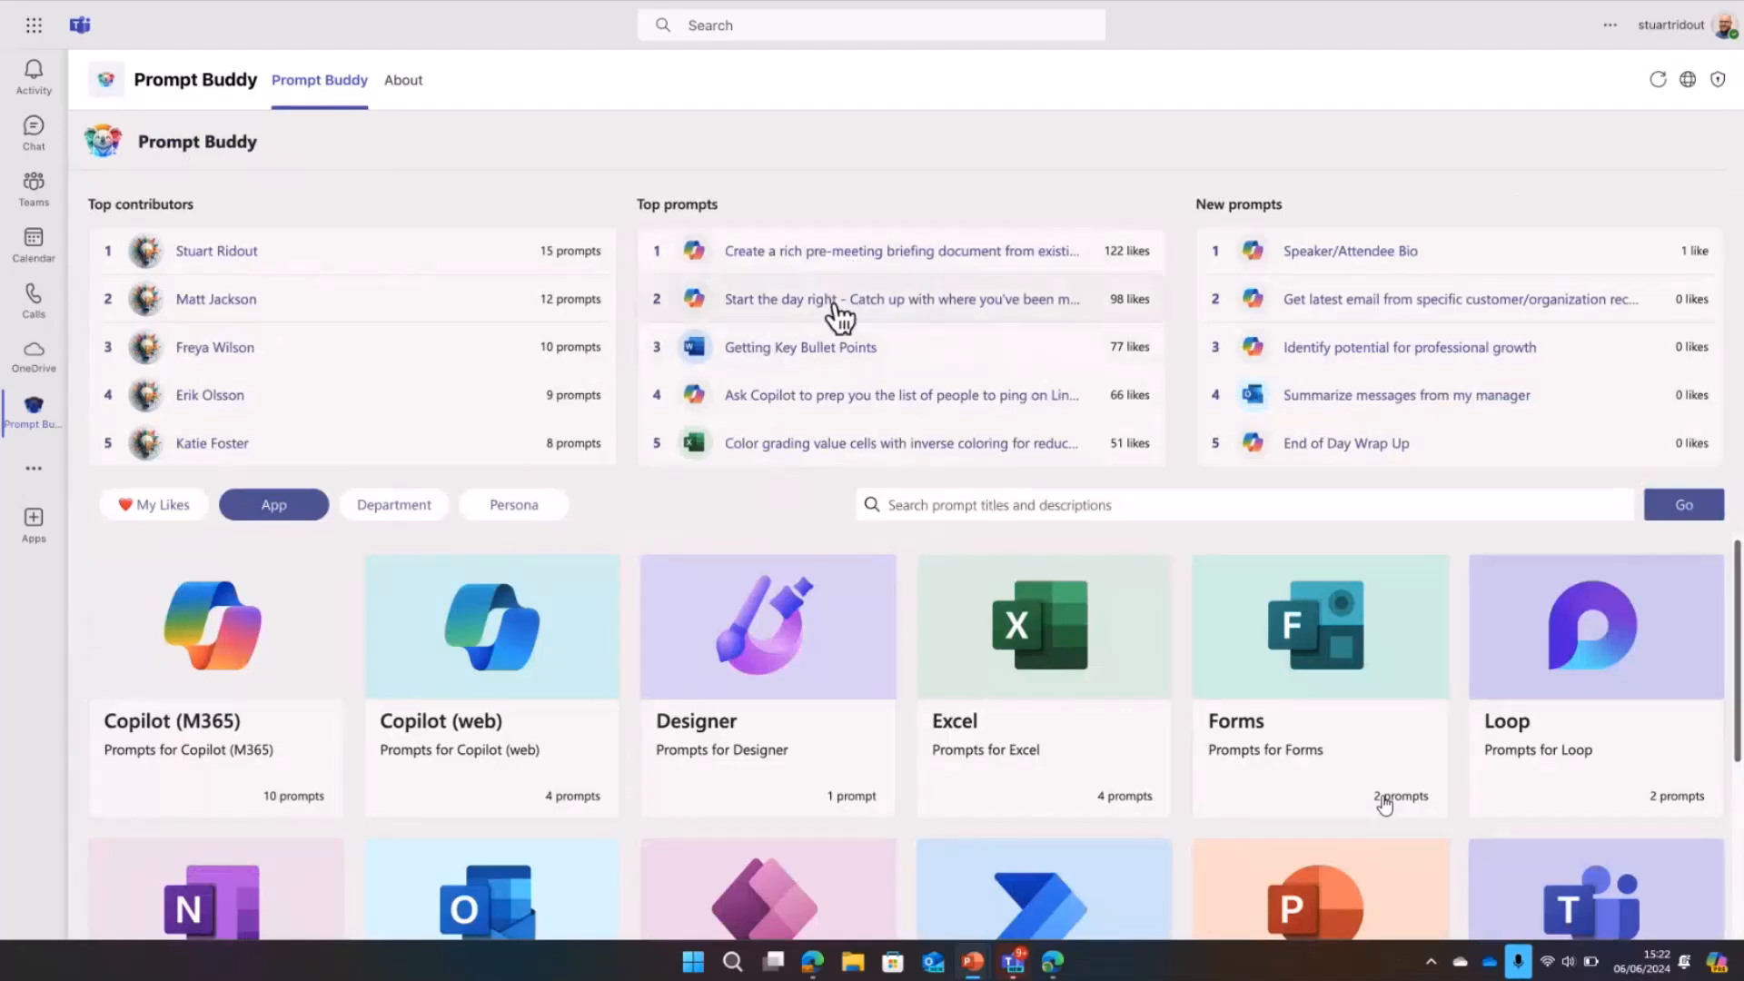
mouse_move(839, 316)
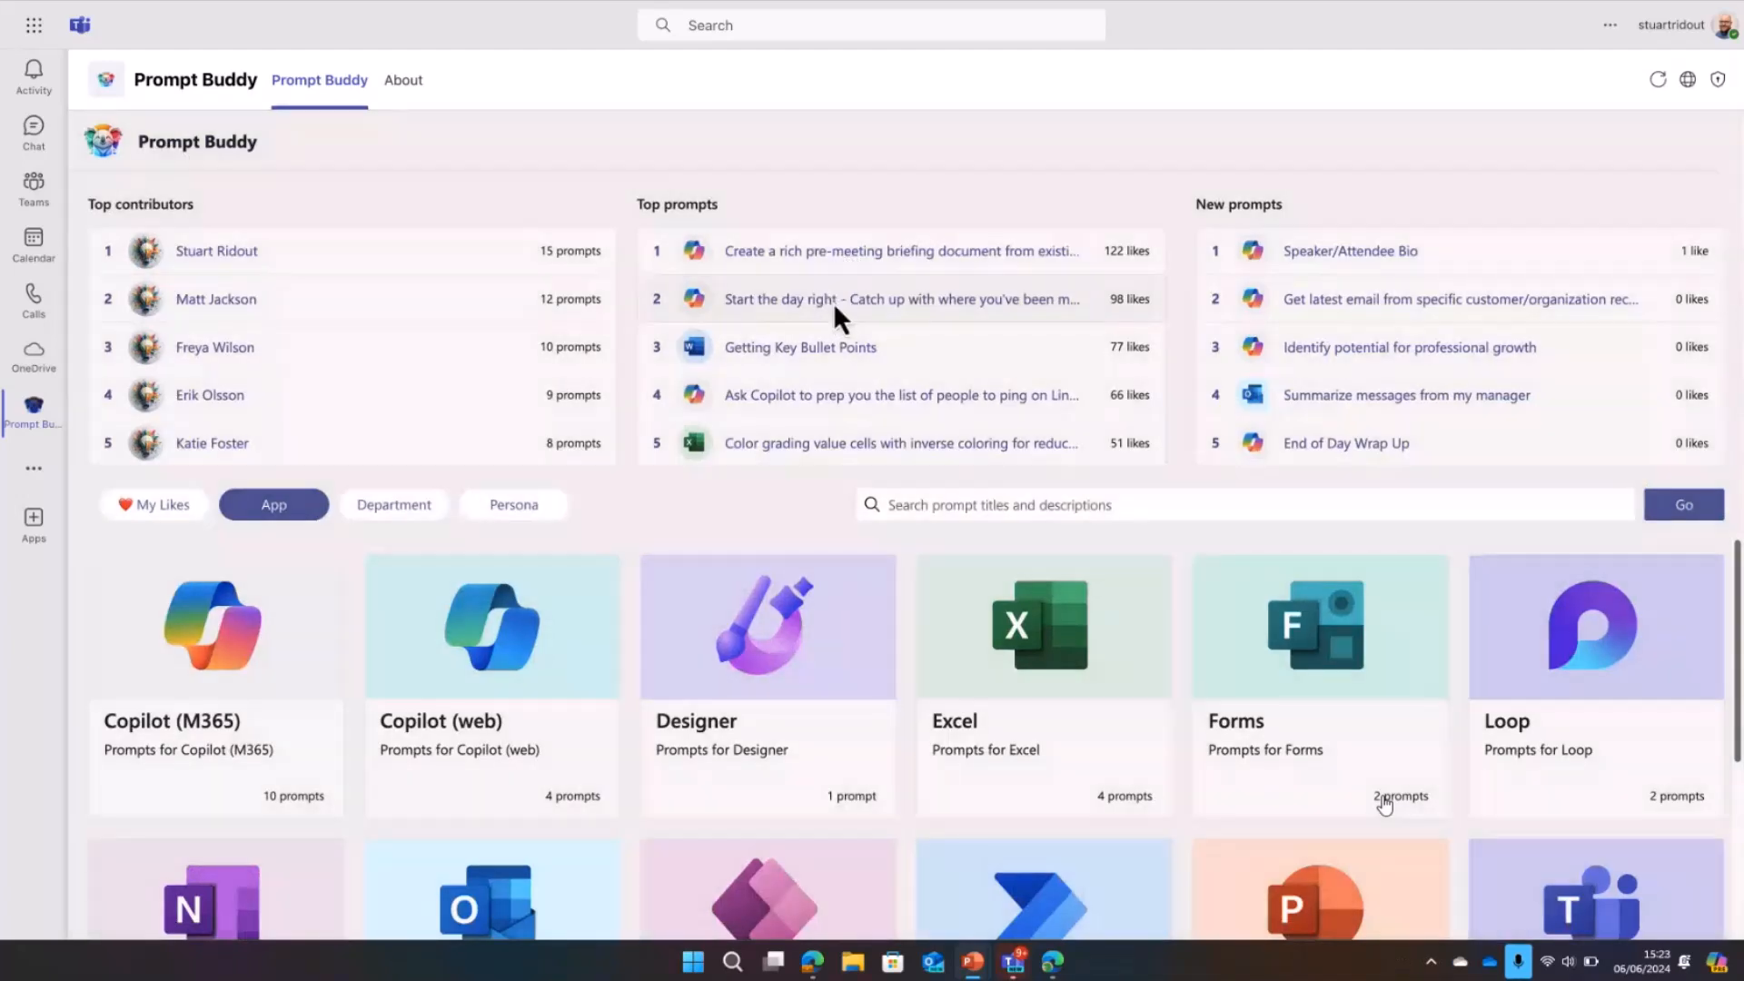
Step: Open the 'Start the day right' prompt details and like it
click(903, 298)
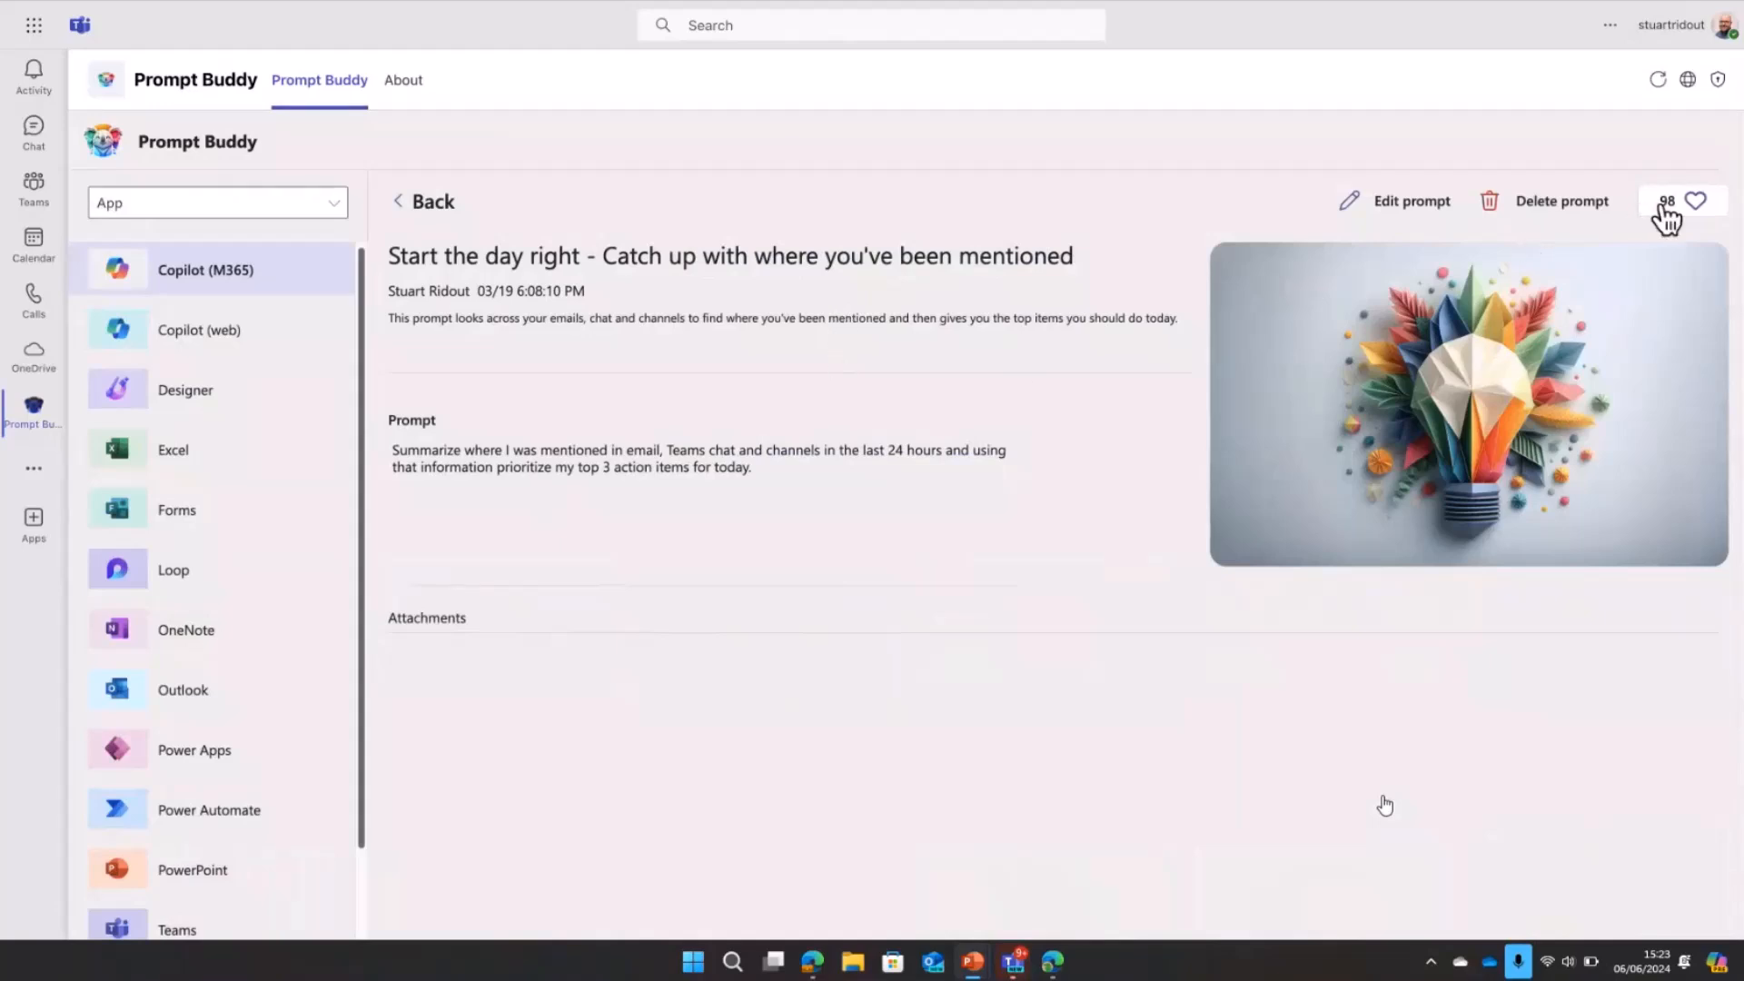
click(1695, 201)
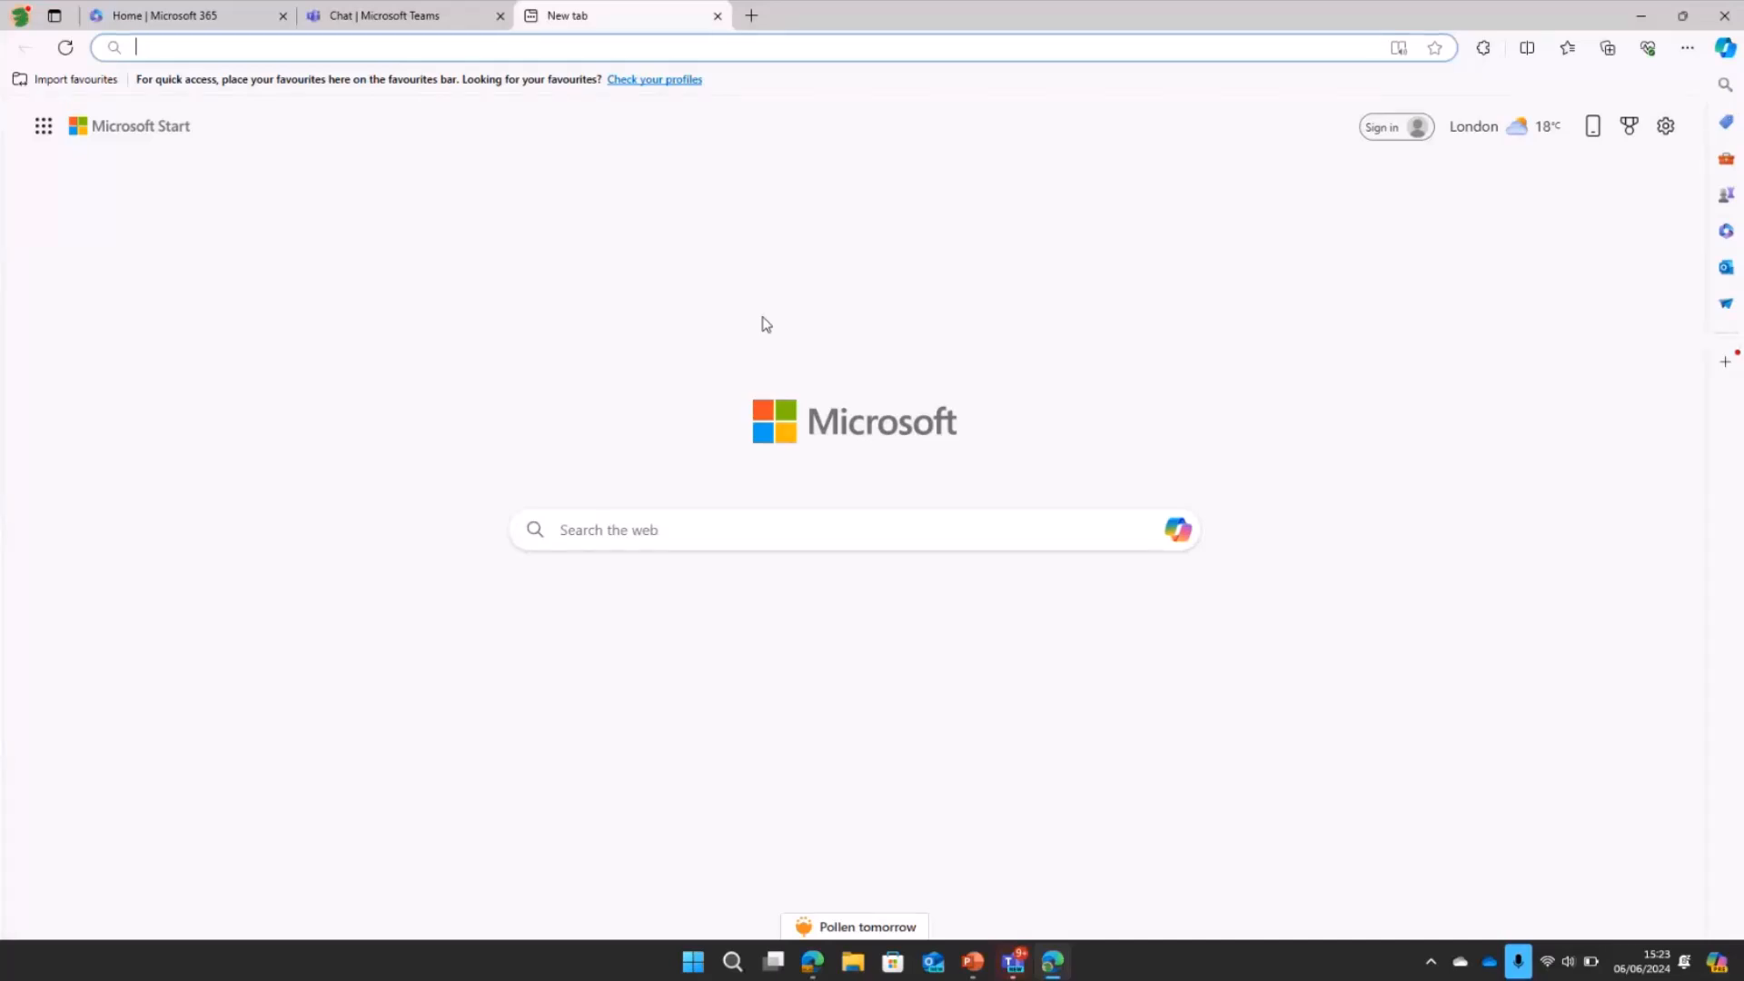
Step: Load the promptbuddy GitHub repository via the aka.ms short link and view its README
text(aka.ms)
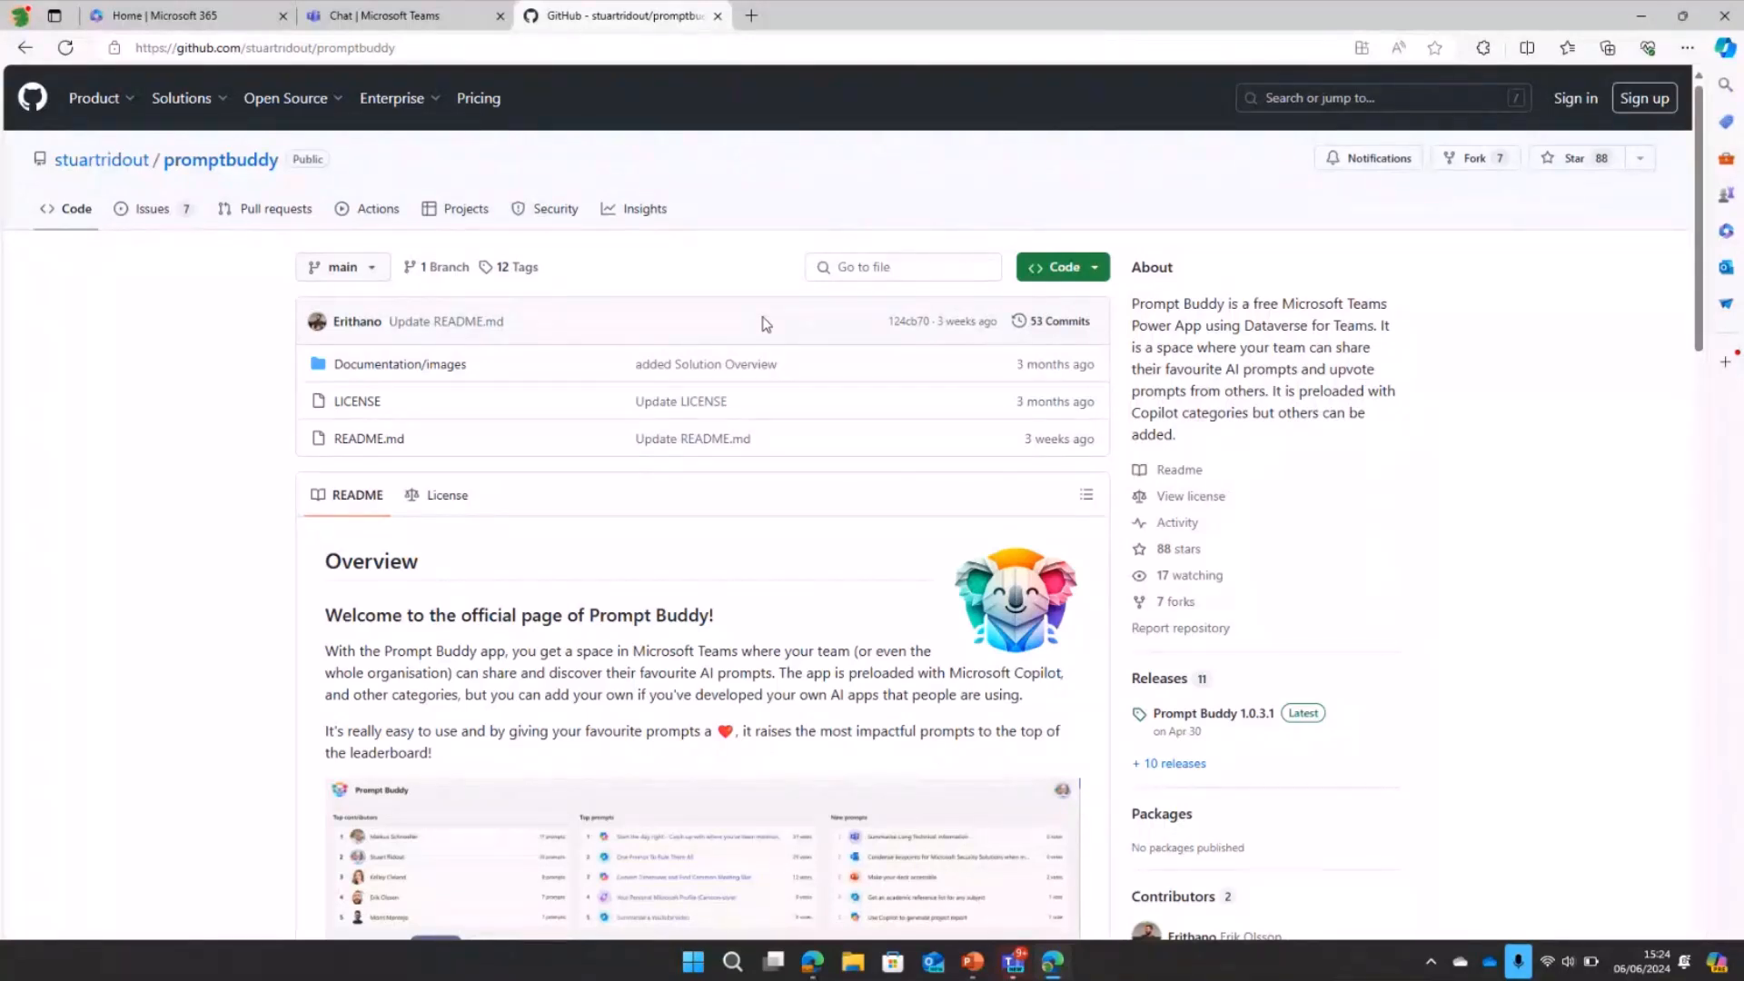
scroll(down, 3)
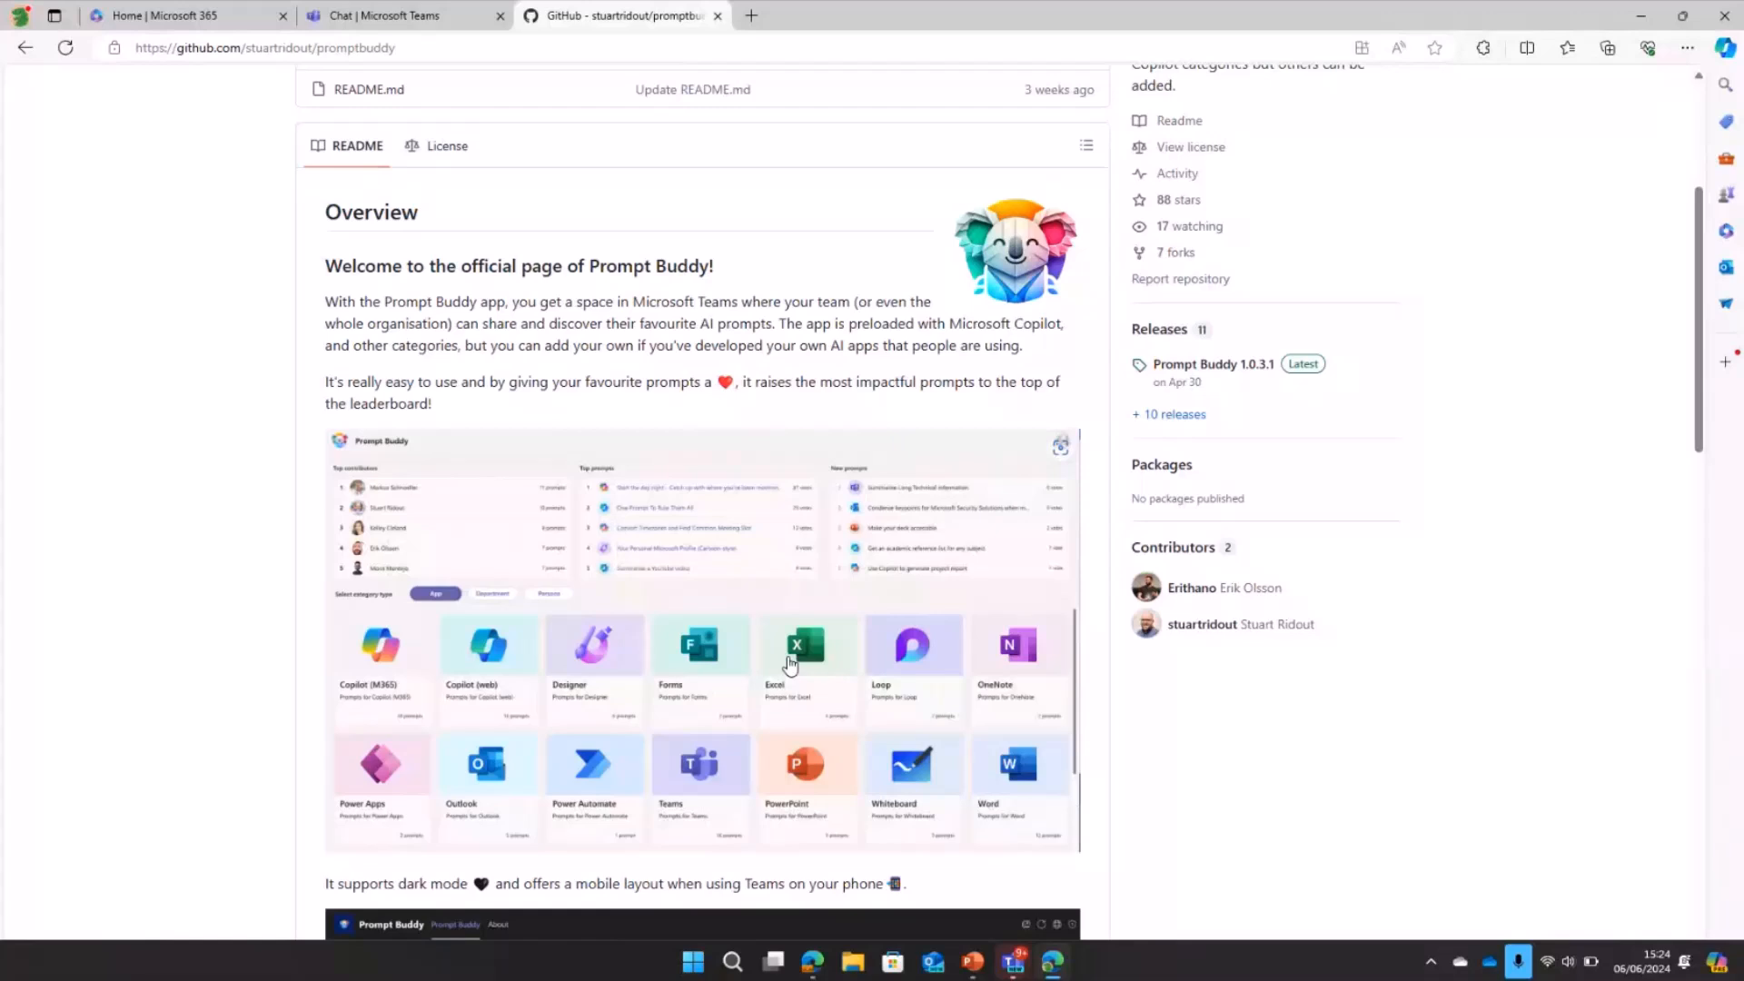
Step: Scroll the README to the light and dark mode screenshots, then reach the browser profile icon
scroll(down, 3)
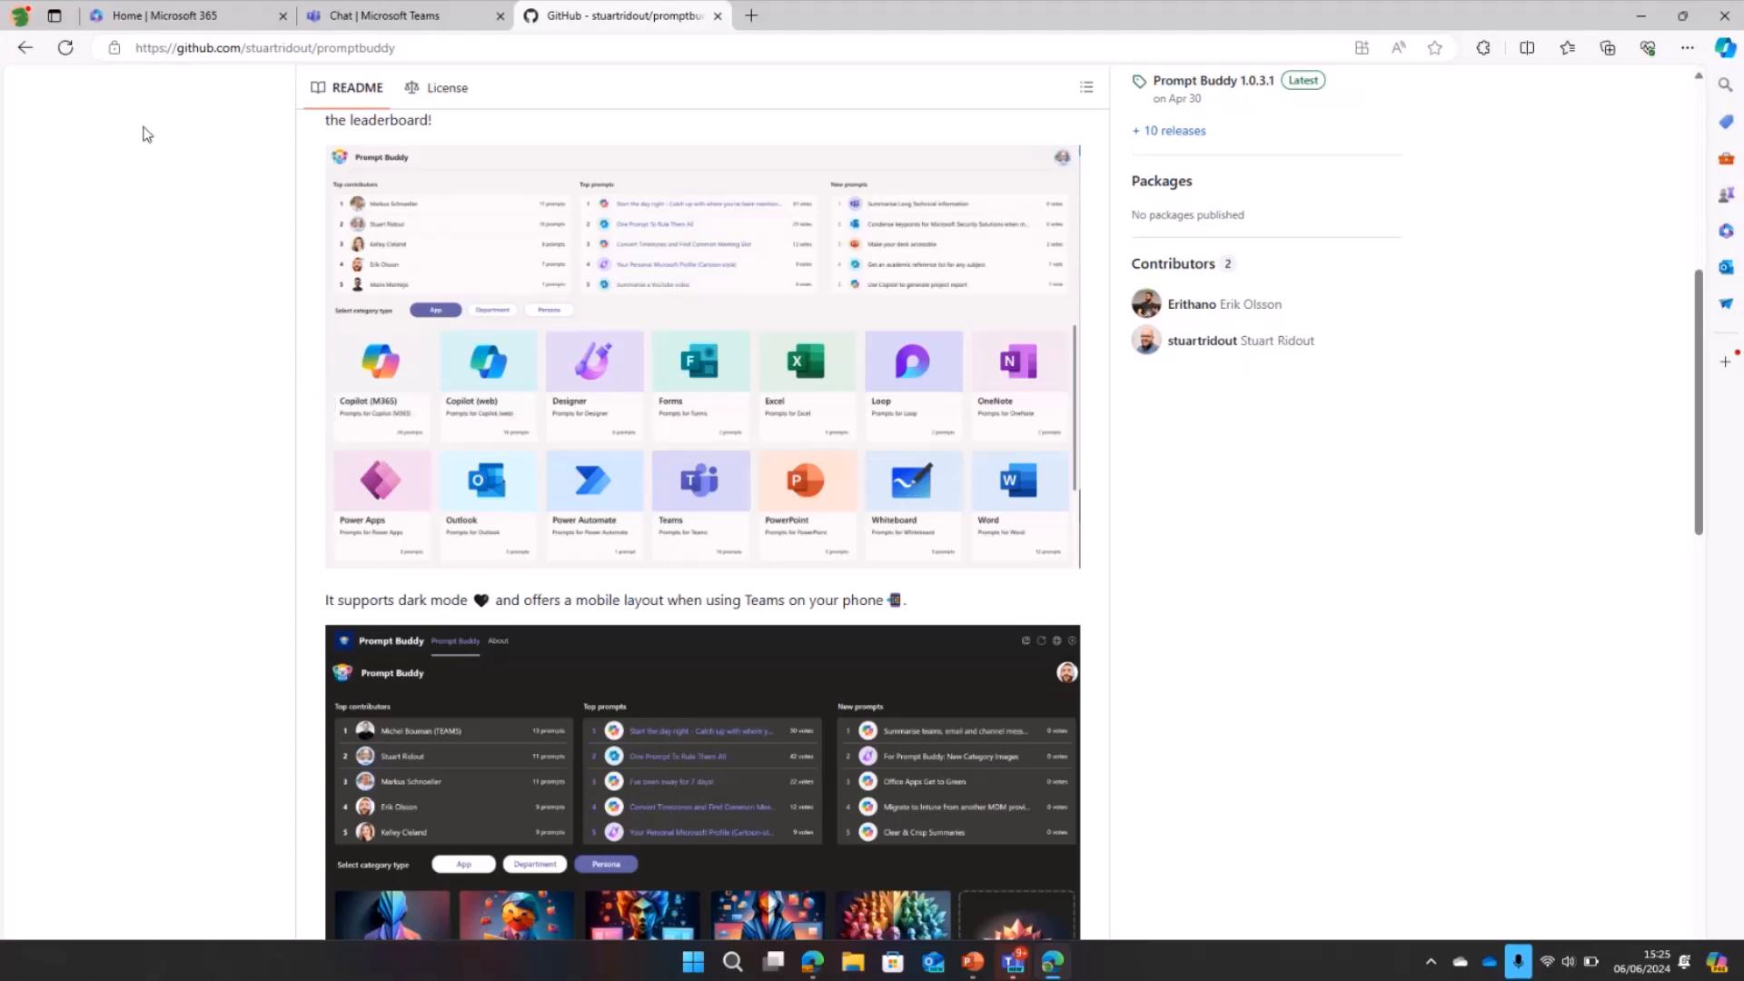
click(18, 16)
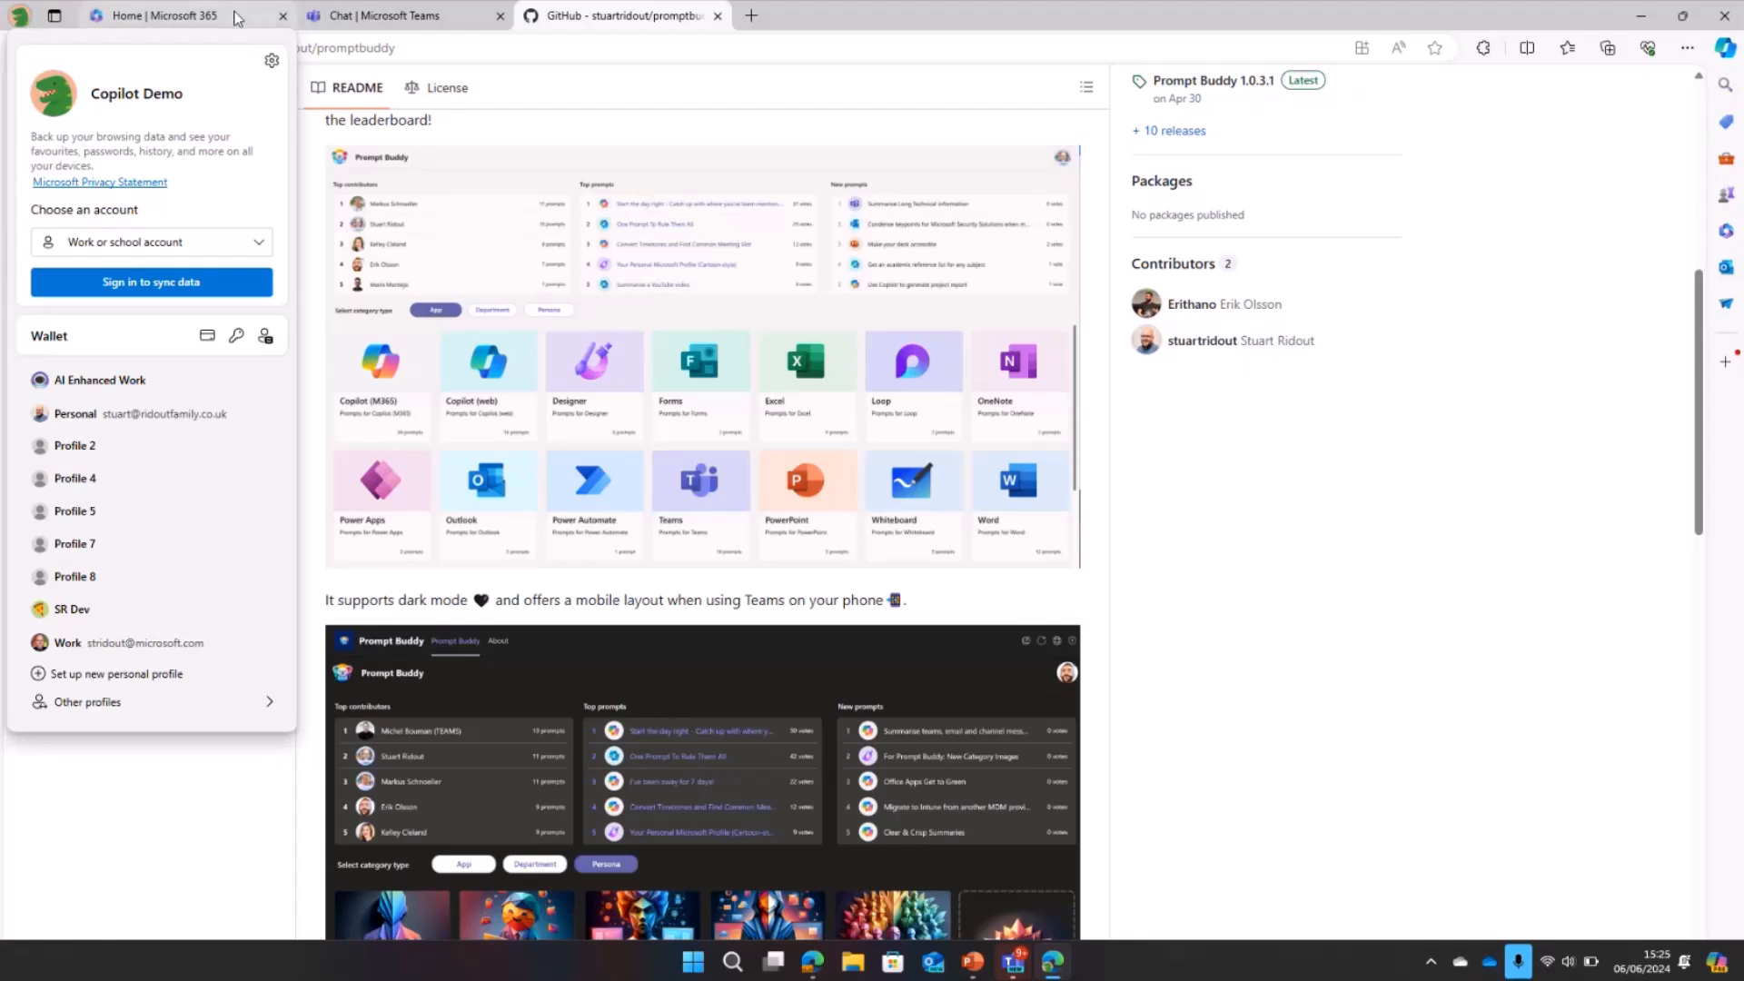
Step: Switch to the Teams chat tab, check more apps, and change to the other browser profile
click(387, 14)
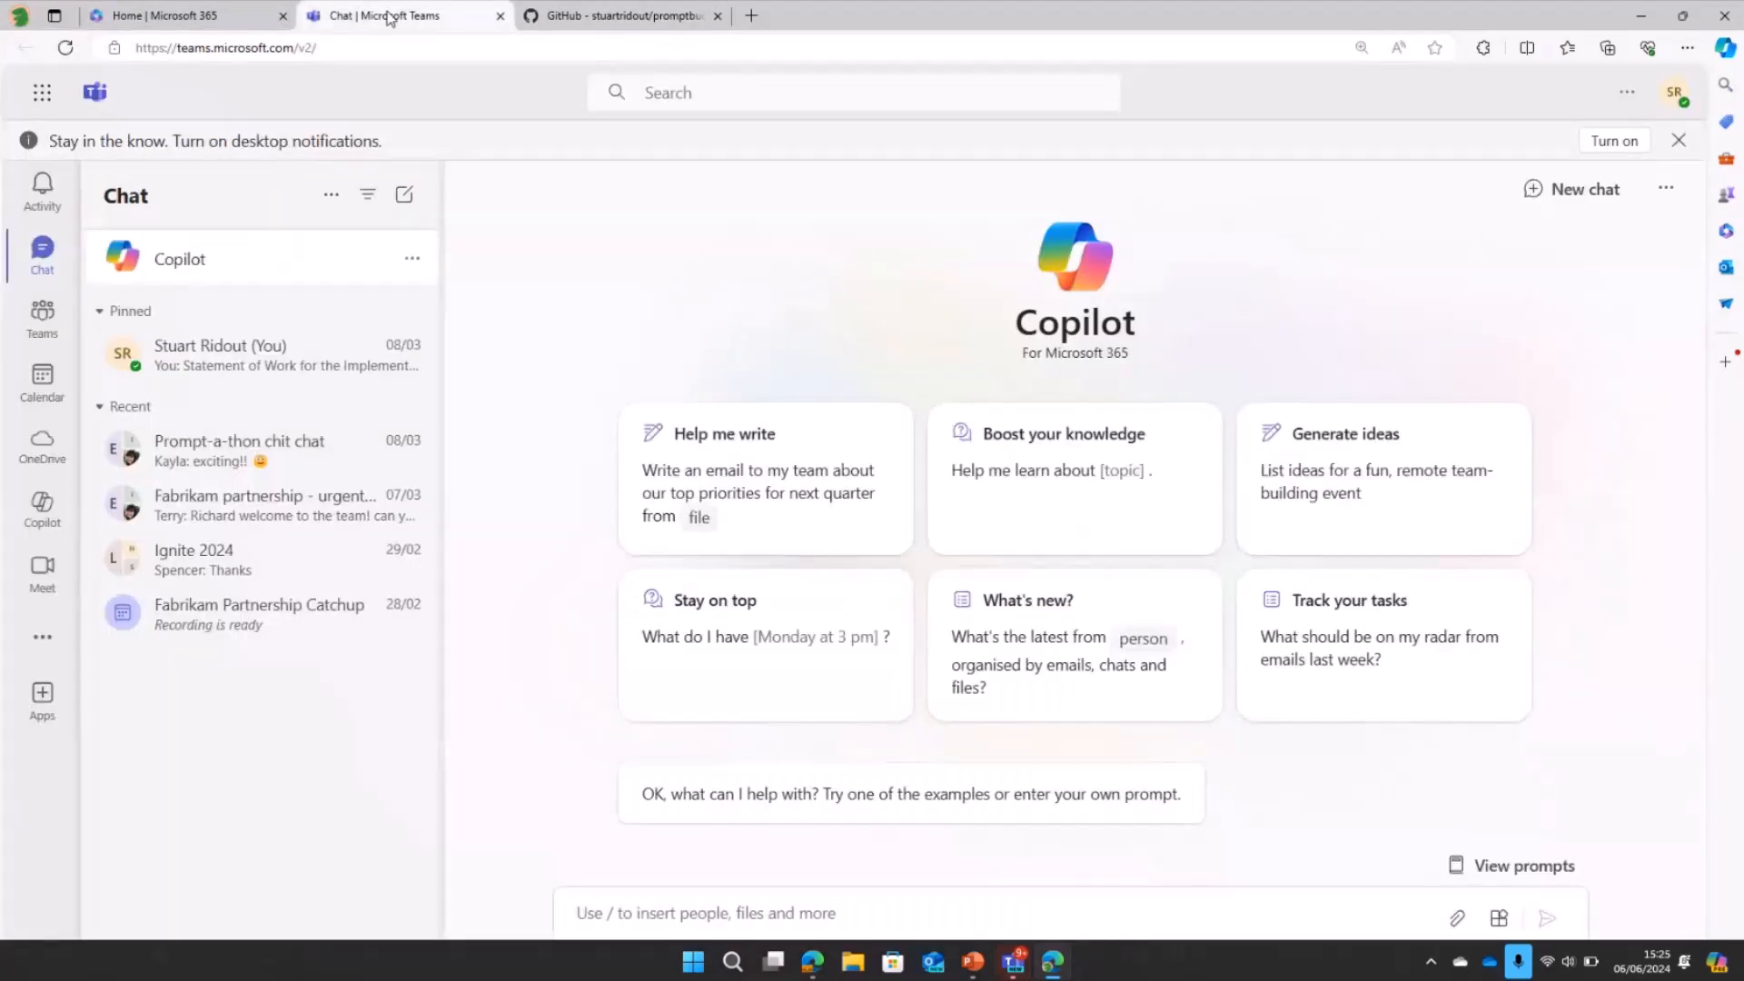
click(42, 636)
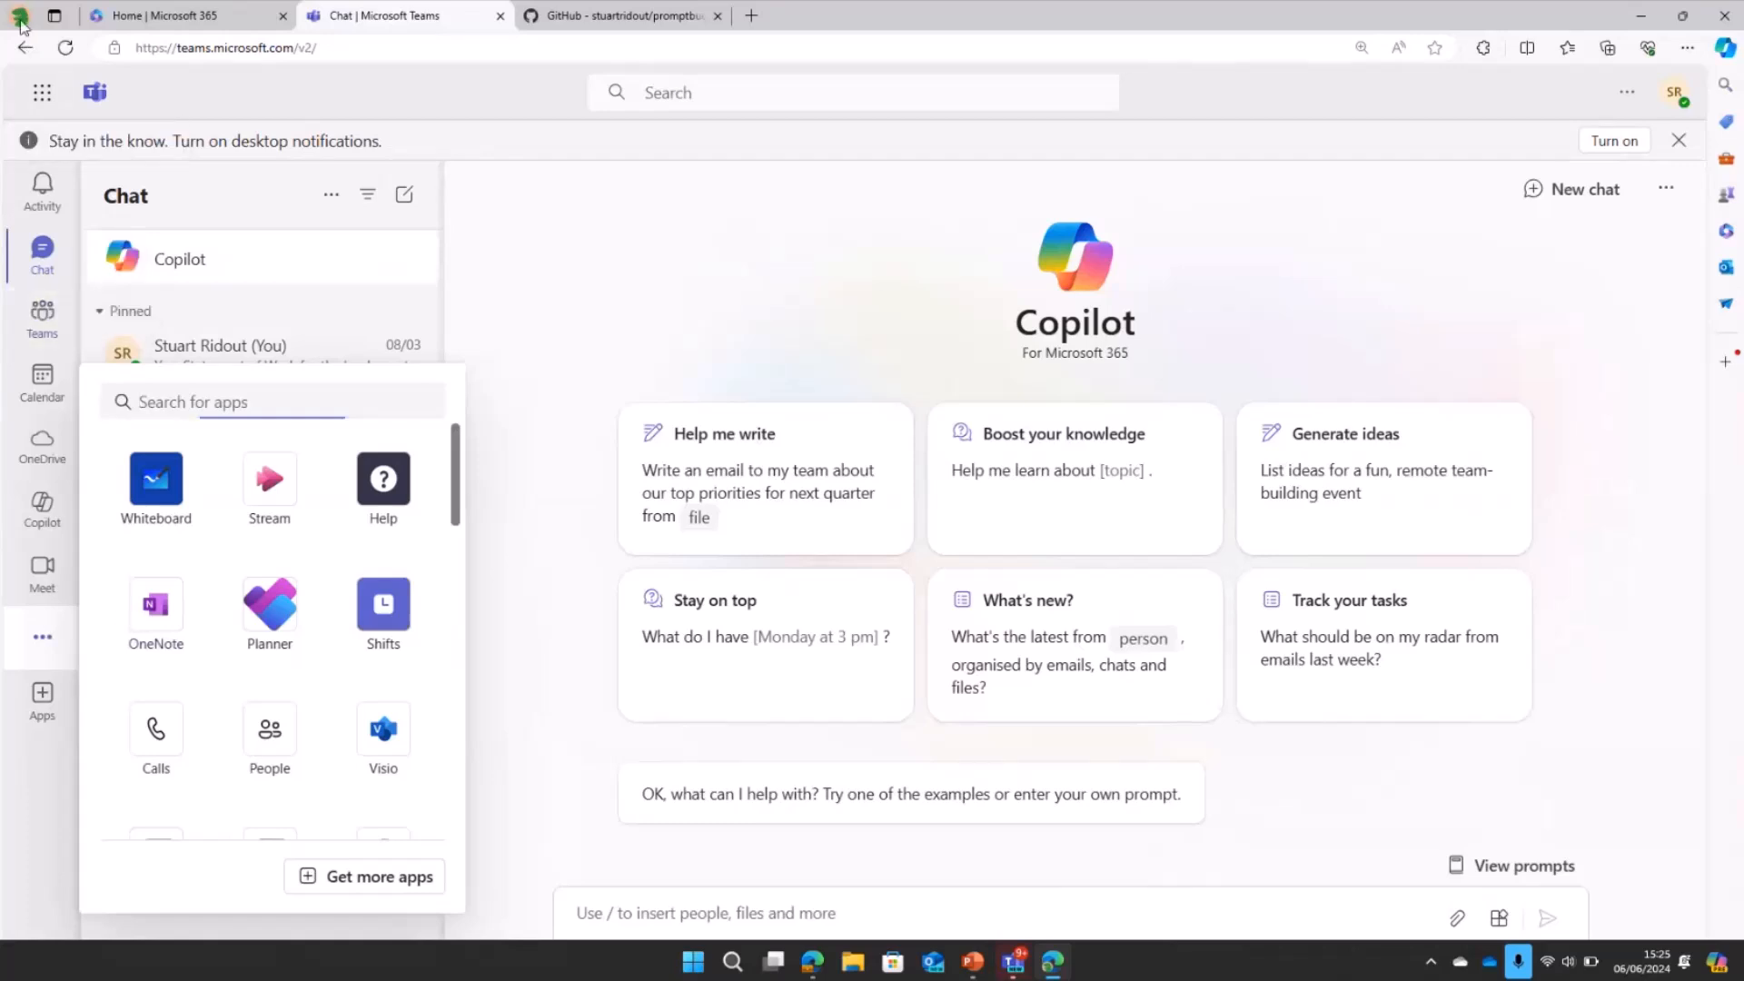
click(16, 16)
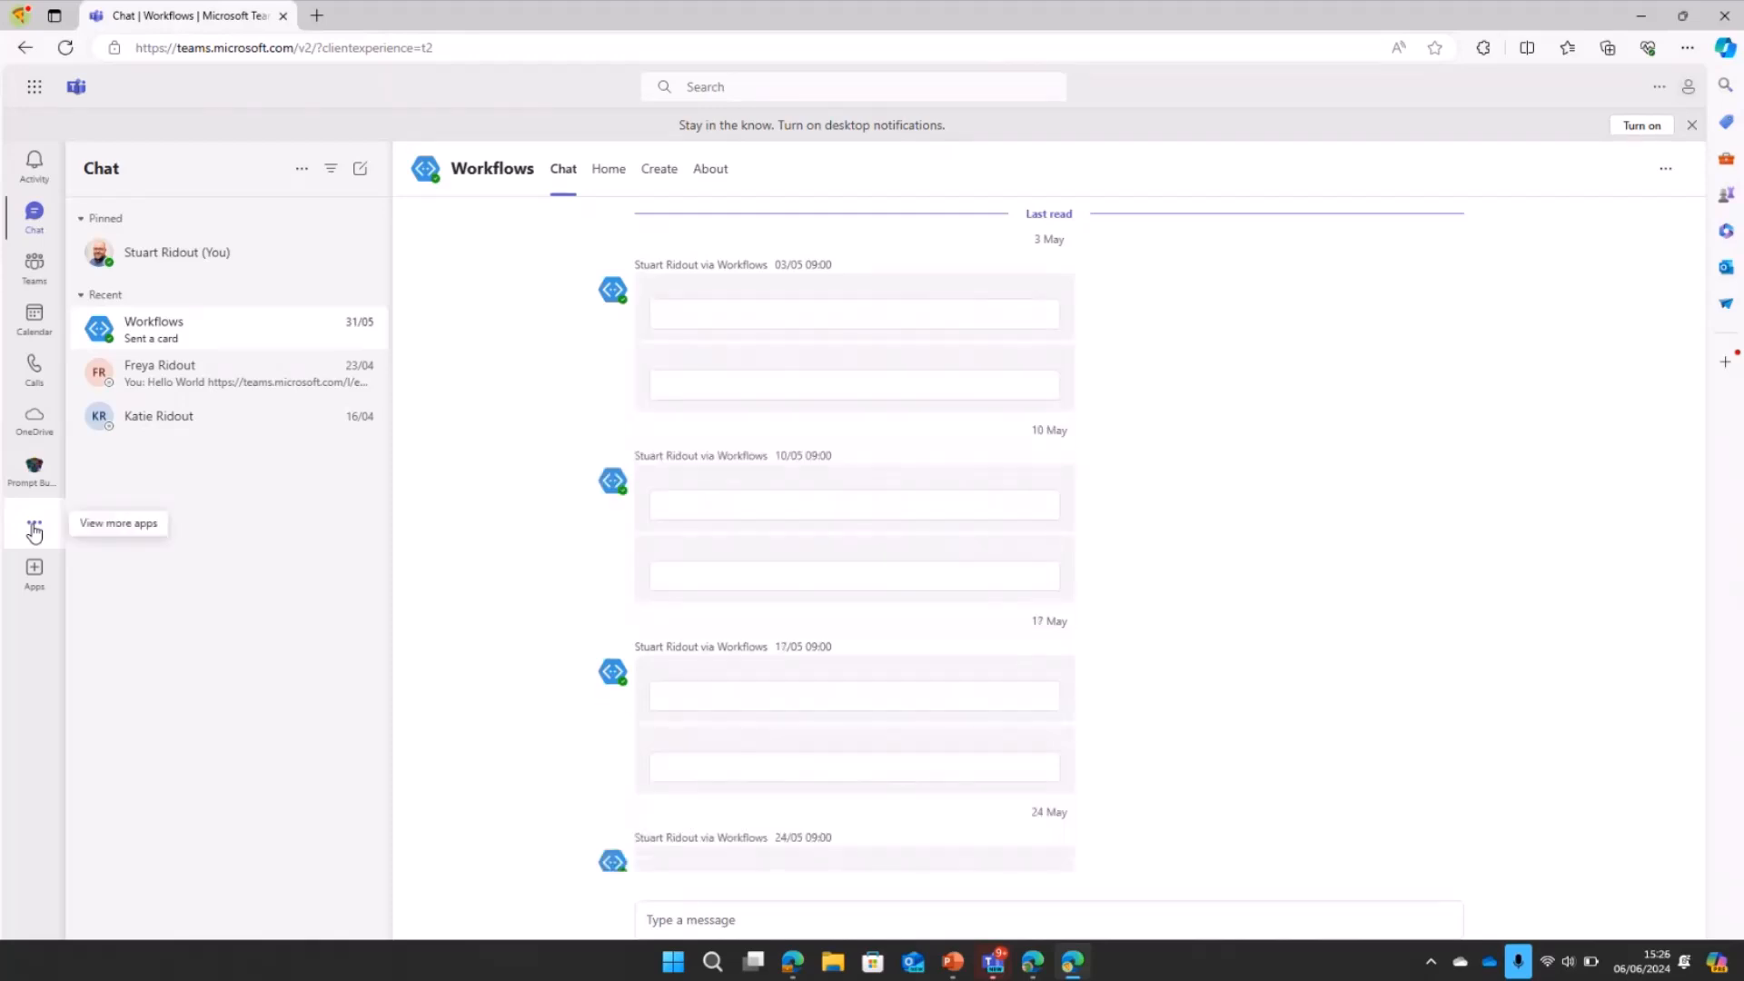
Step: Open Power Apps from the Teams app rail to edit the Prompt Buddy app
click(33, 529)
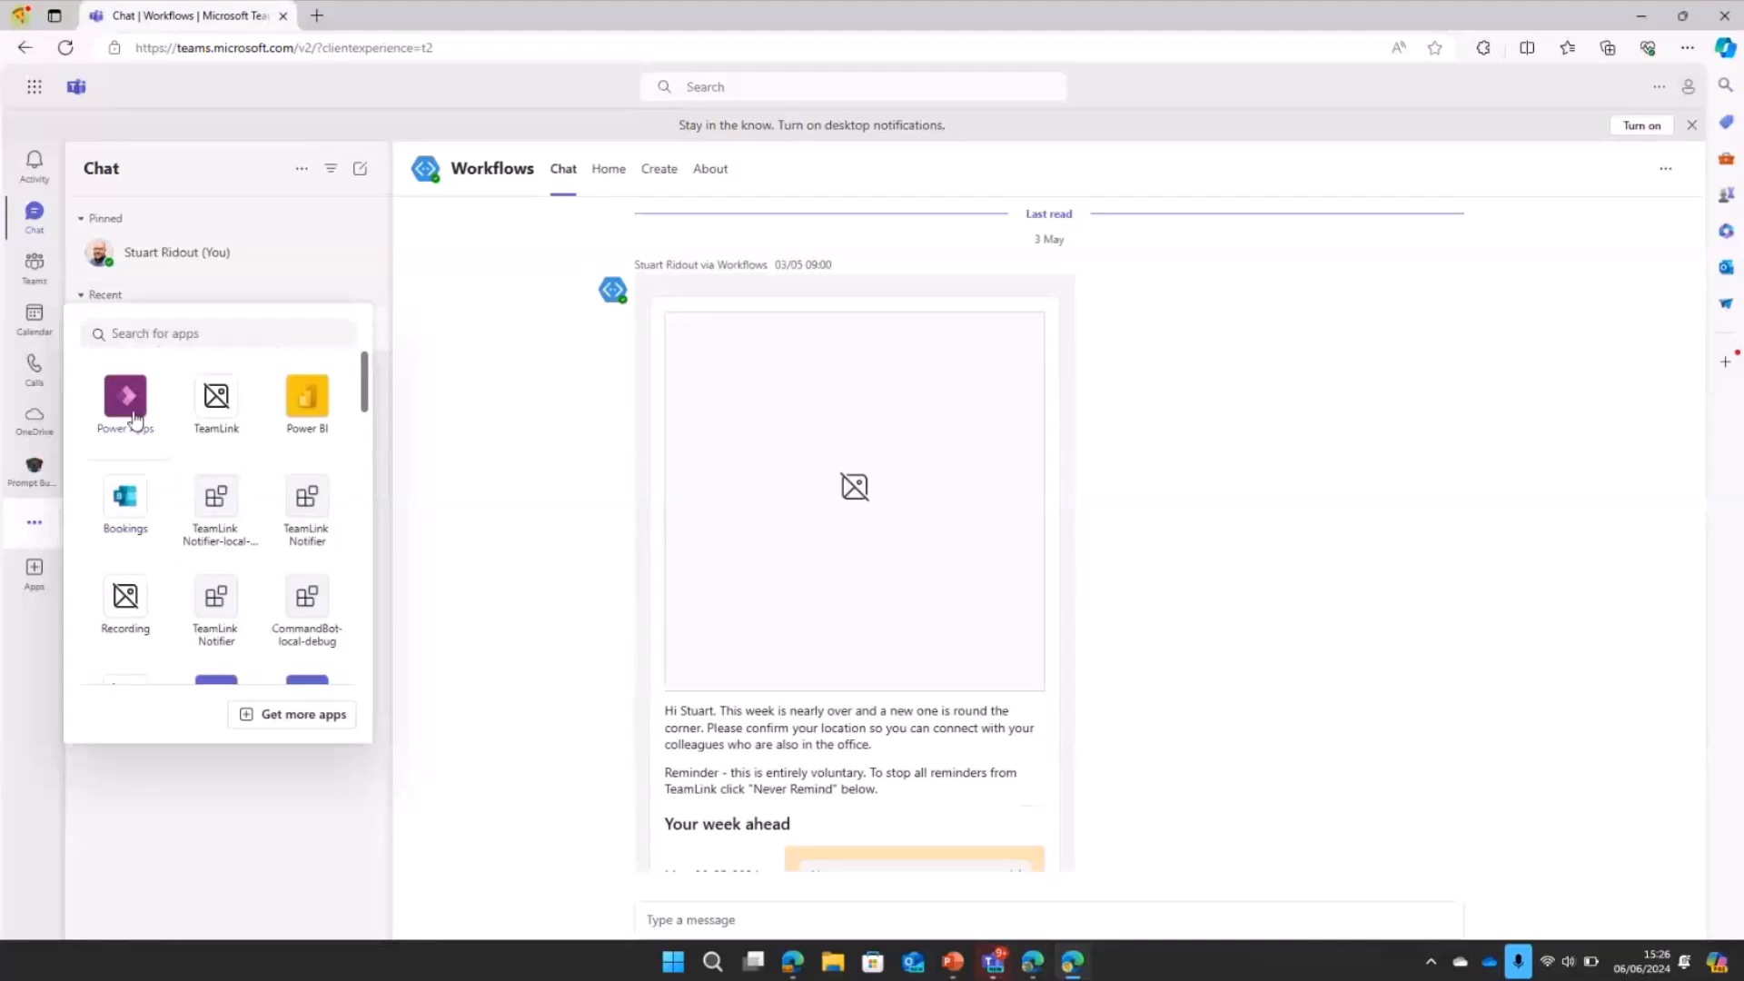
click(125, 398)
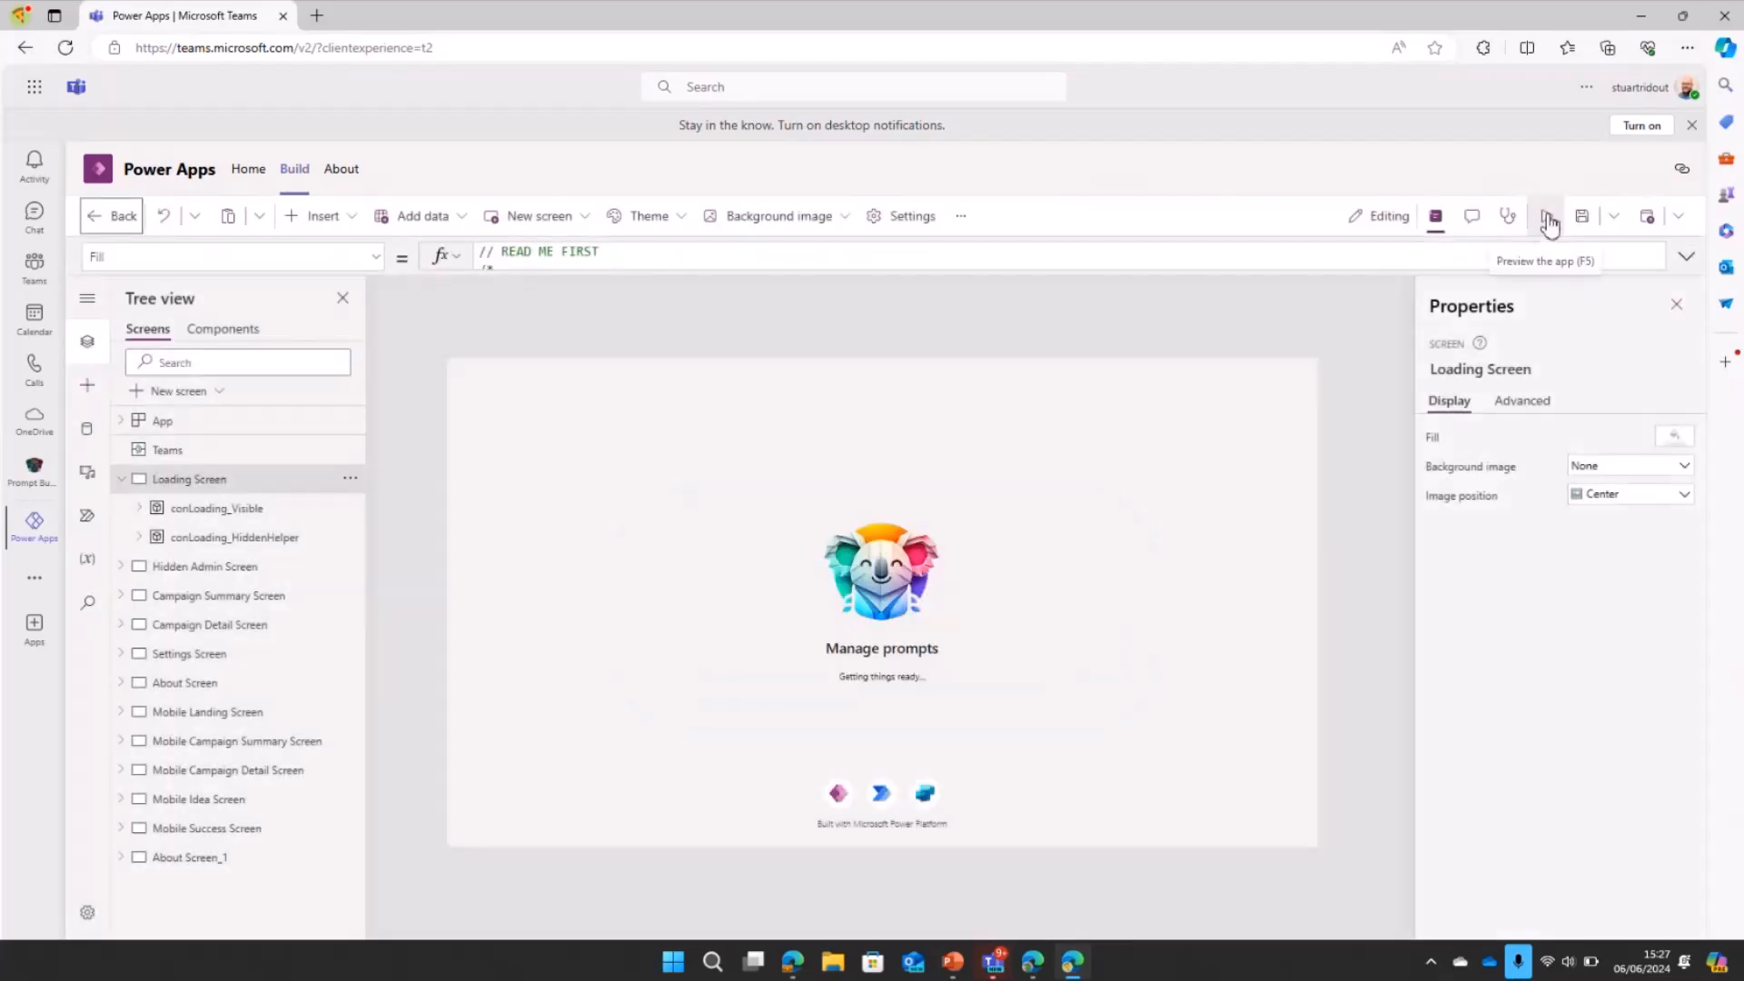
Step: Run Prompt Buddy in preview and open its admin General settings
click(1548, 217)
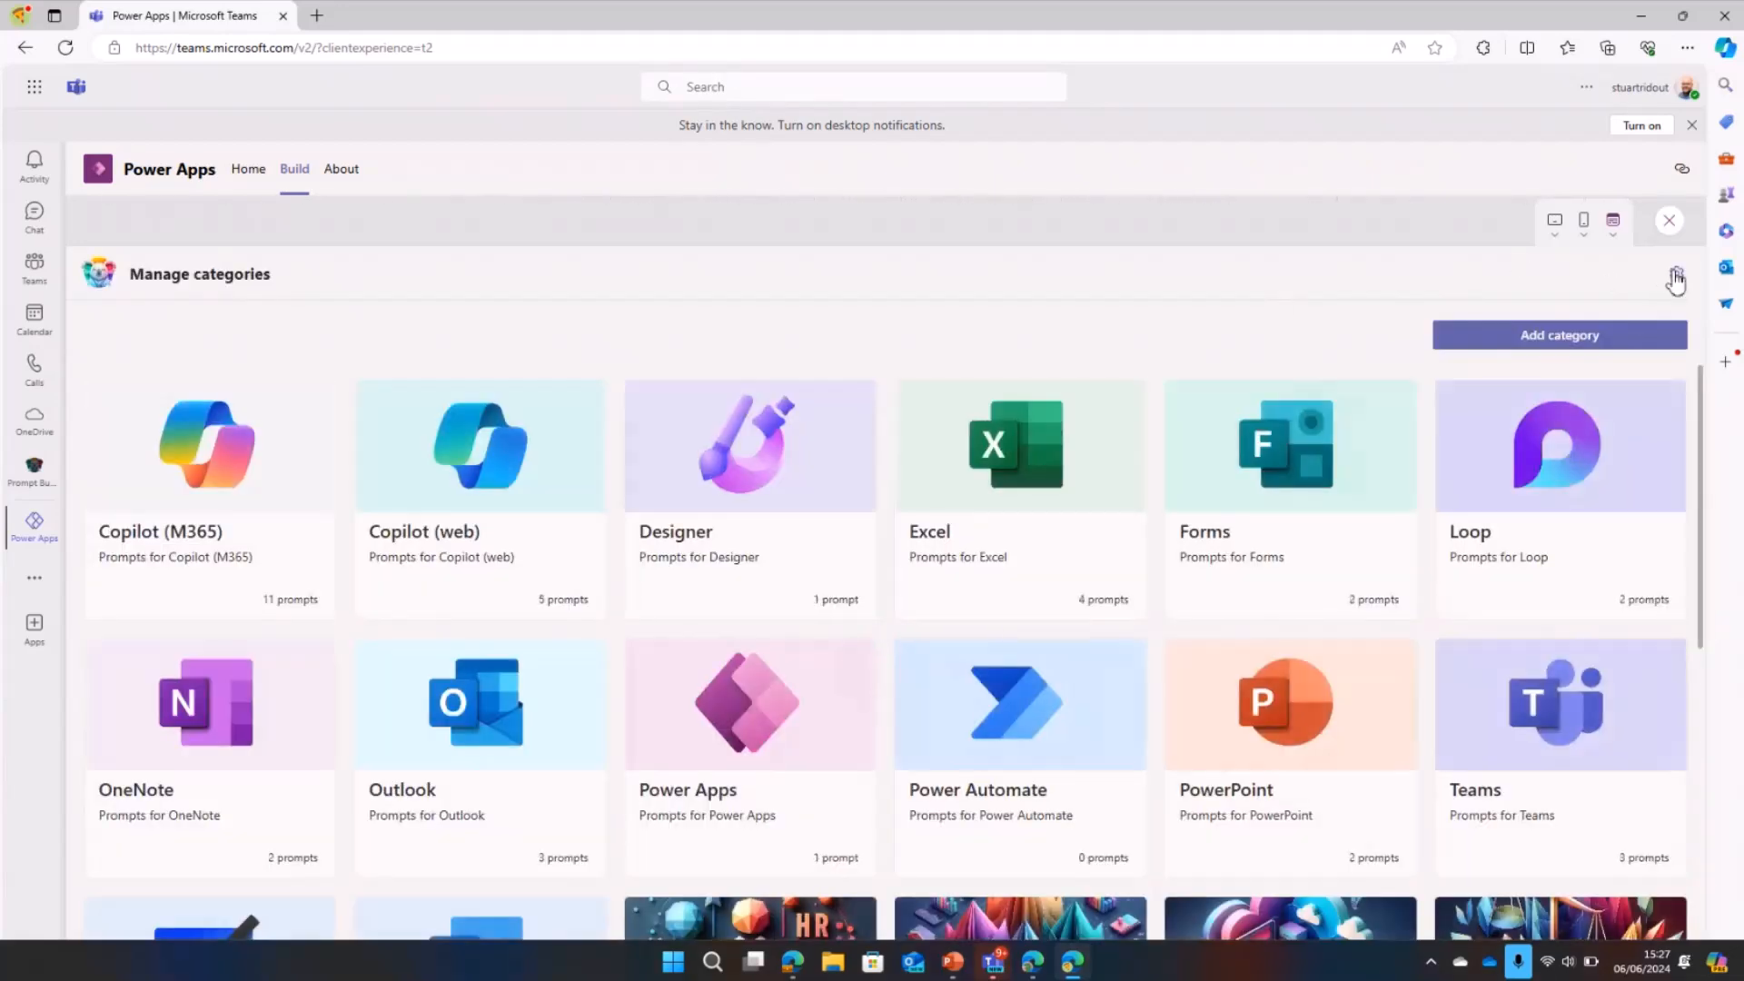
click(1677, 275)
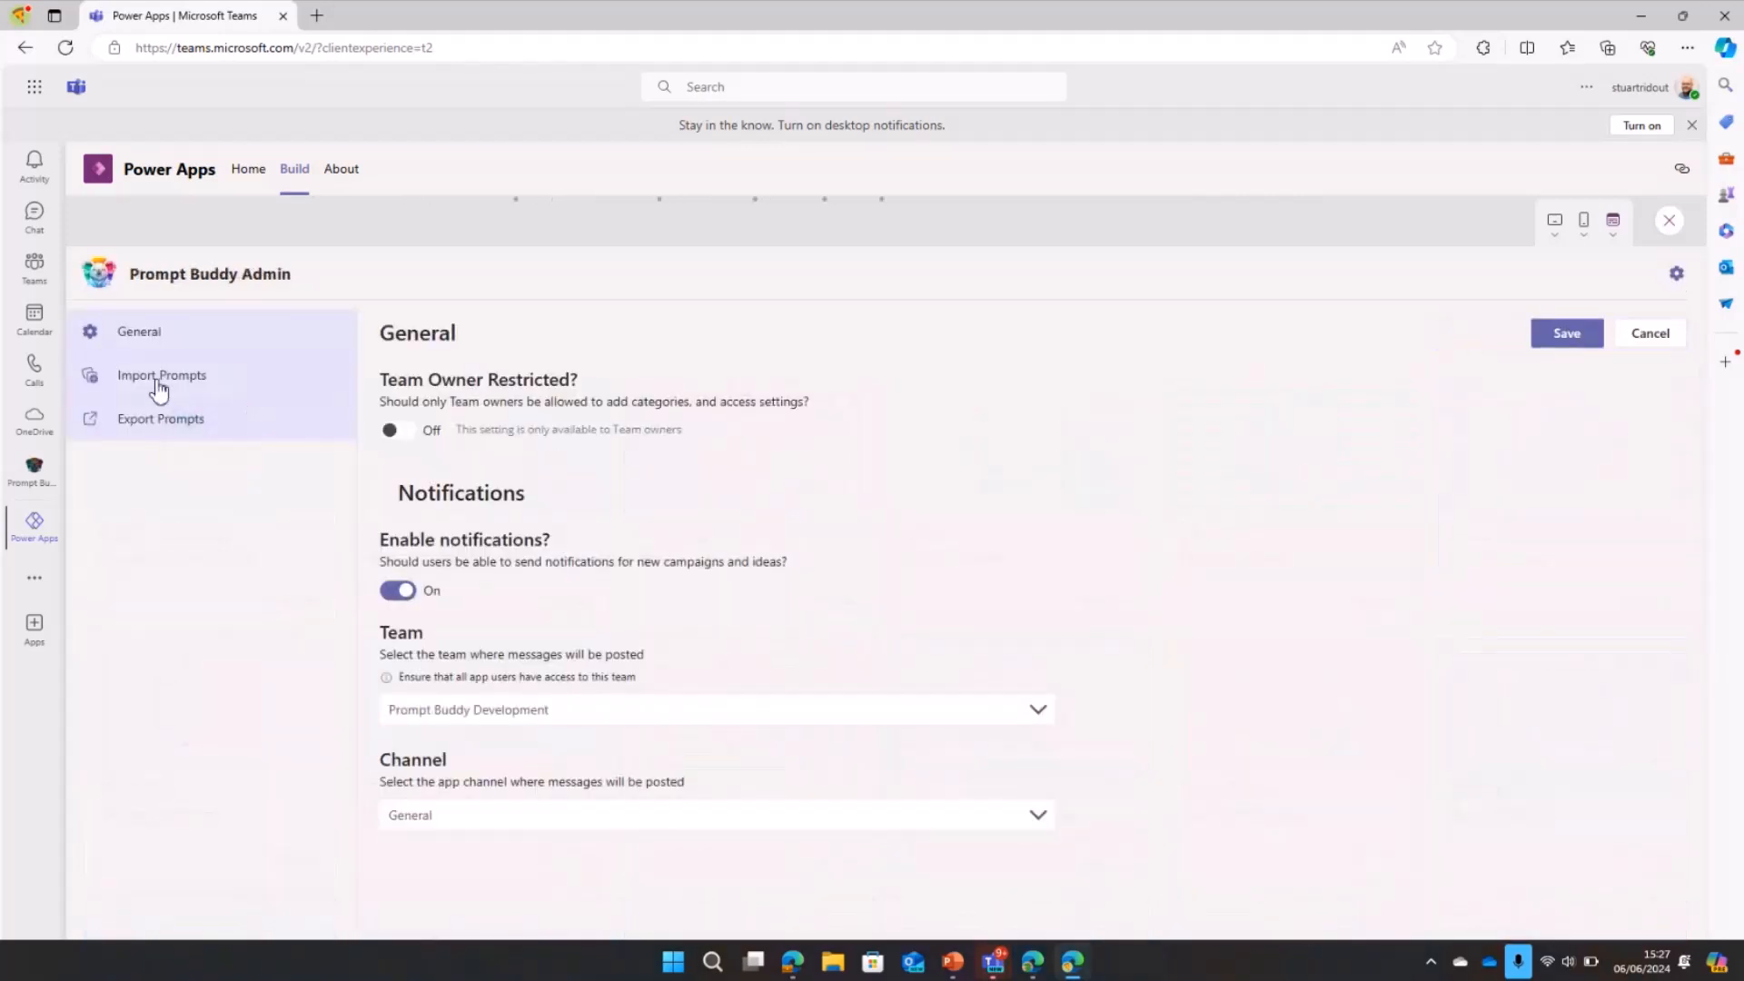
Step: Load the sample prompts JSON into Import Prompts, then move to Export Prompts
click(162, 374)
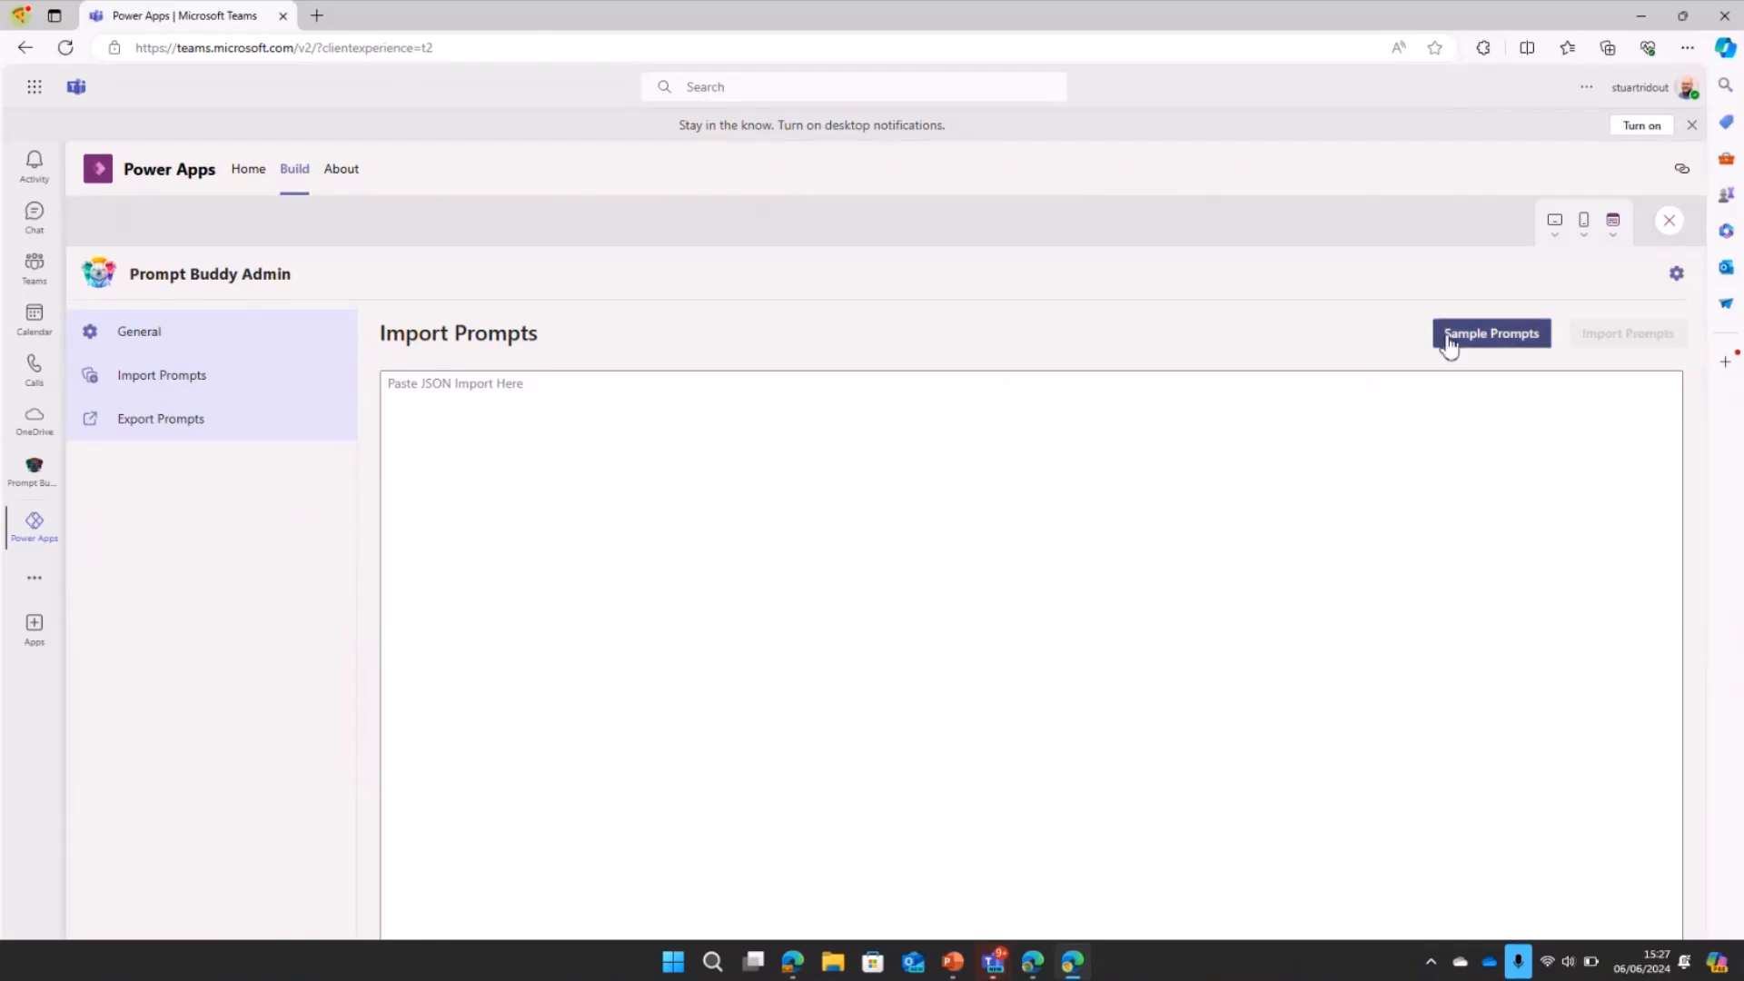
click(1489, 332)
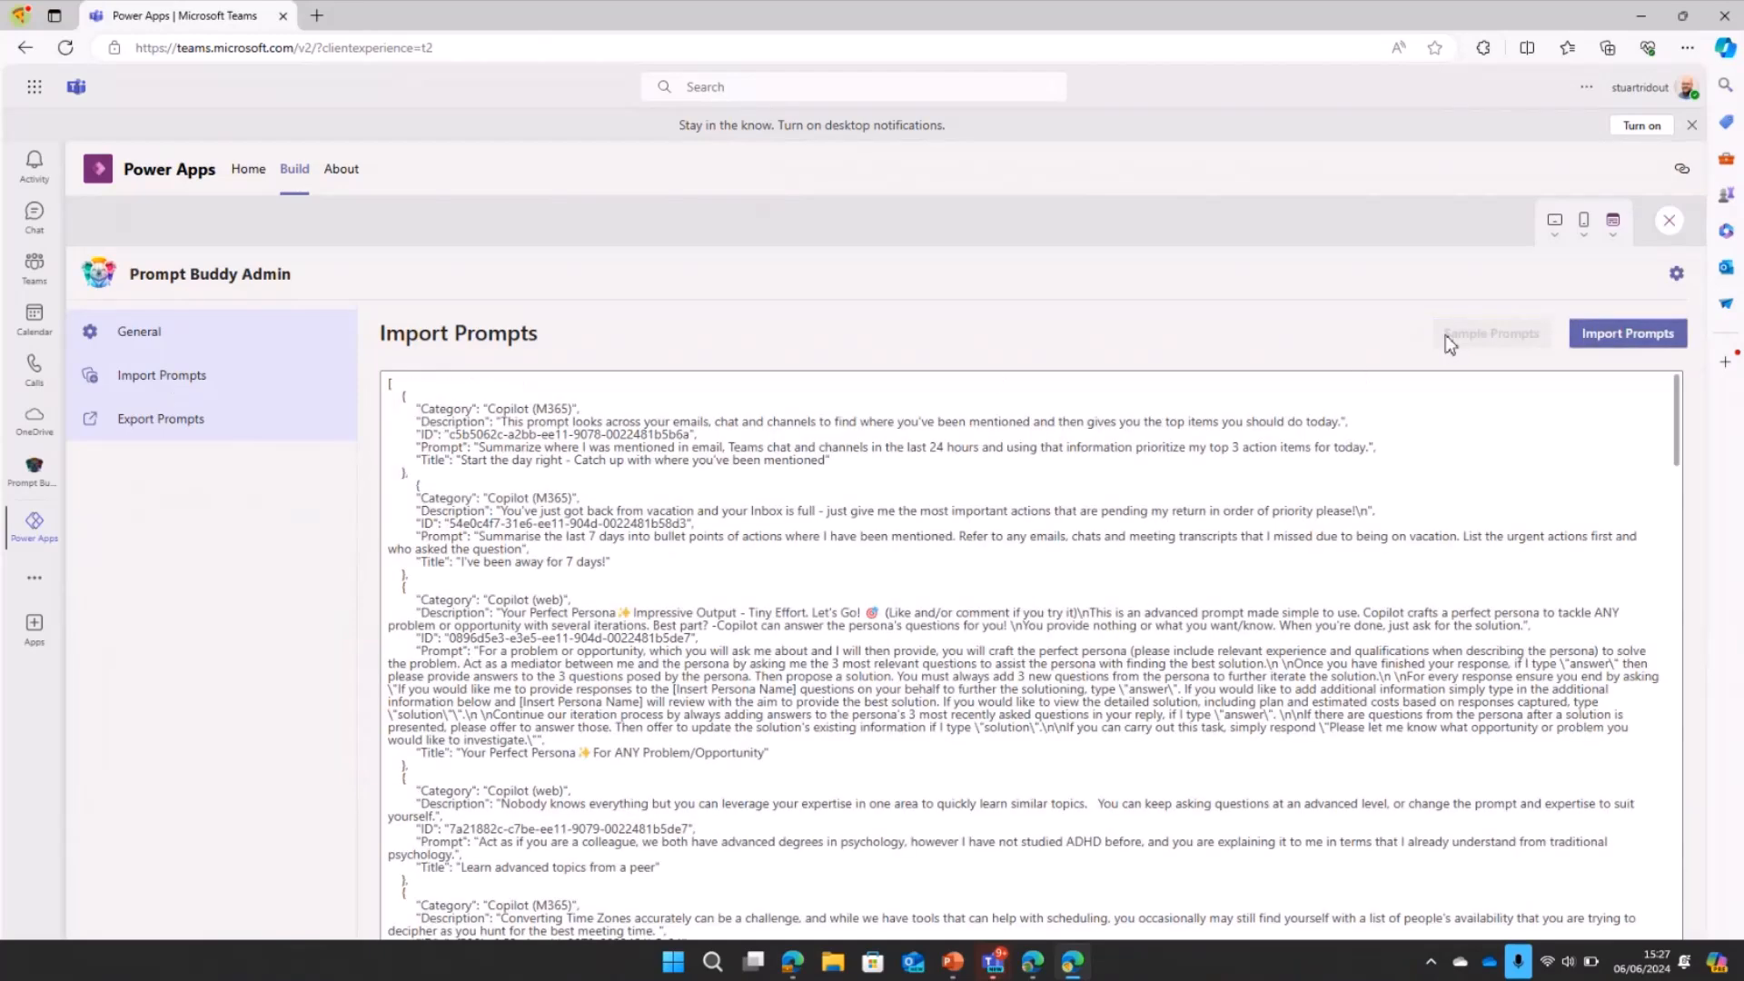
mouse_move(743, 534)
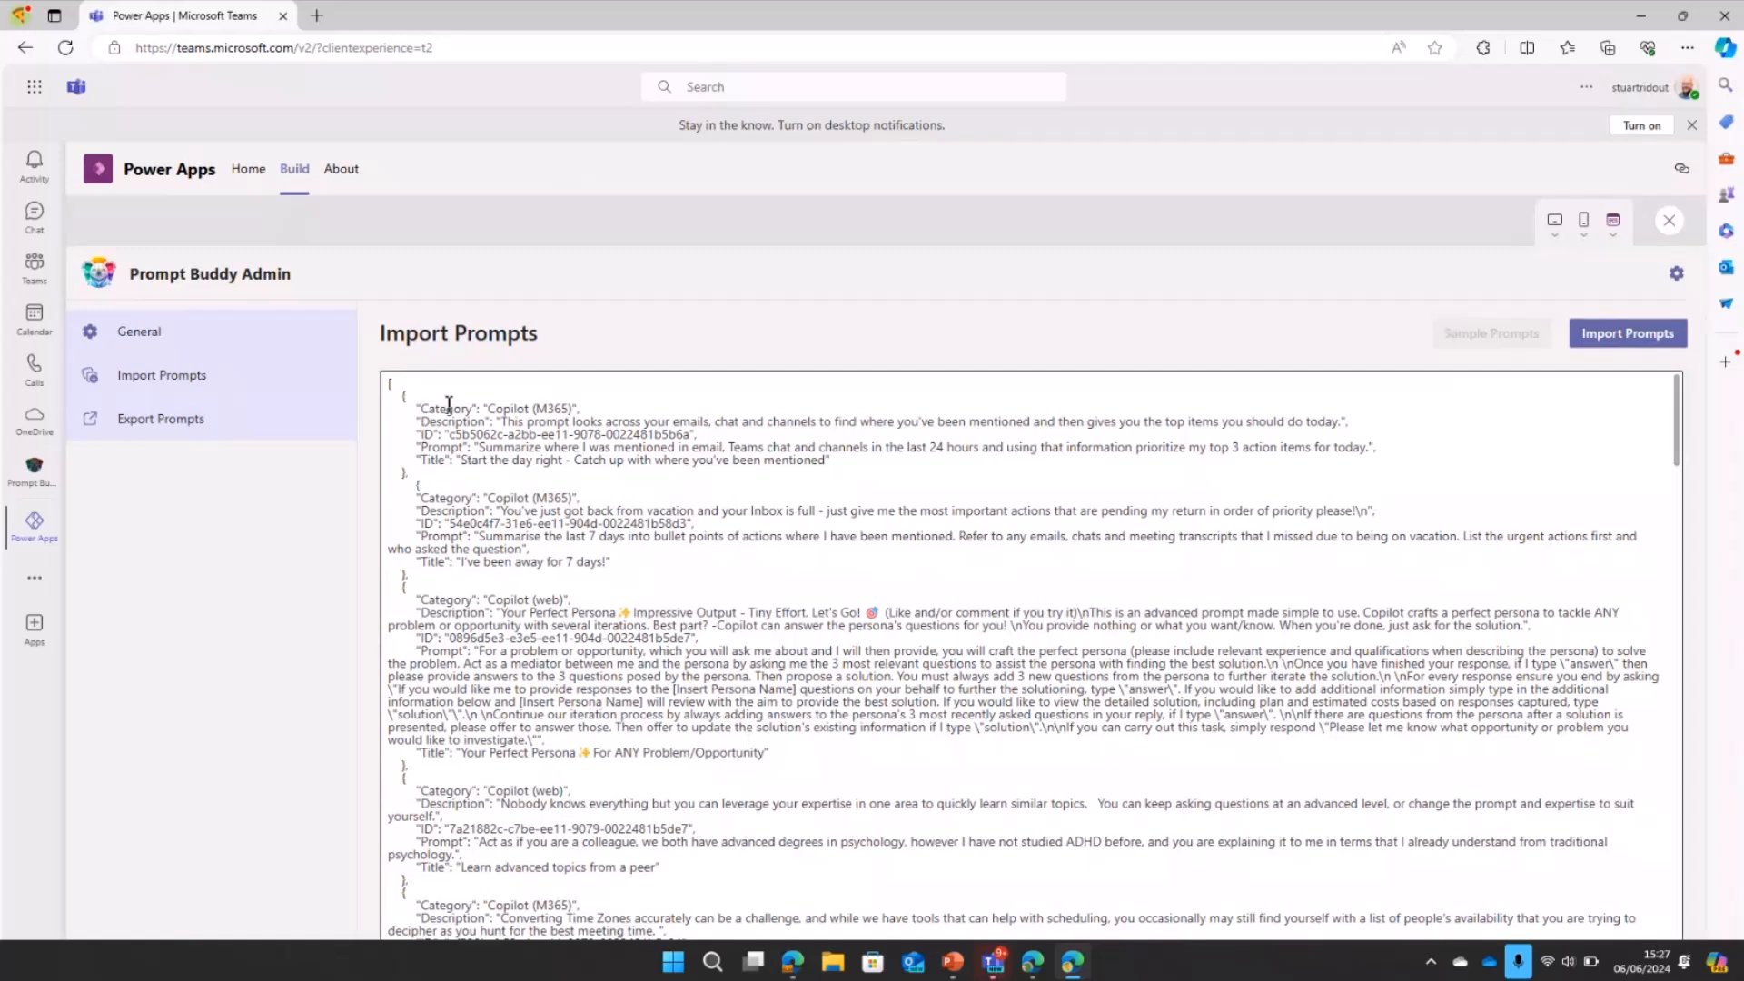
click(160, 418)
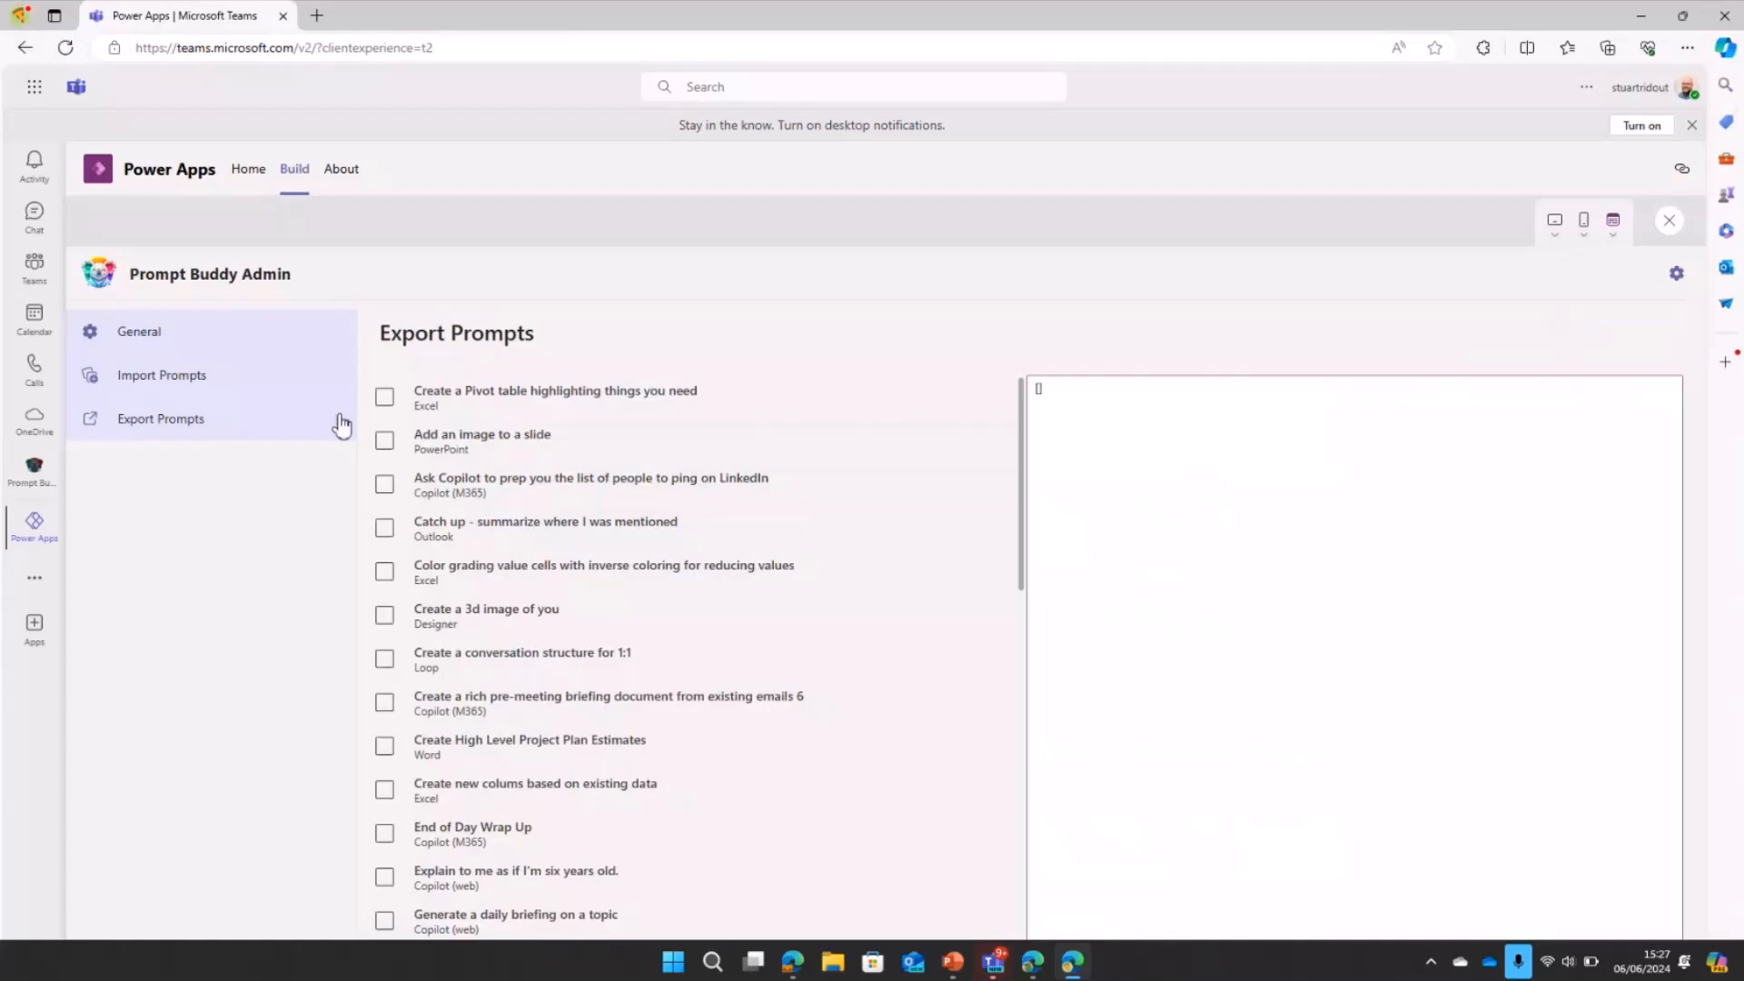
Step: Select prompts including 'Create a 3d image of you' for export JSON, then review the import JSON
click(383, 396)
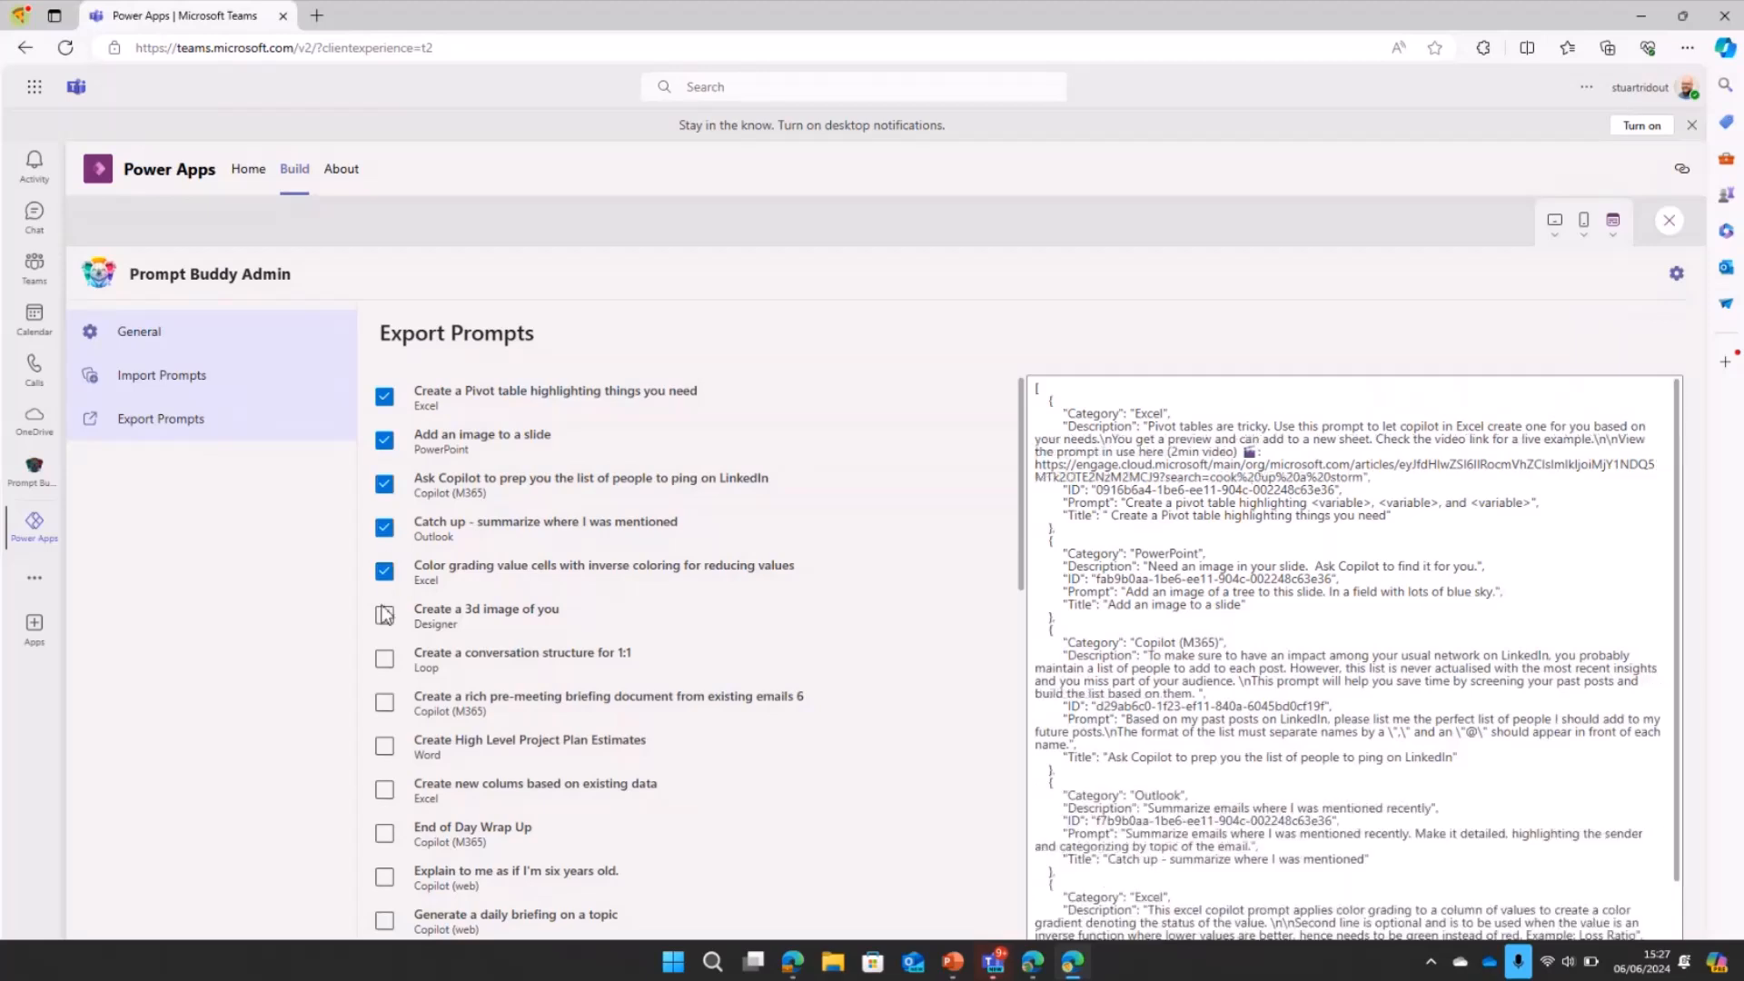
click(384, 616)
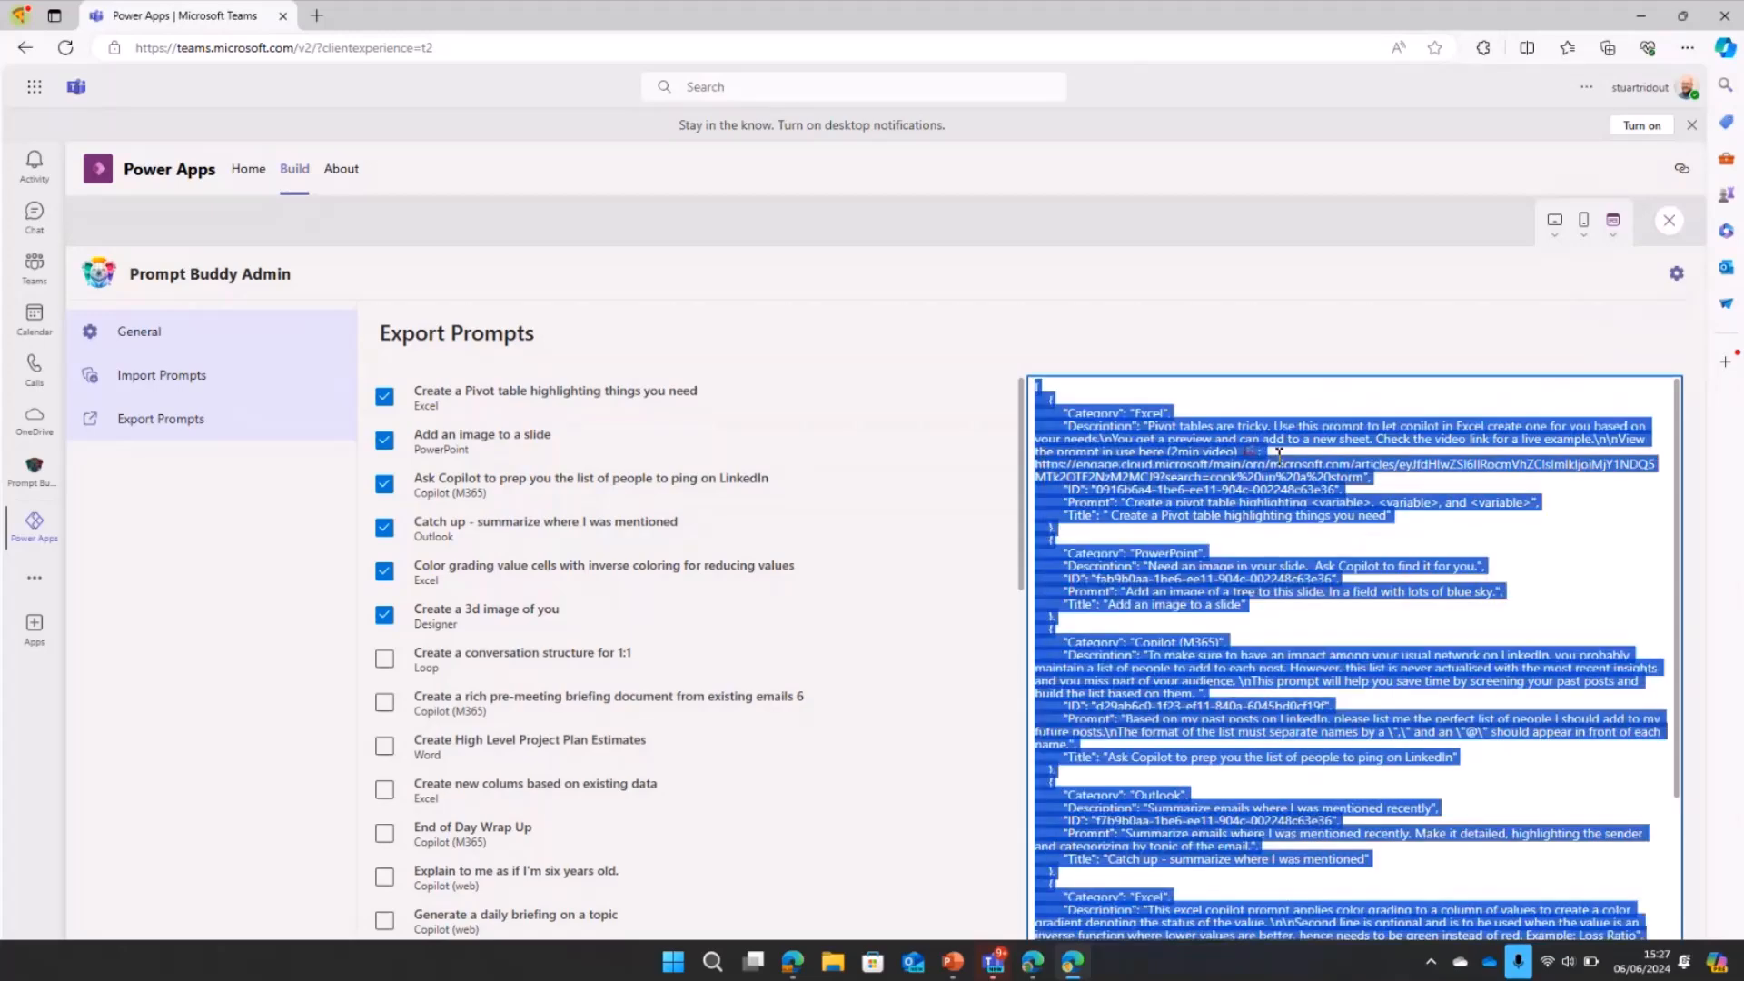
click(162, 374)
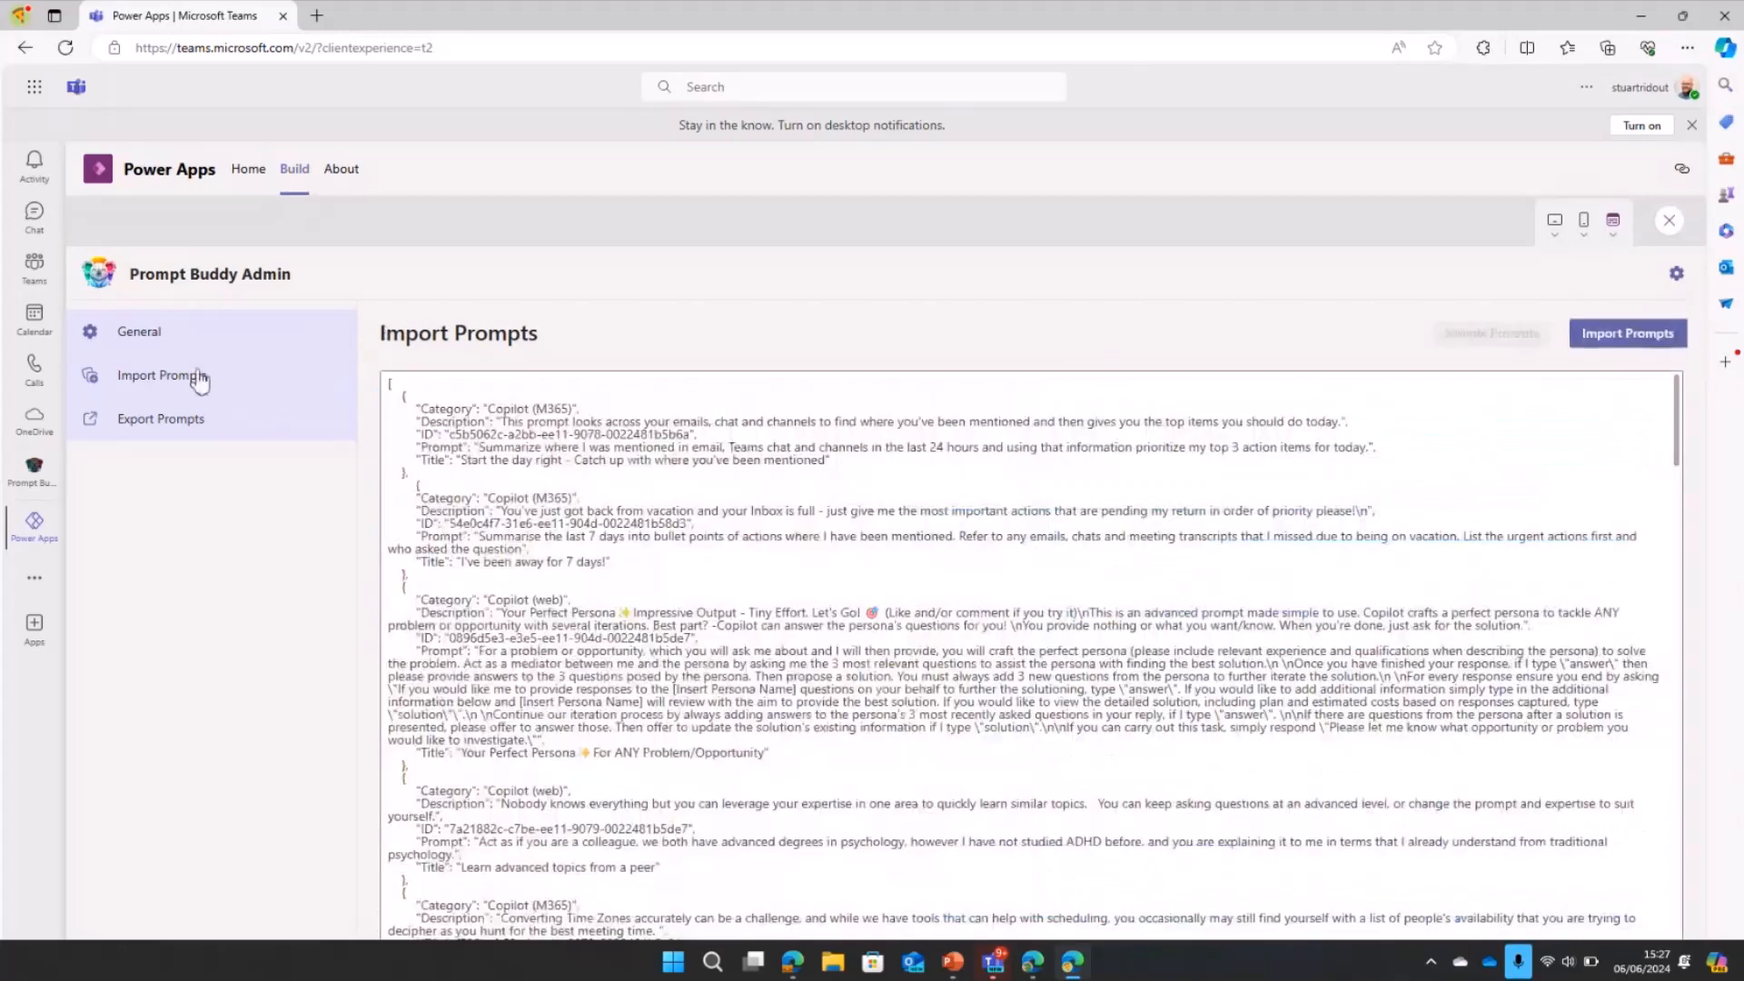
mouse_move(270, 355)
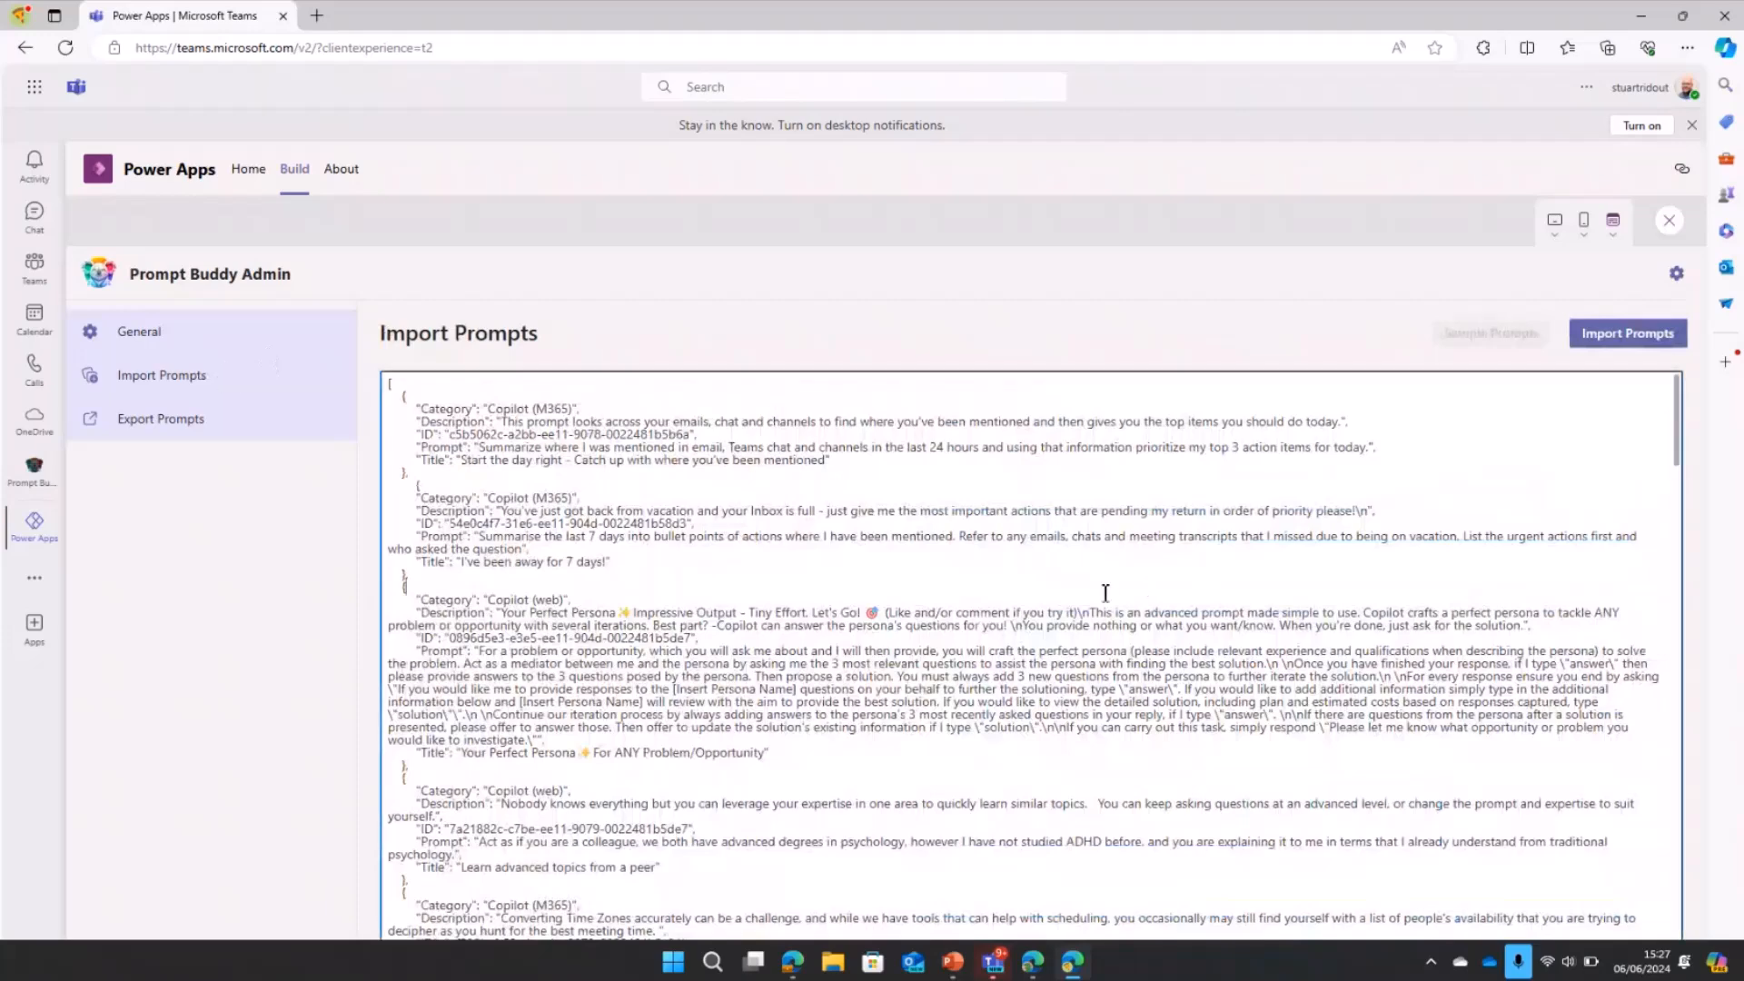
scroll(down, 3)
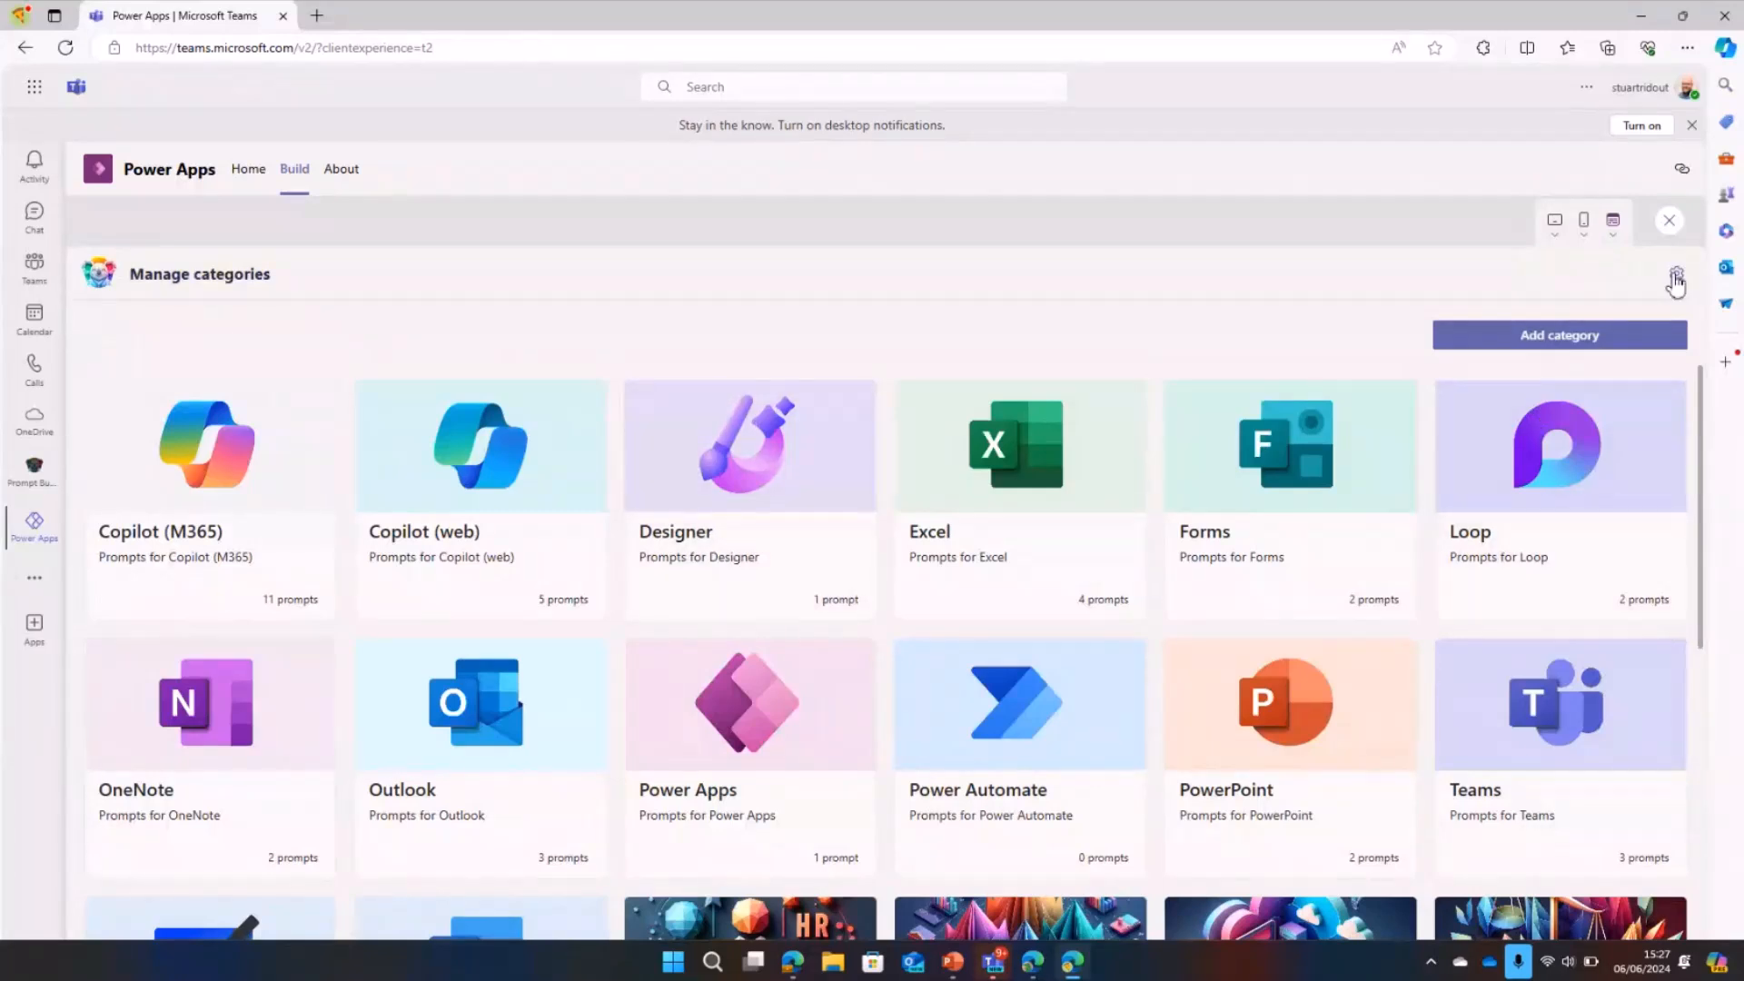
Step: Start a new category and reveal its type choices App, Department and Persona
click(1677, 273)
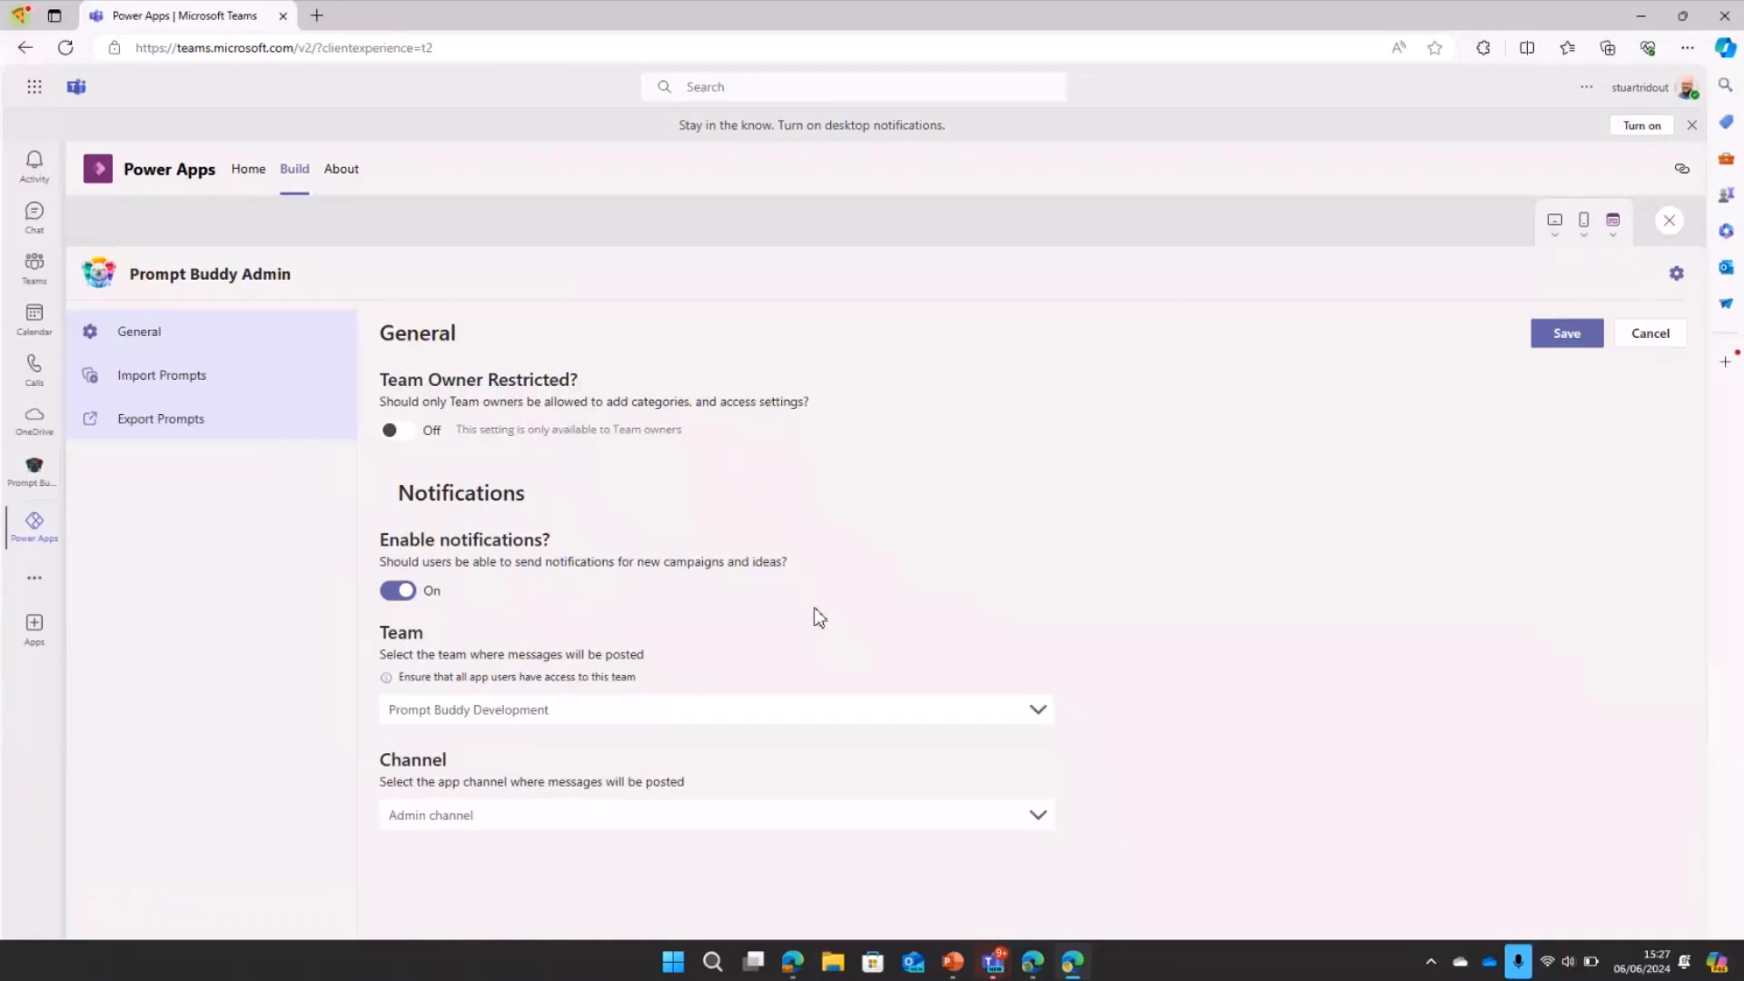
mouse_move(372, 382)
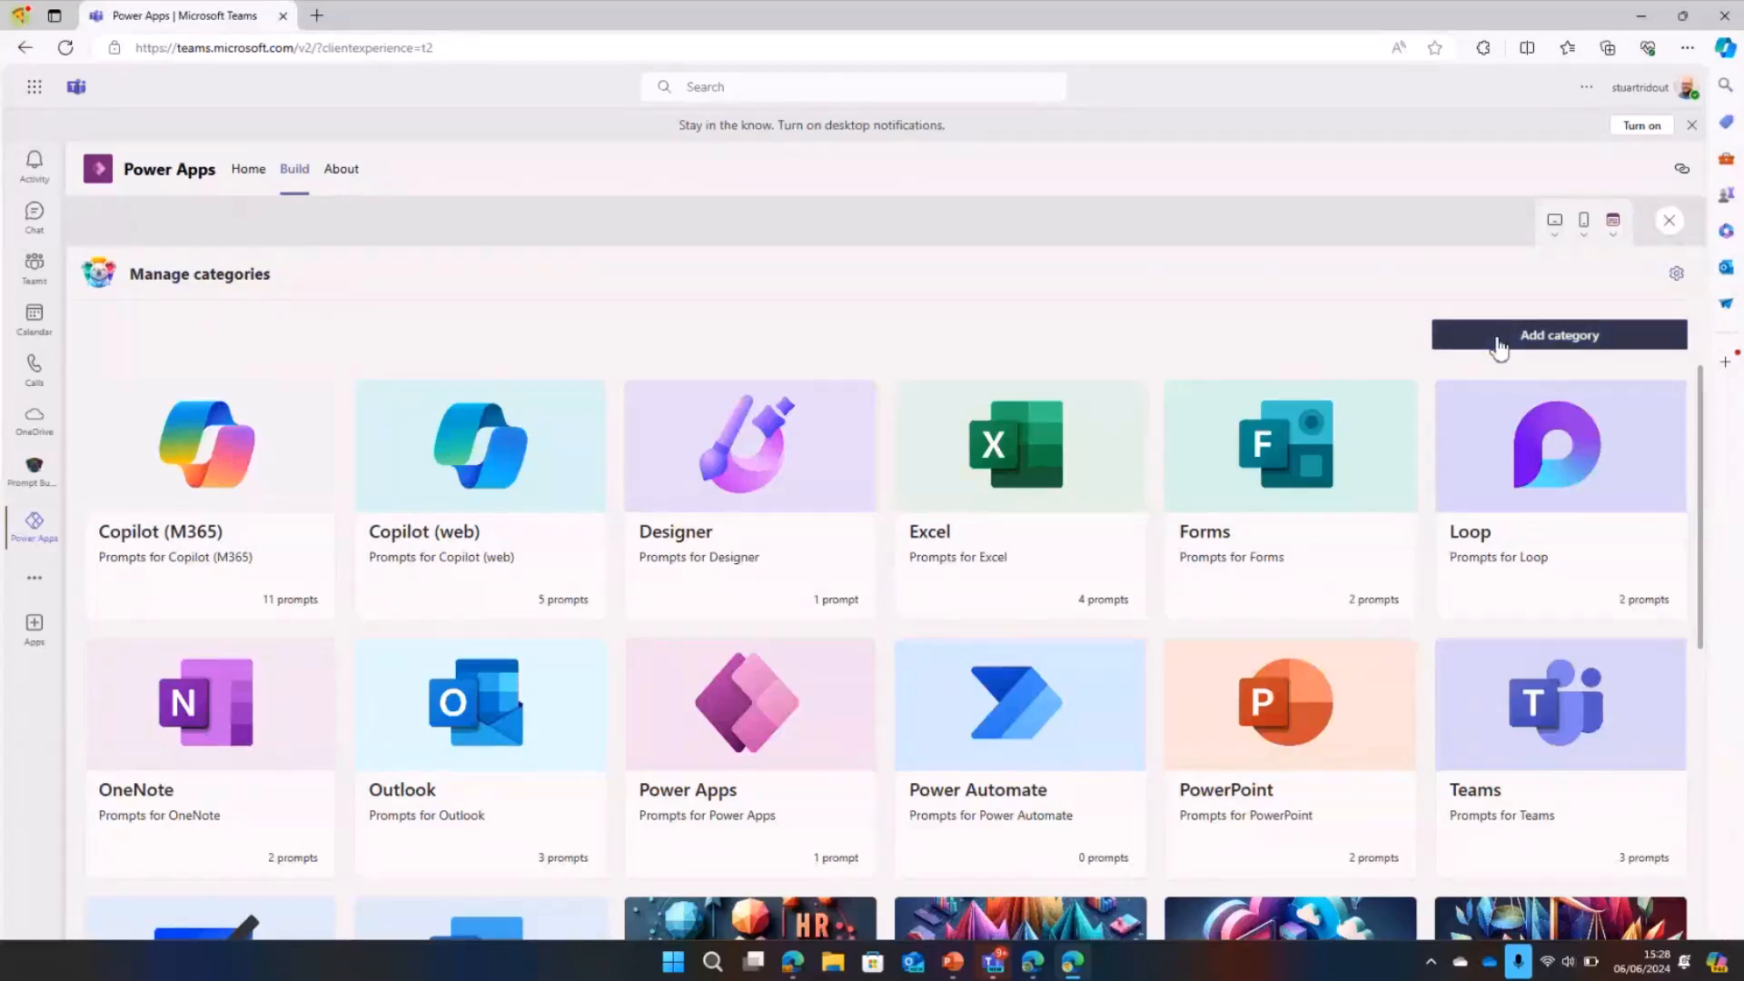
click(1559, 334)
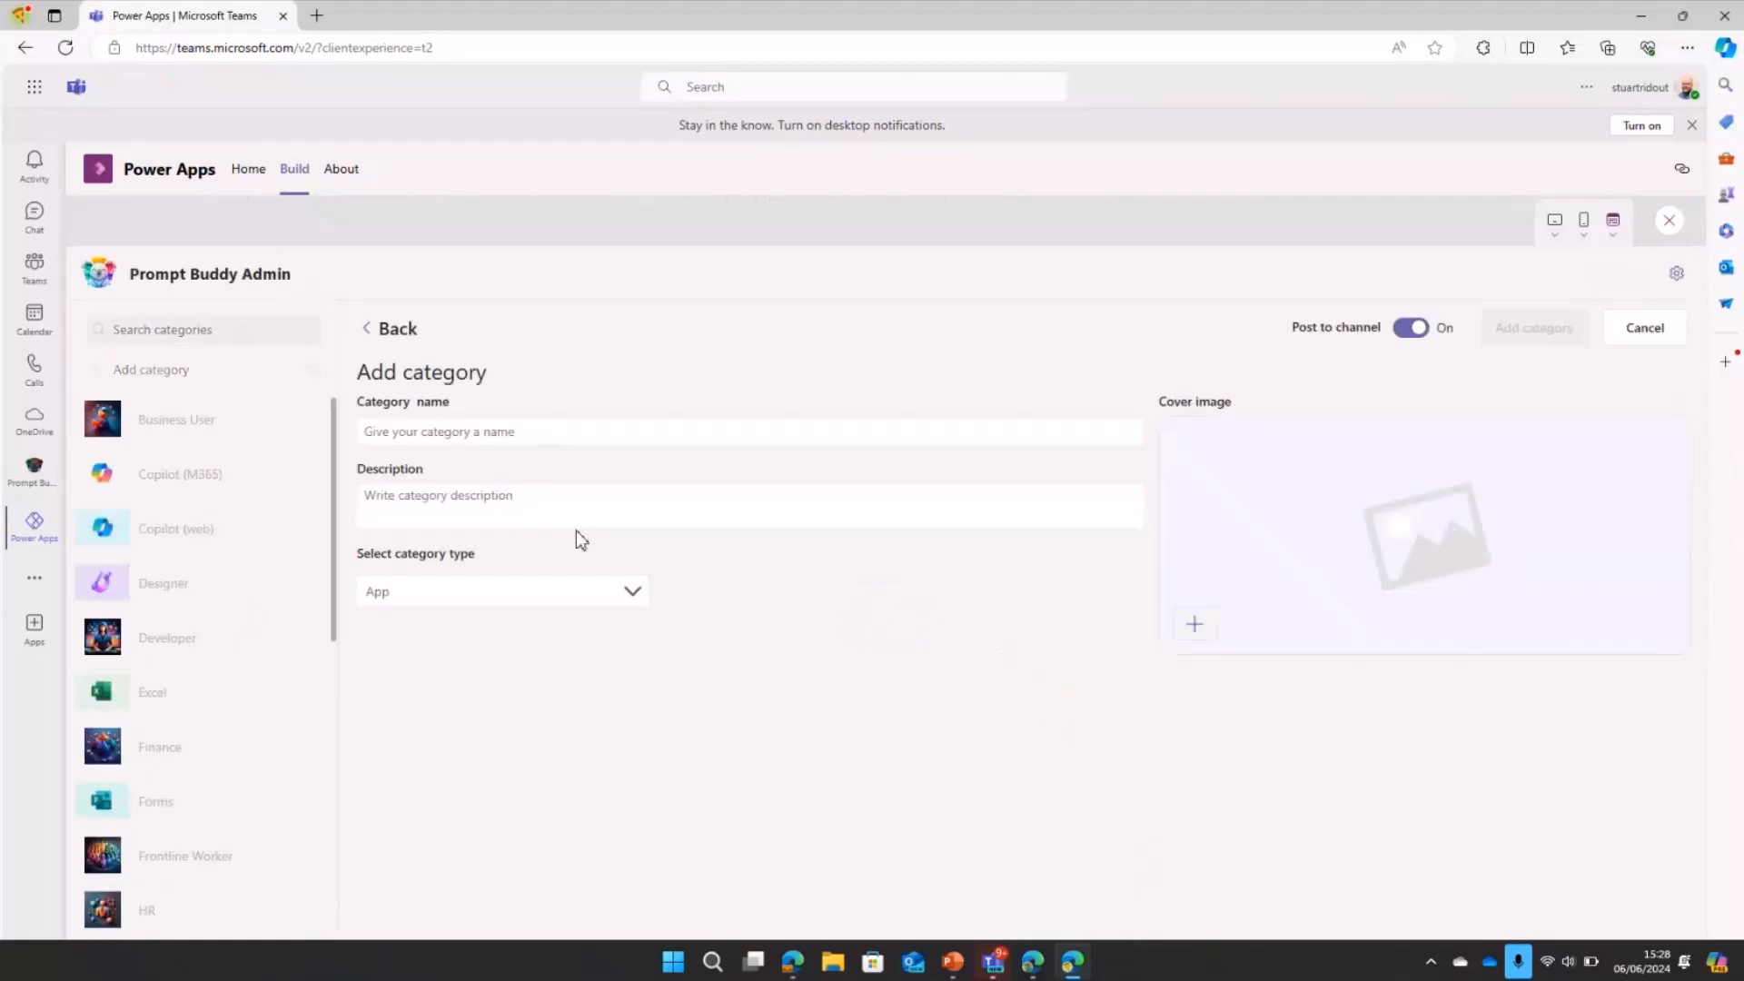
click(502, 590)
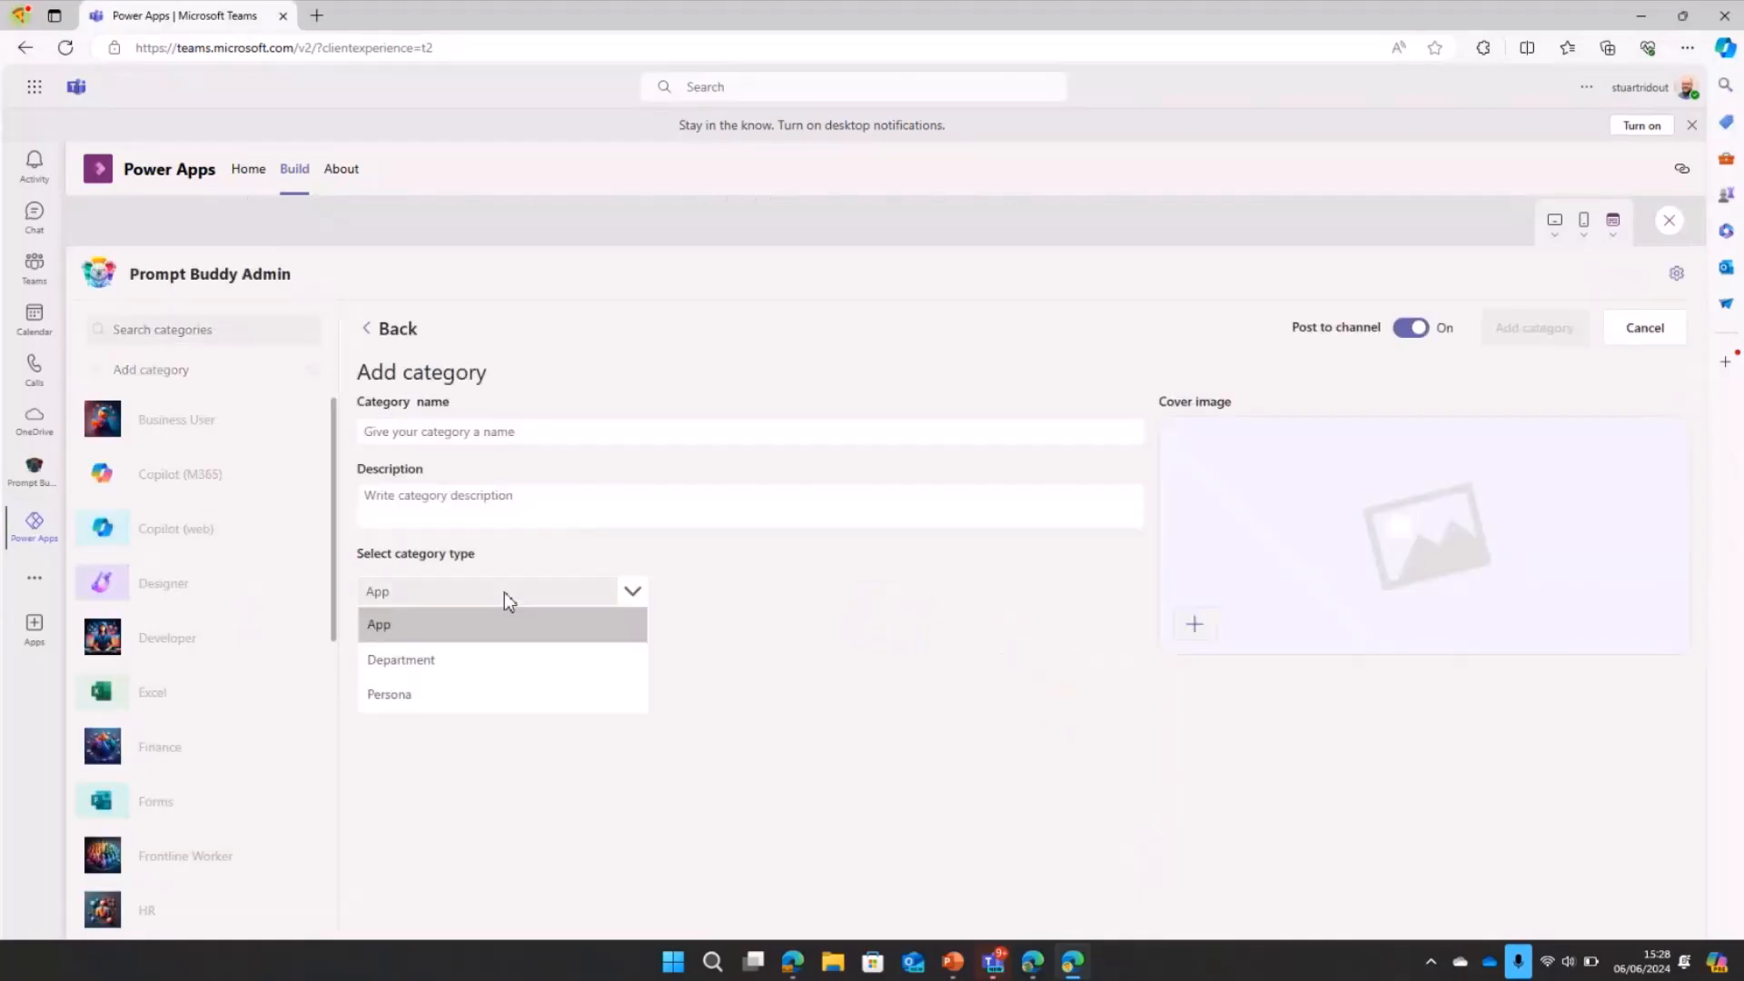